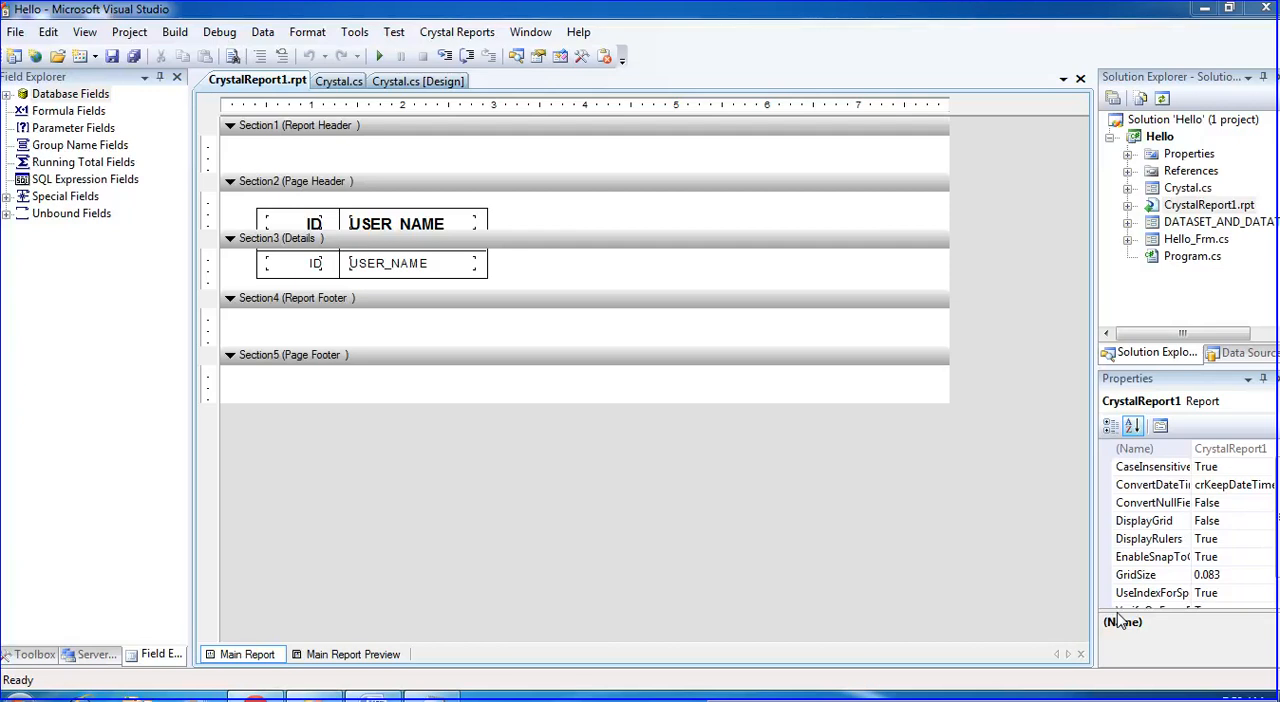
mouse_move(1116, 617)
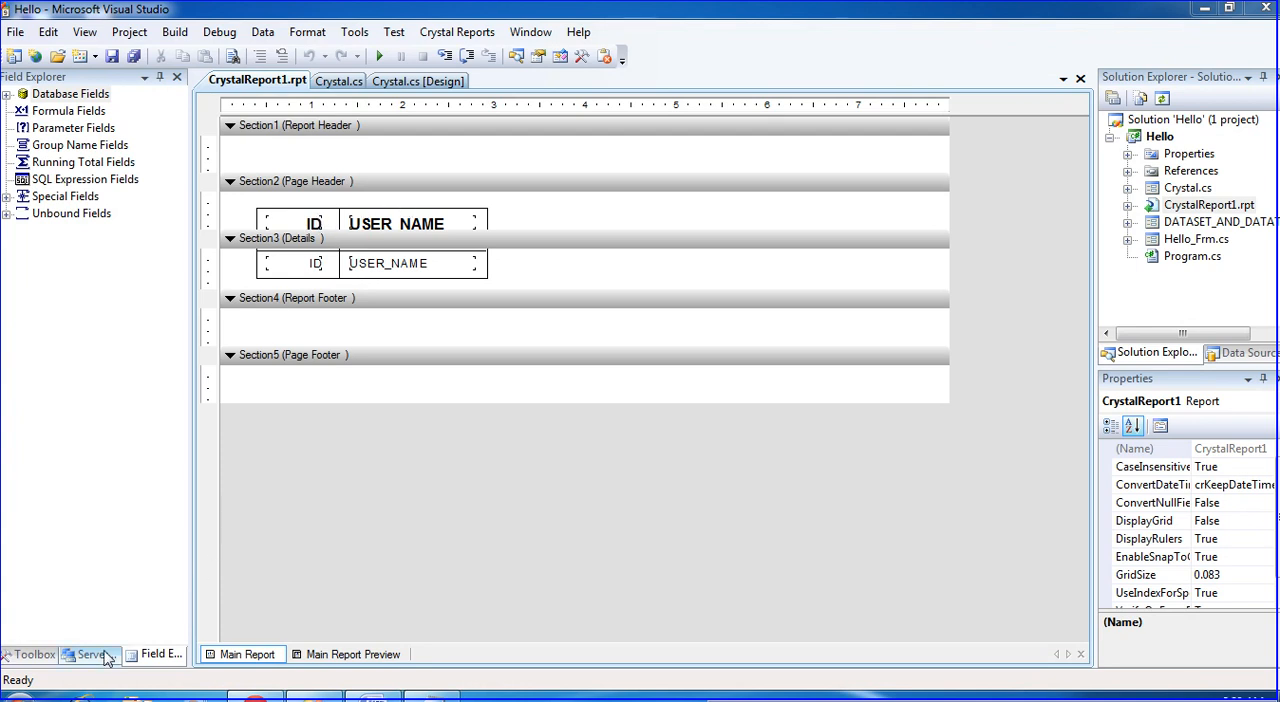
- Expand the TEST_DB connection in Server Explorer and select Table1
left_click(90, 654)
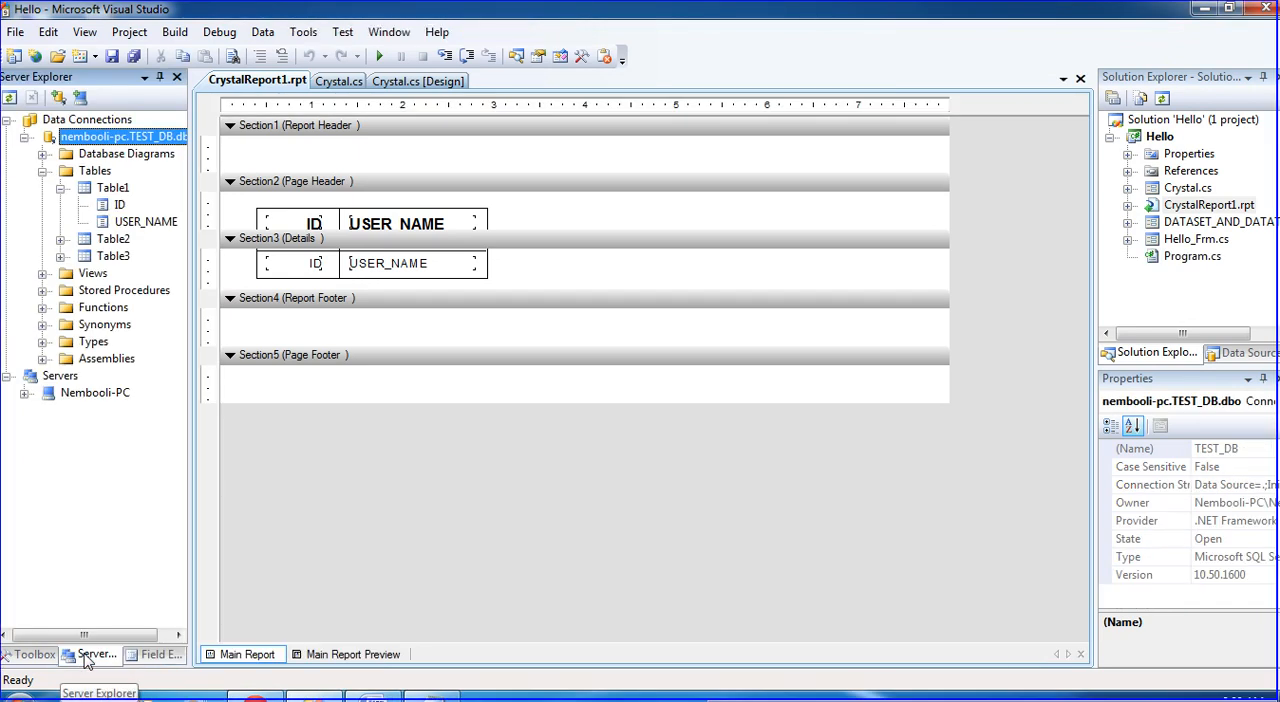
left_click(113, 188)
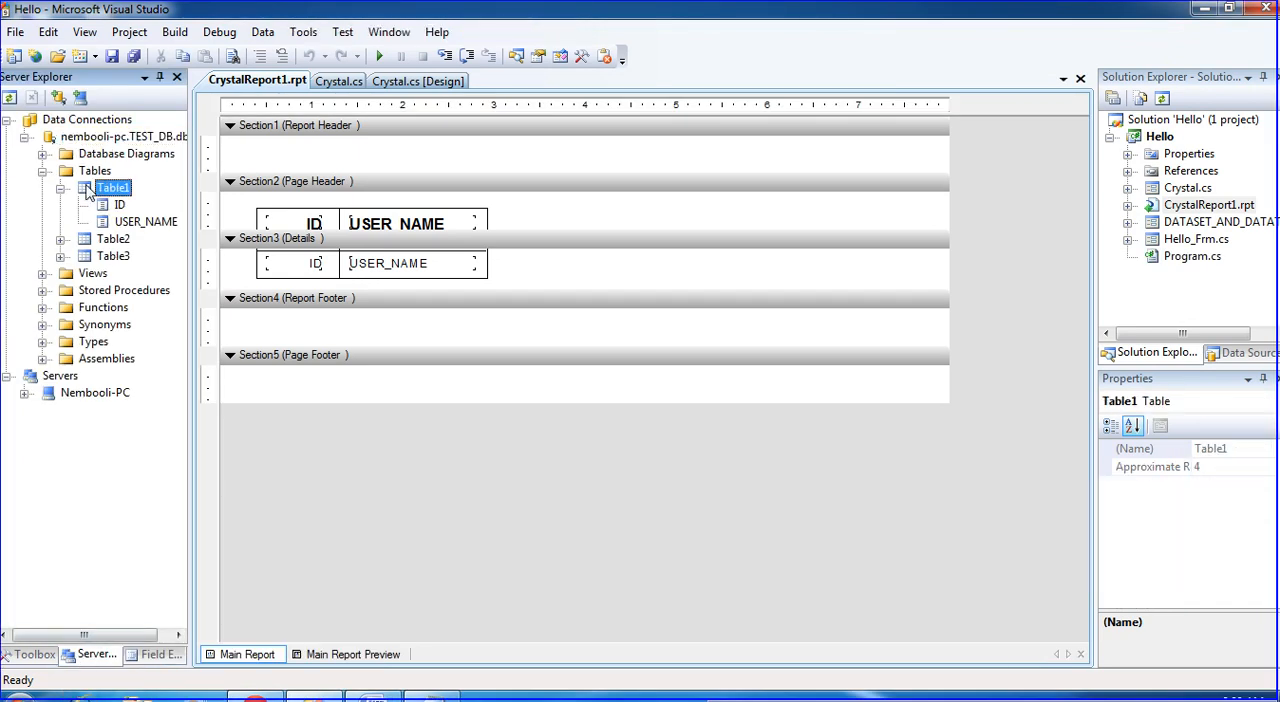
- View Table1's four rows, then open its definition showing ID int and USER_NAME varchar(50)
right_click(113, 187)
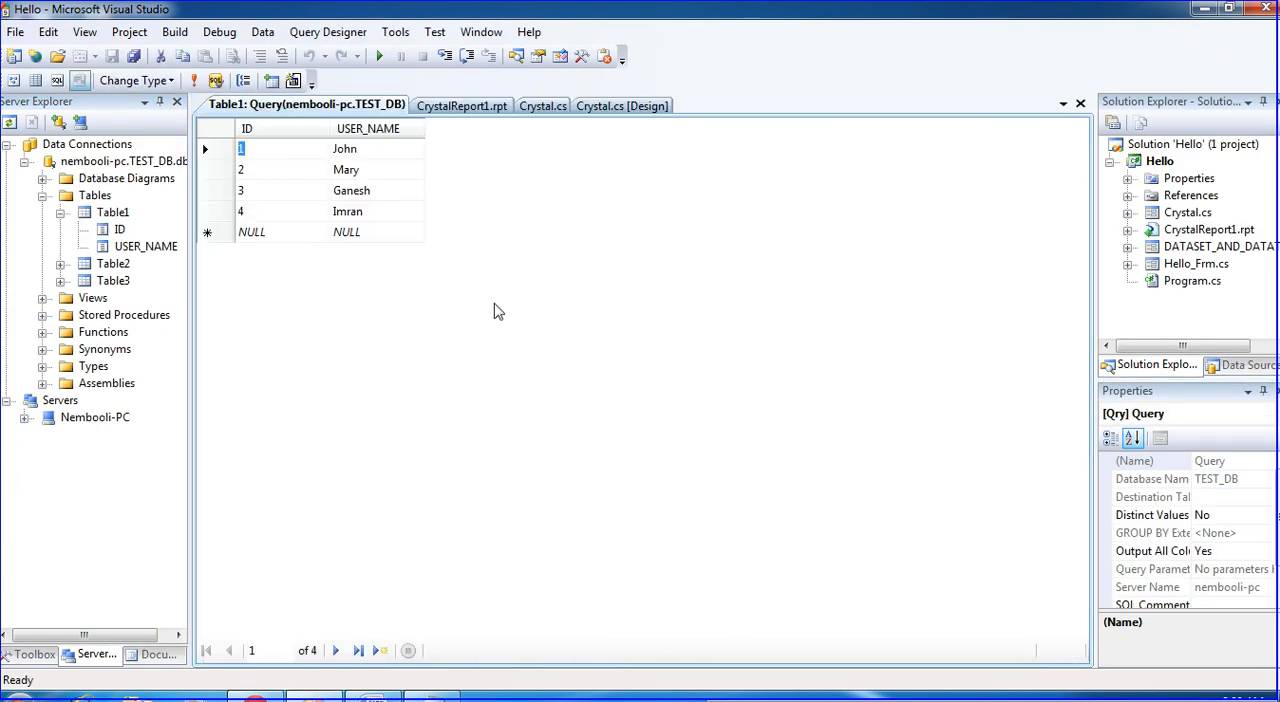
mouse_move(355, 148)
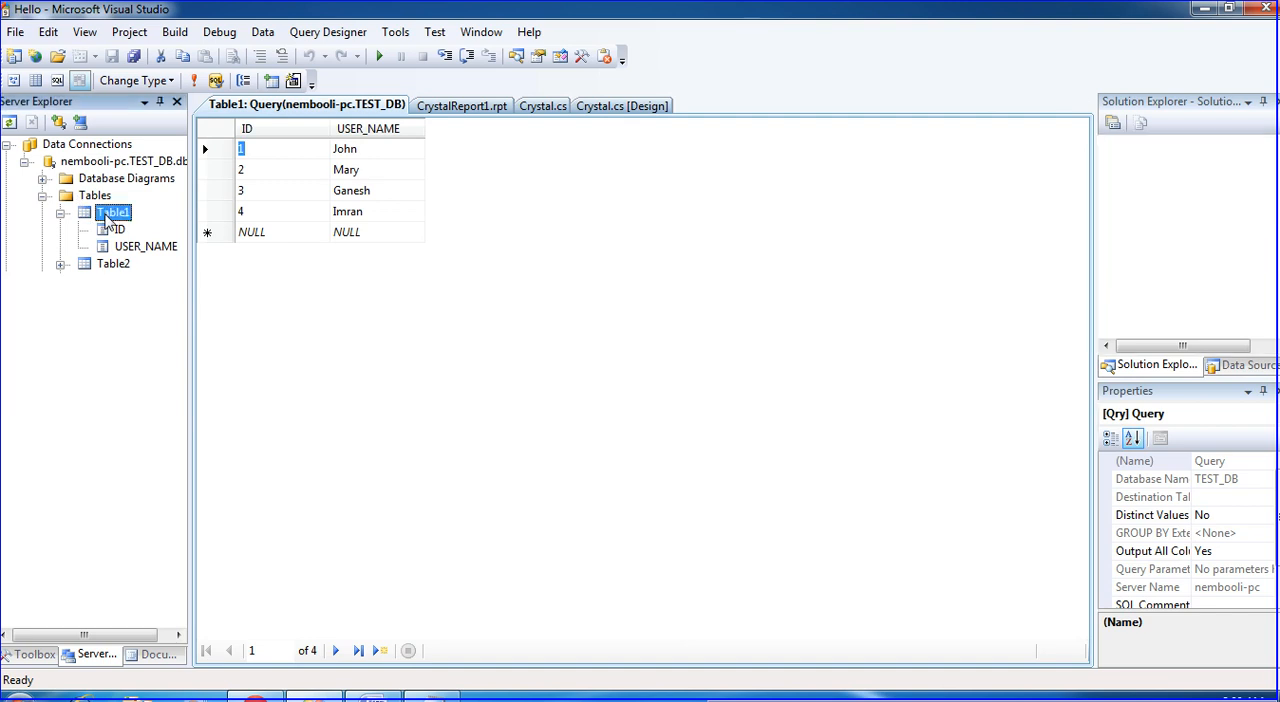
right_click(113, 212)
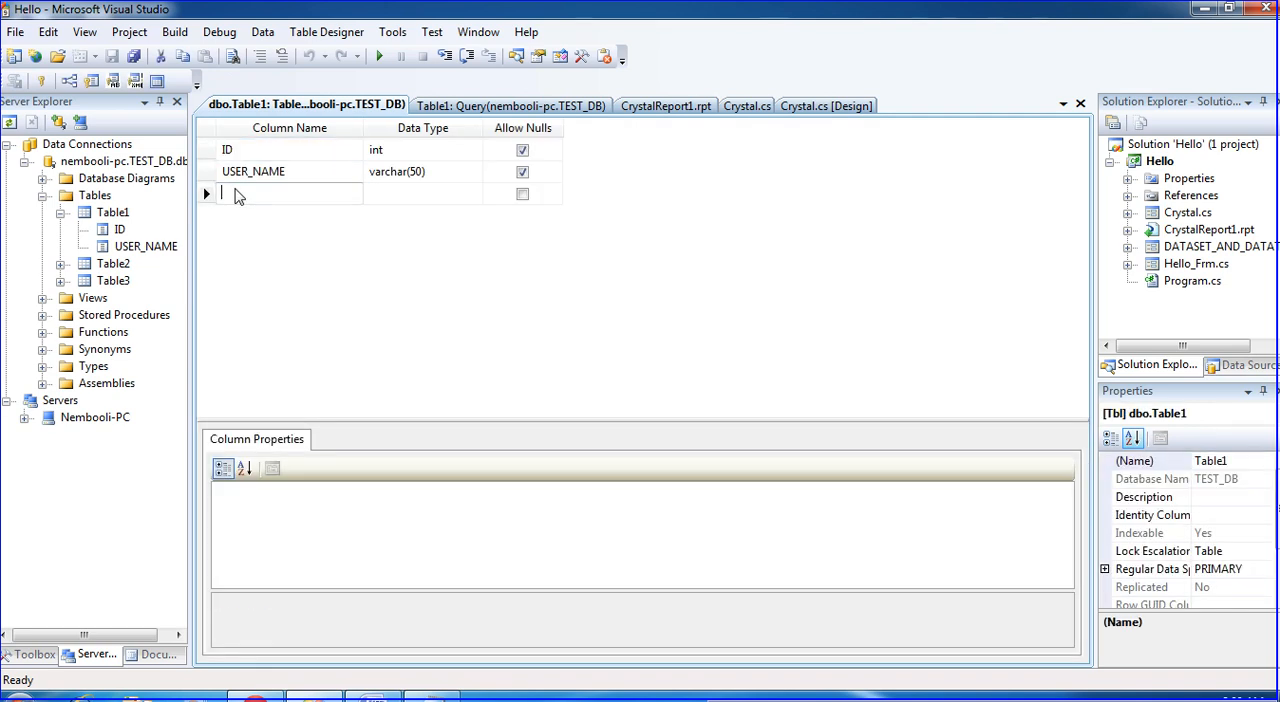
- Define new Table1 columns AGE as int, SALARY and INCENTIVE as float, and save
left_click(289, 193)
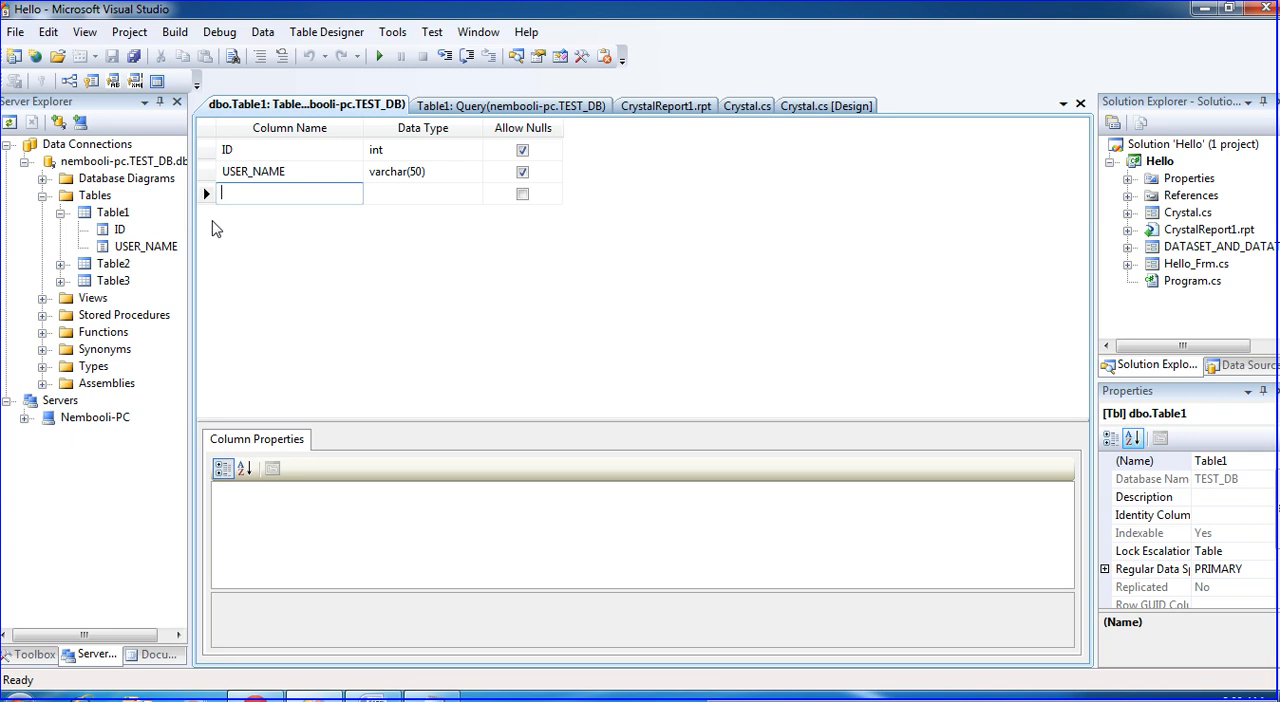
type("AGE")
left_click(423, 193)
type("int")
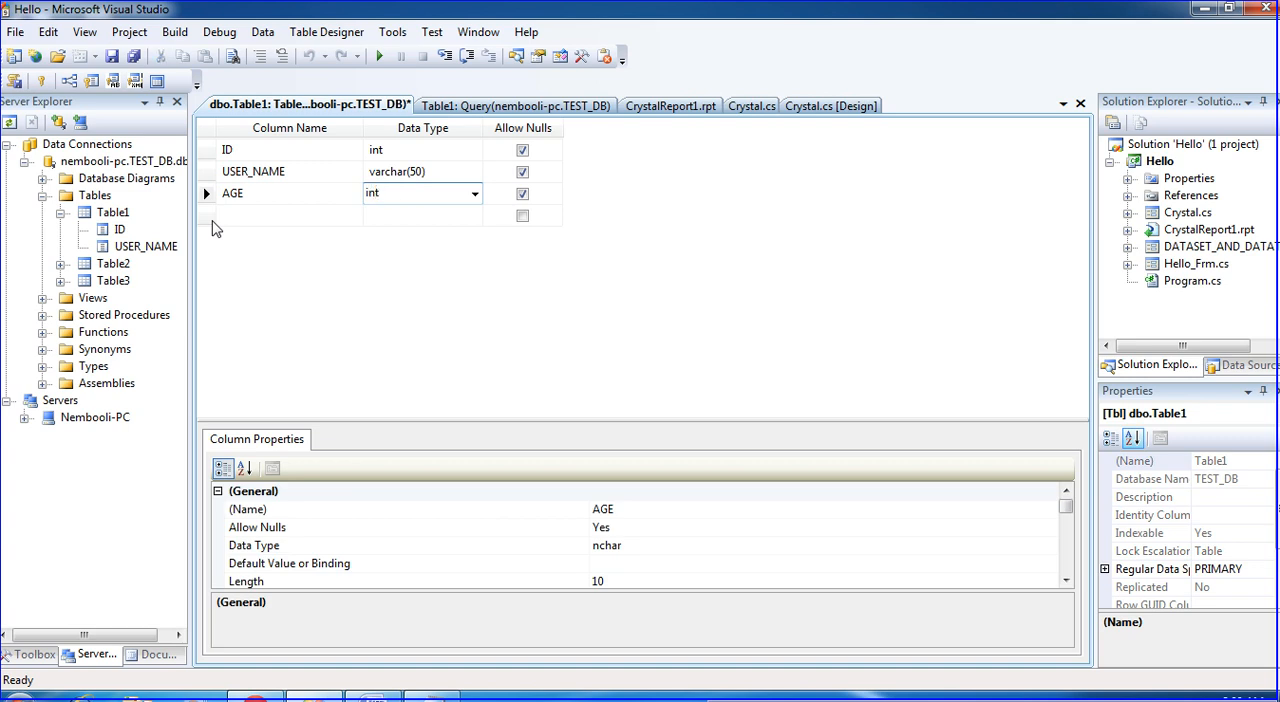
left_click(290, 214)
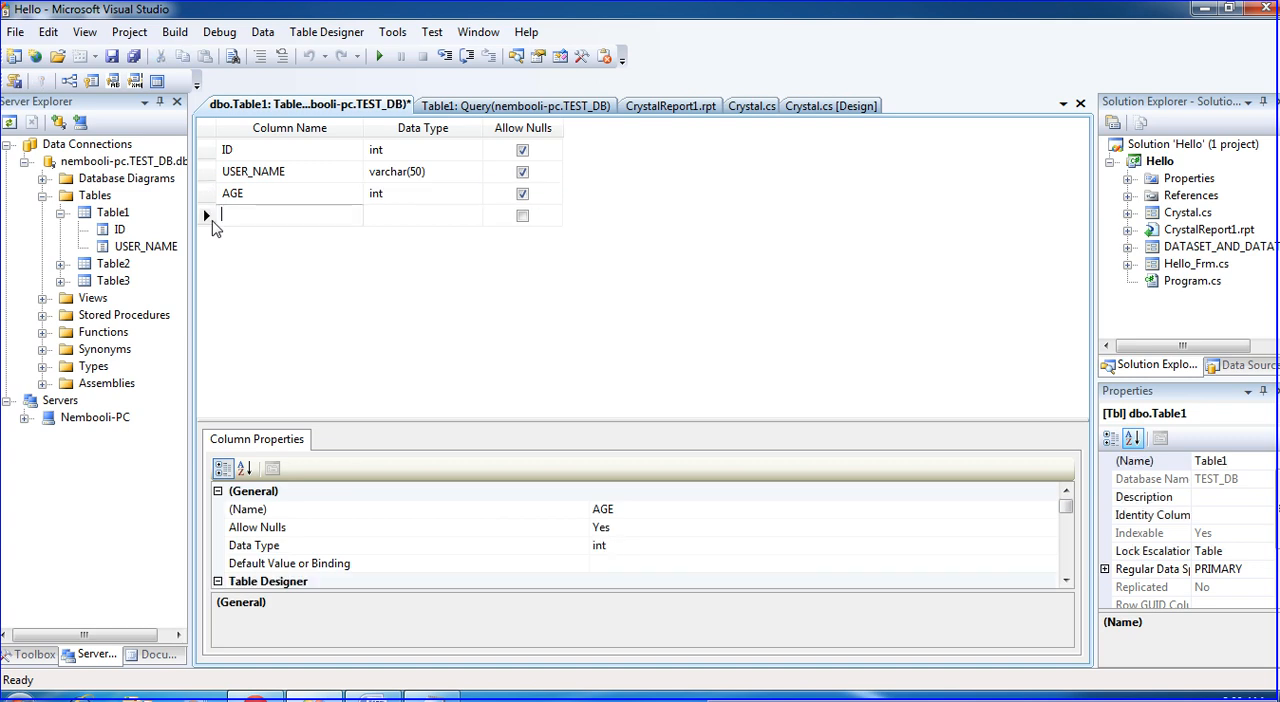
type("Sa")
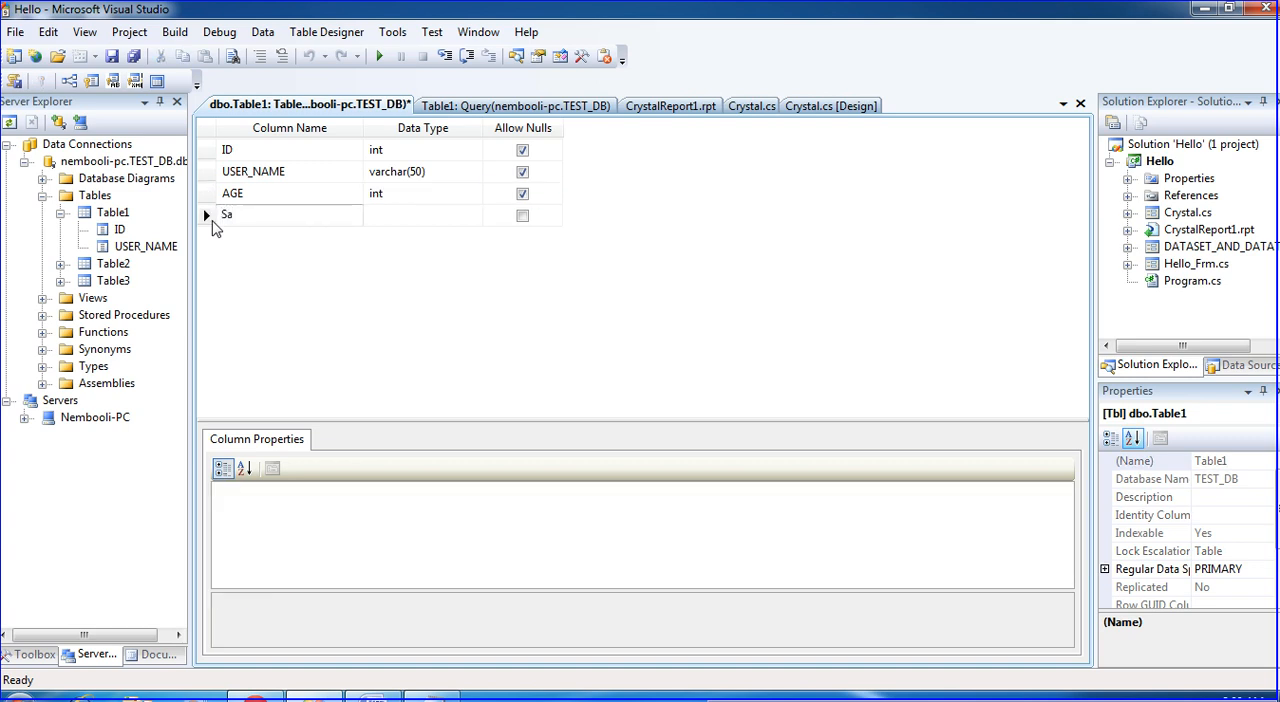
type("A")
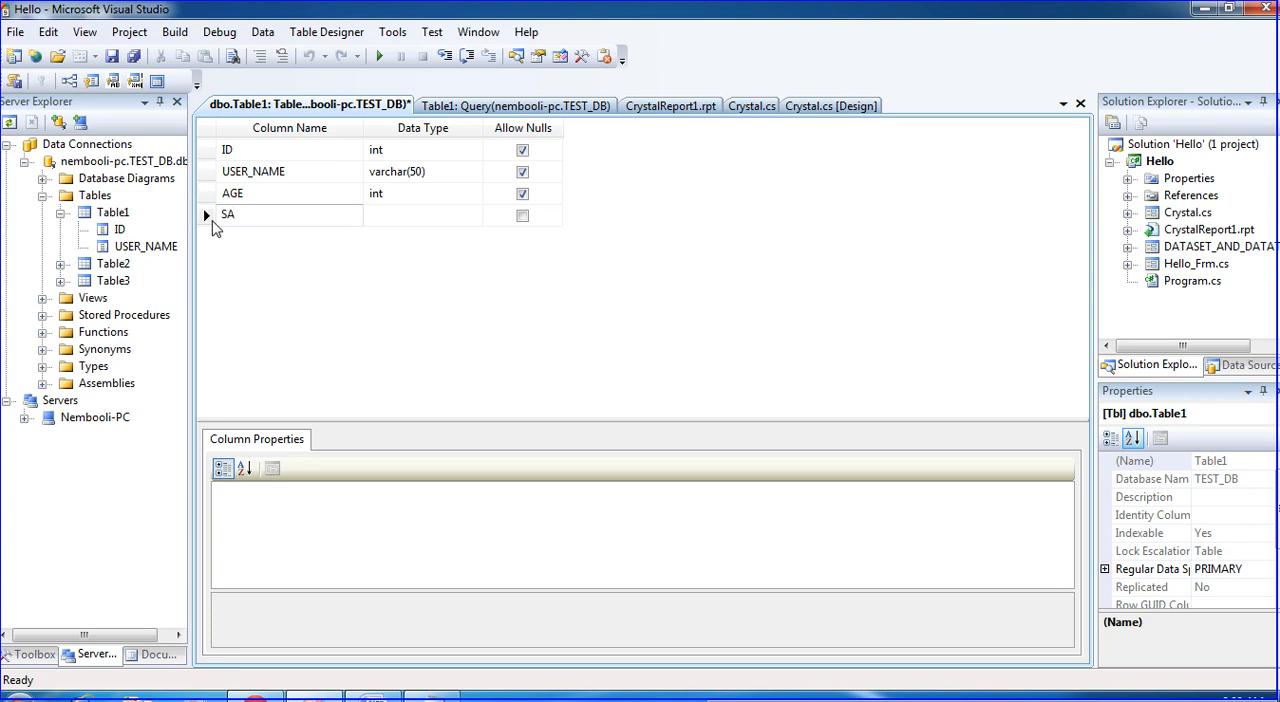
type("LARY")
type("IN")
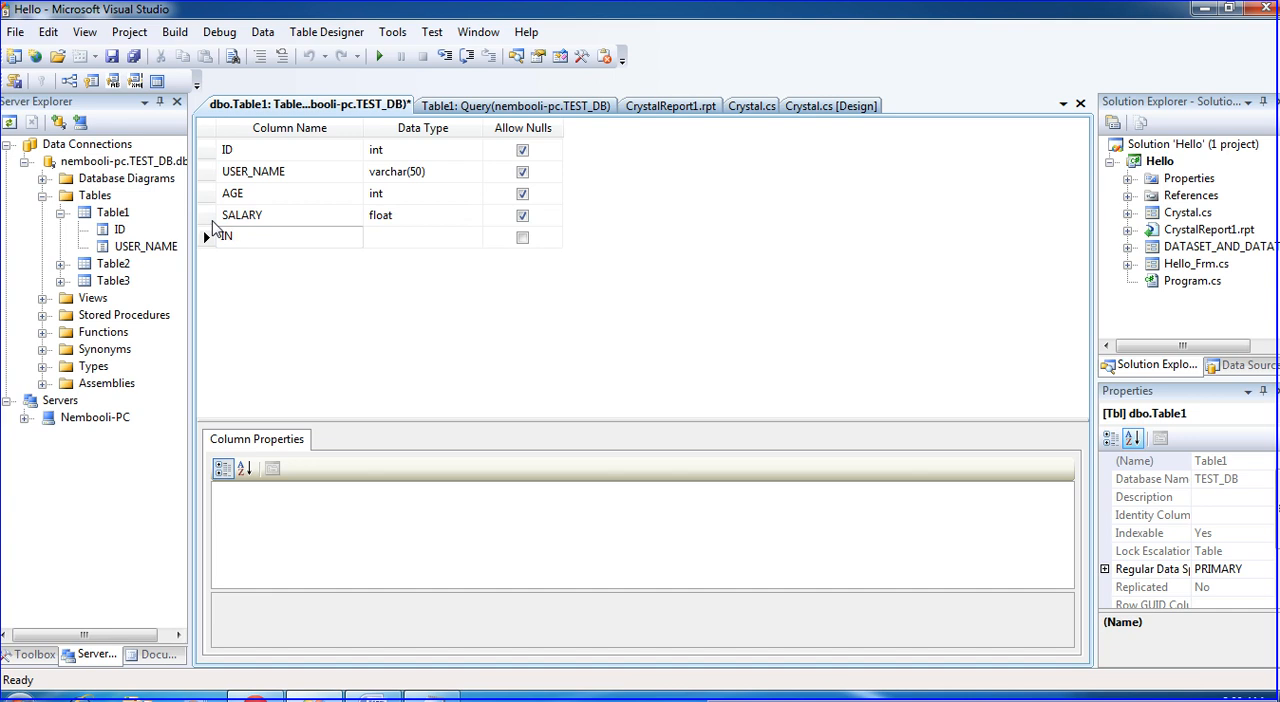
type("CE")
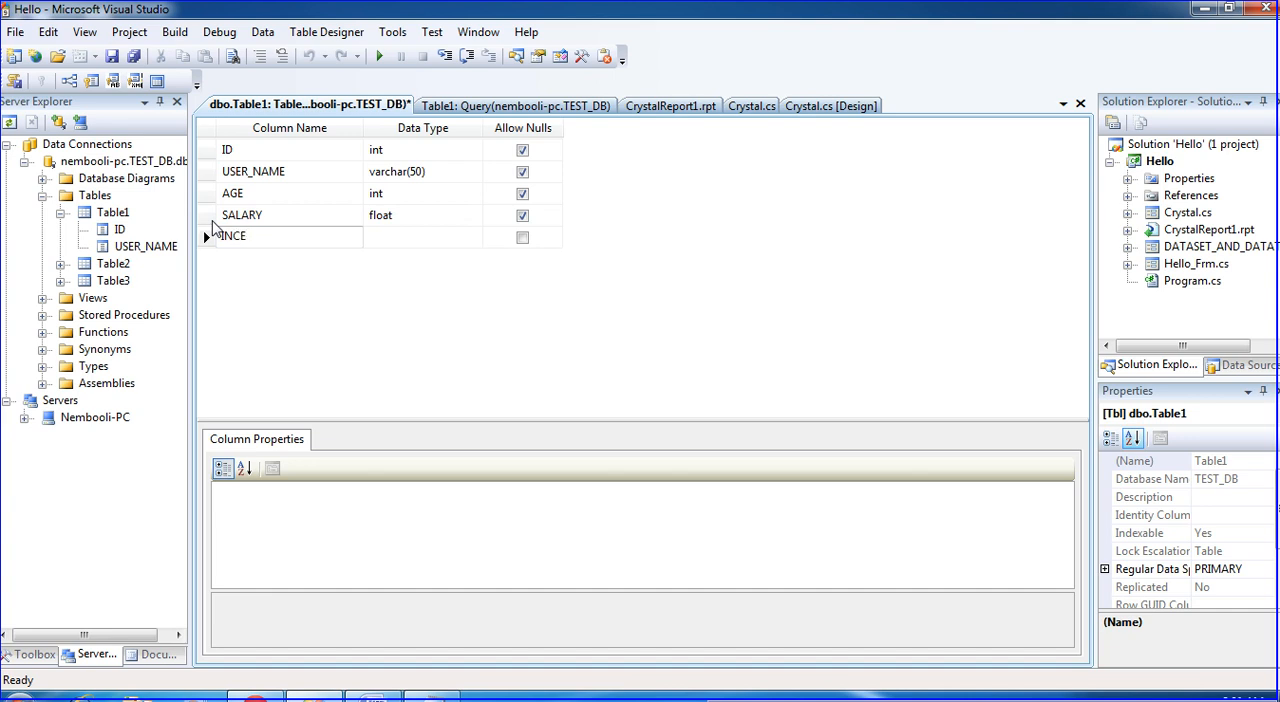
type("INCENTIVE")
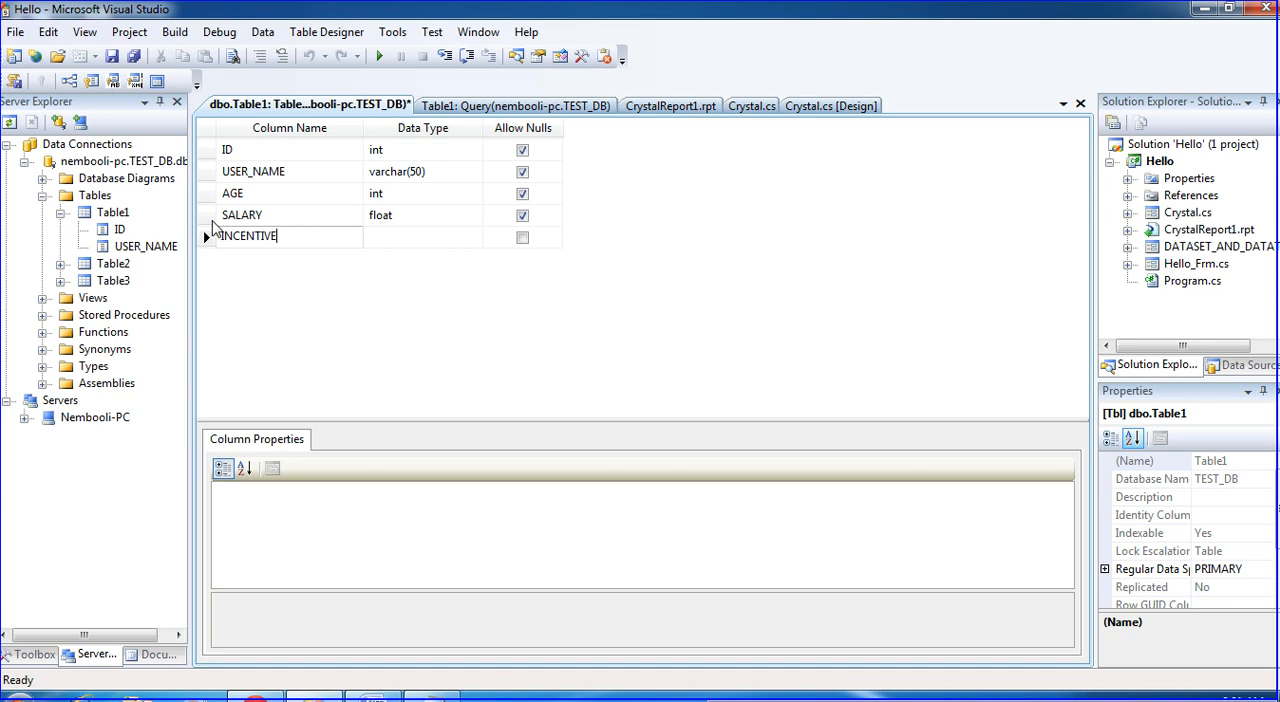
left_click(420, 236)
type("float")
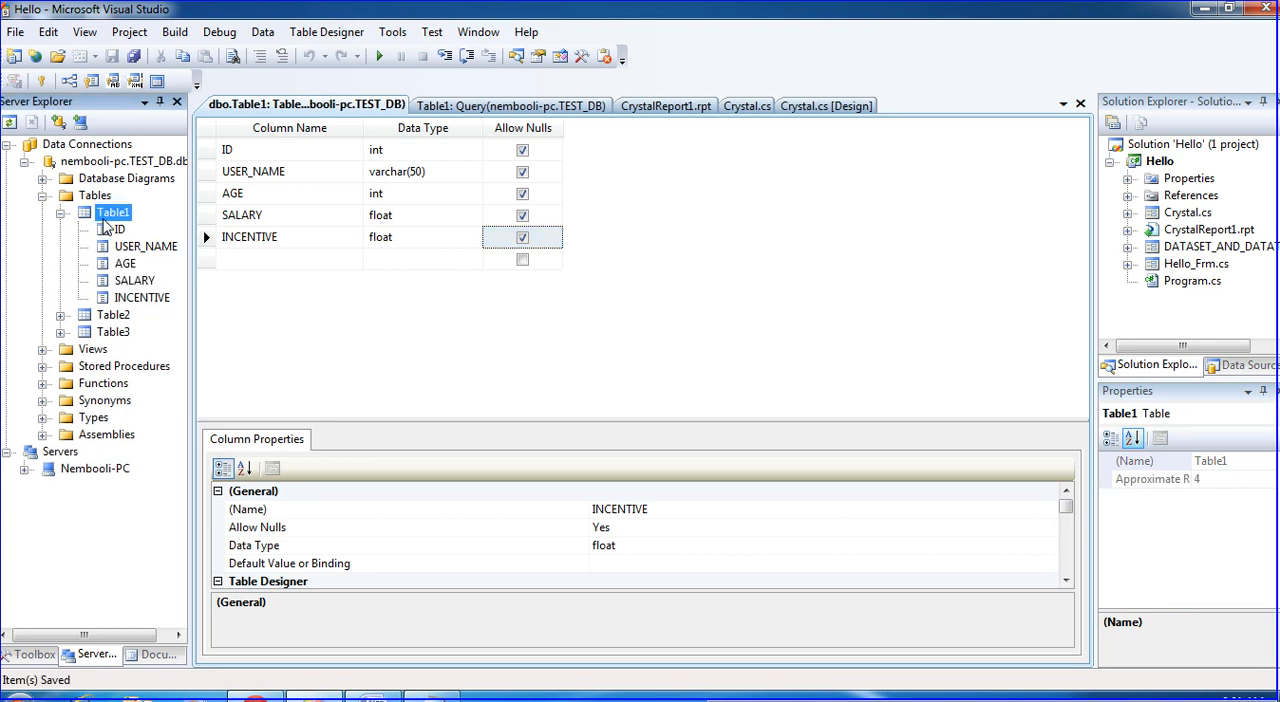
- Reload Table1's data and enter AGE values 5, 10, 15 and 20
right_click(112, 211)
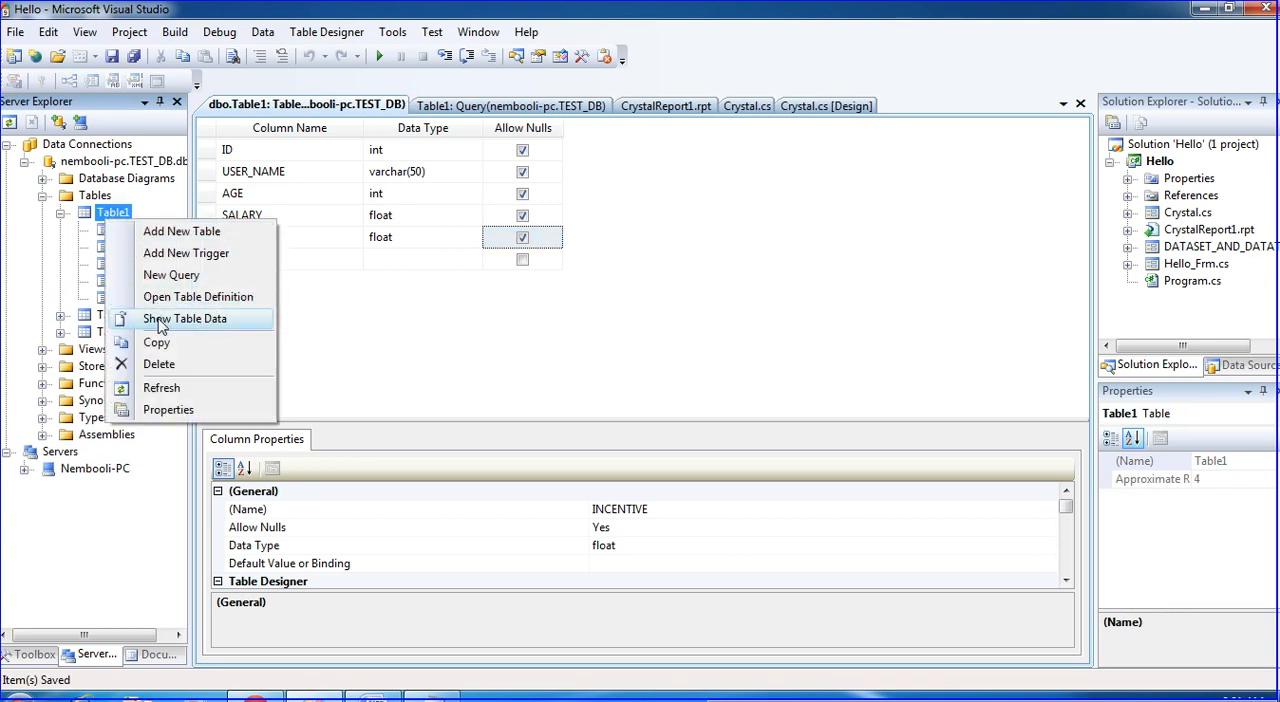
left_click(185, 318)
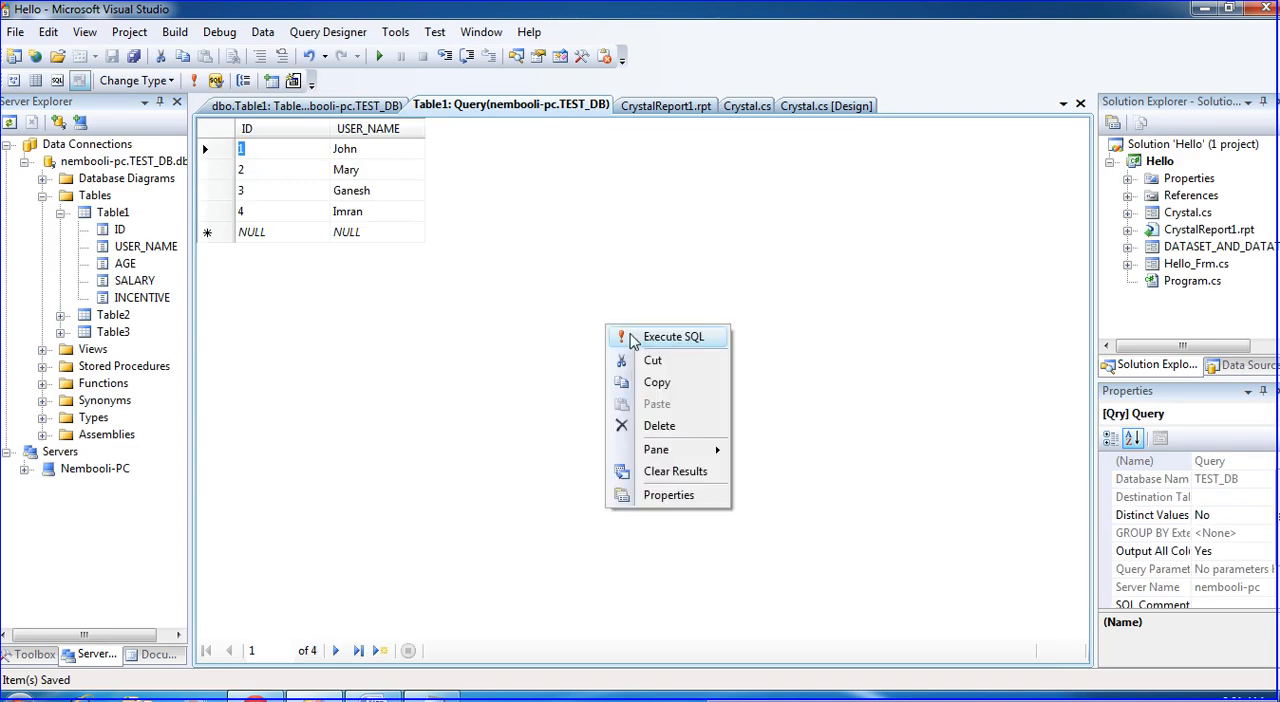
left_click(673, 336)
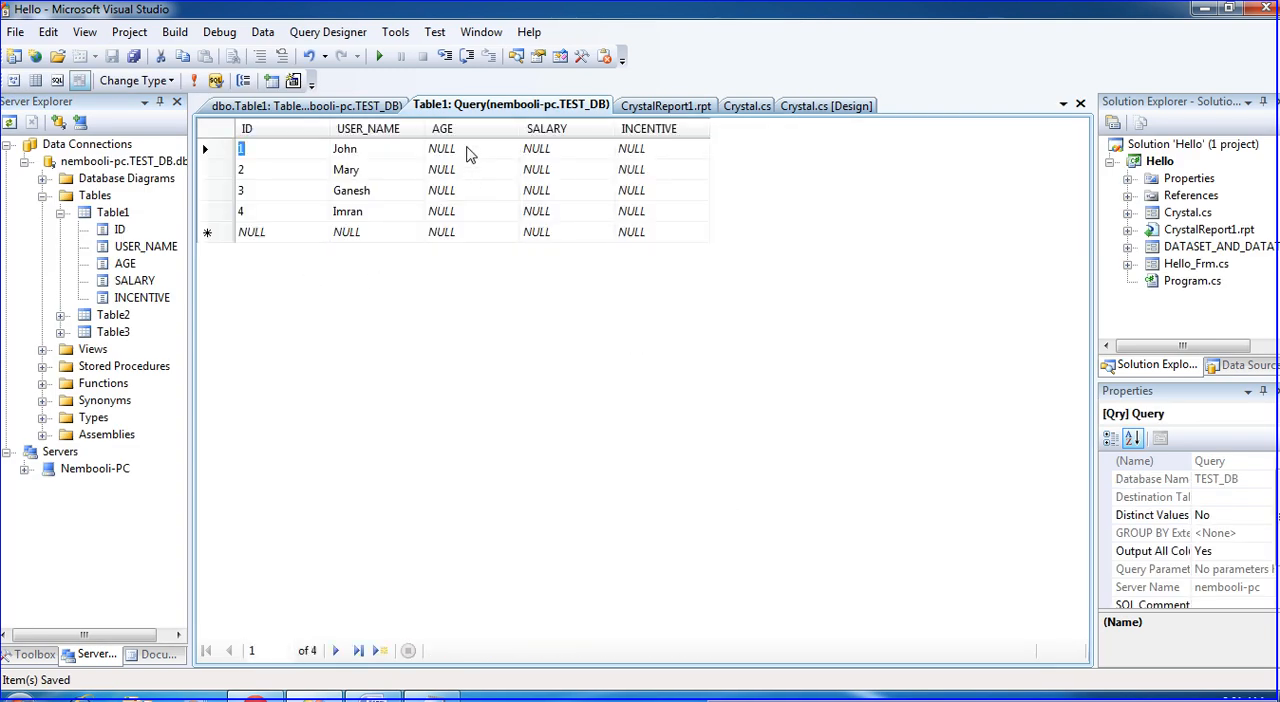
type("5")
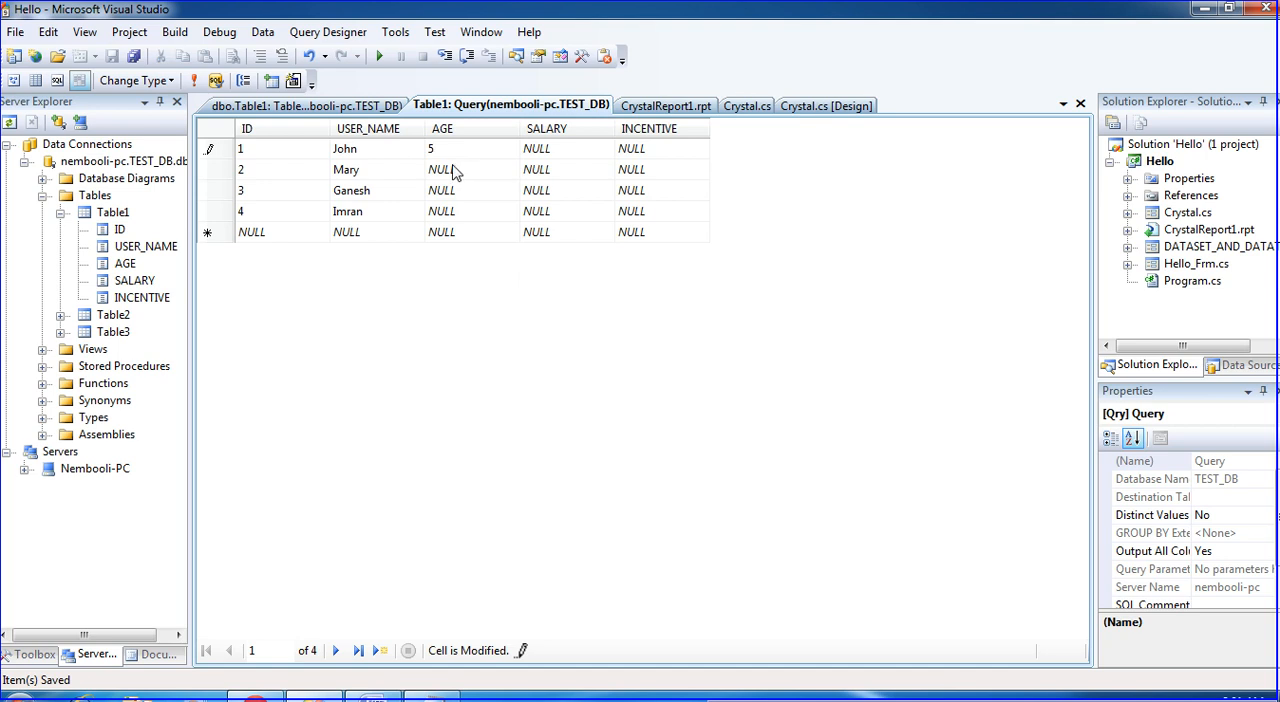
type("10")
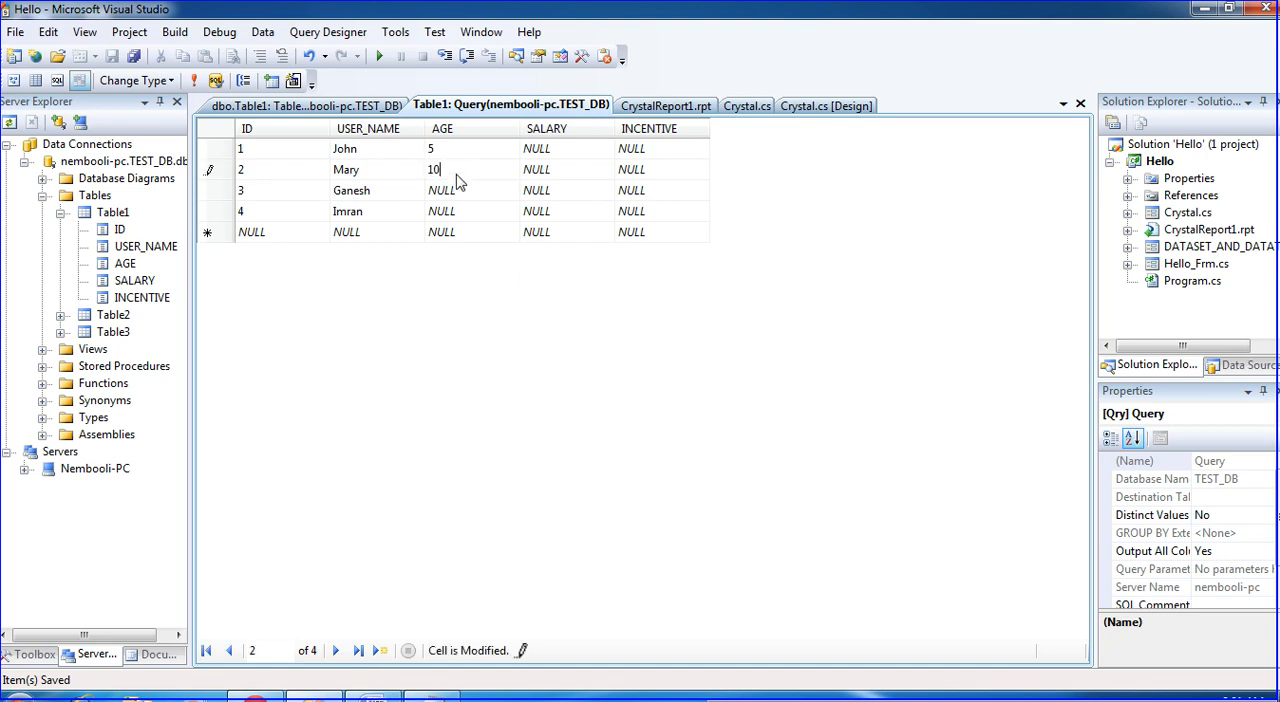
type("15")
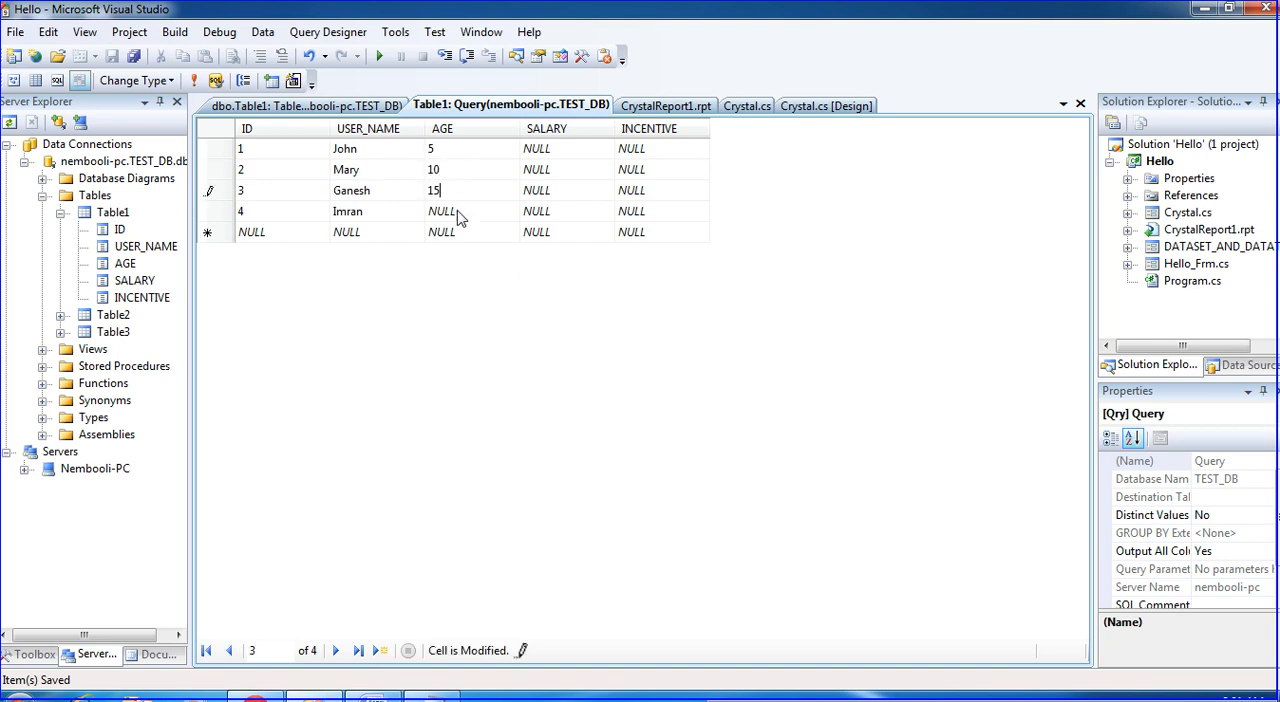
type("20")
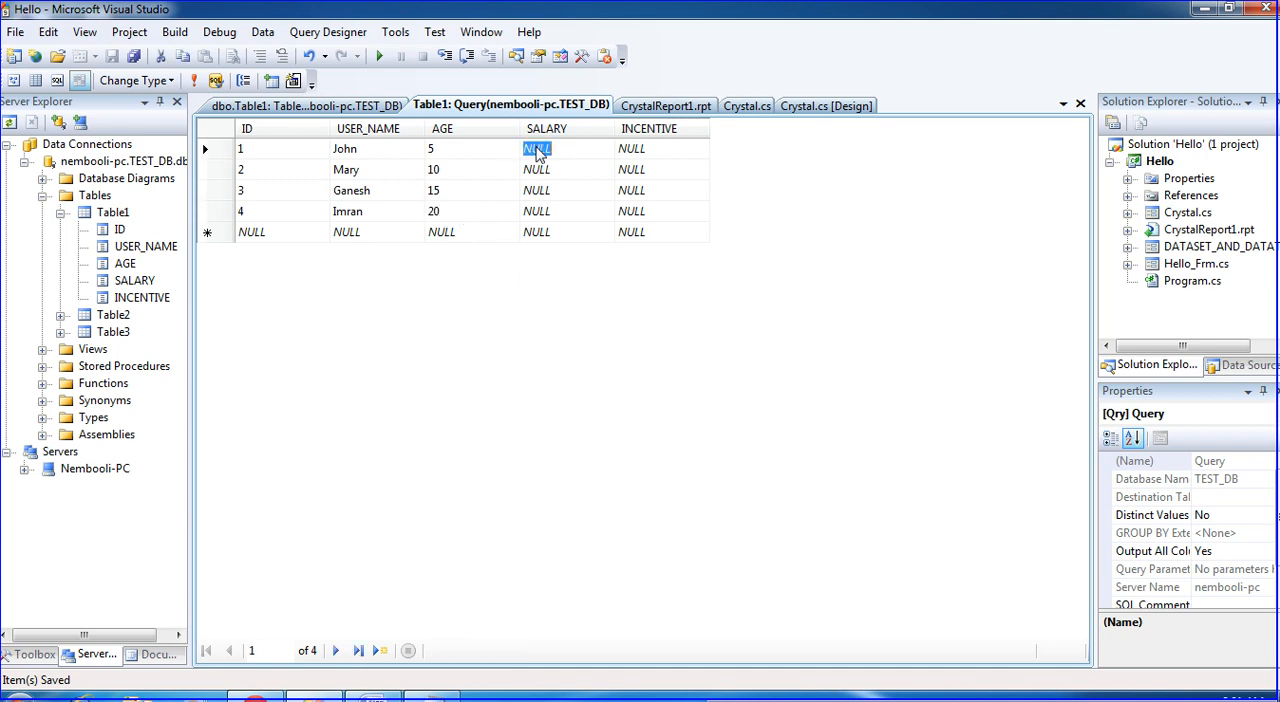
- Enter SALARY values such as 5000, 1200, 15000 and INCENTIVE values 568 and 456
type("5000")
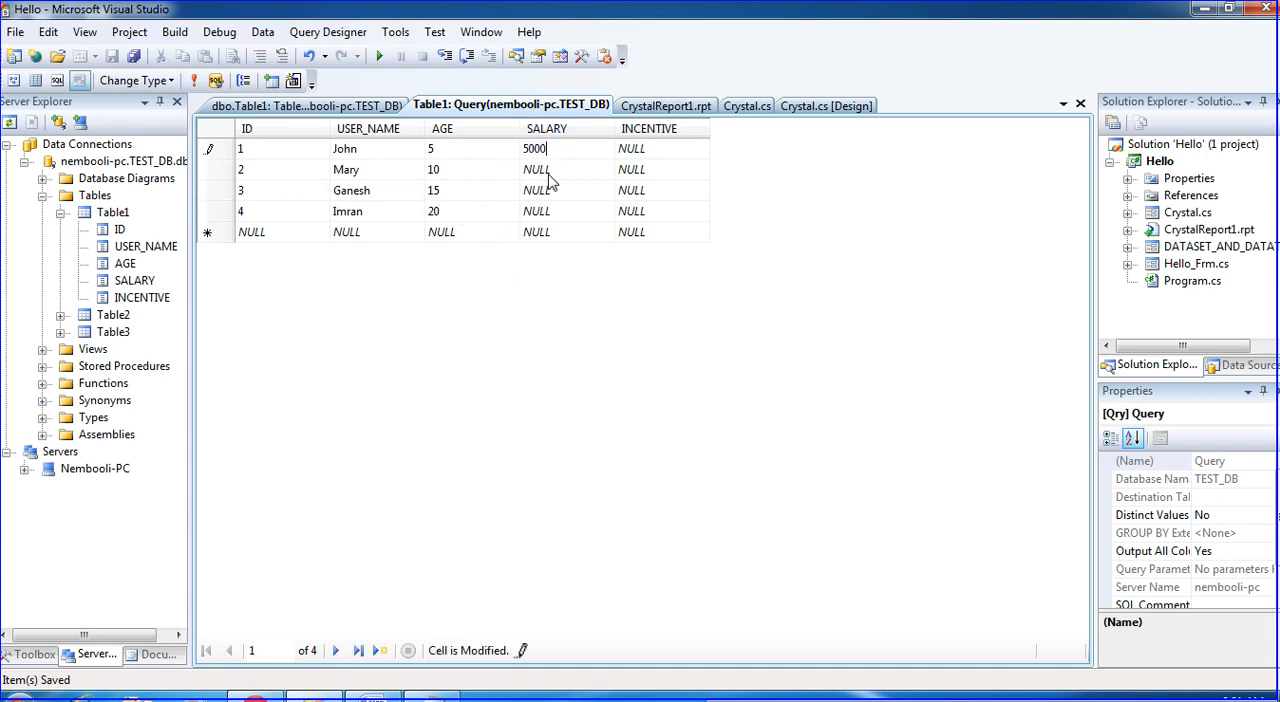
type("10")
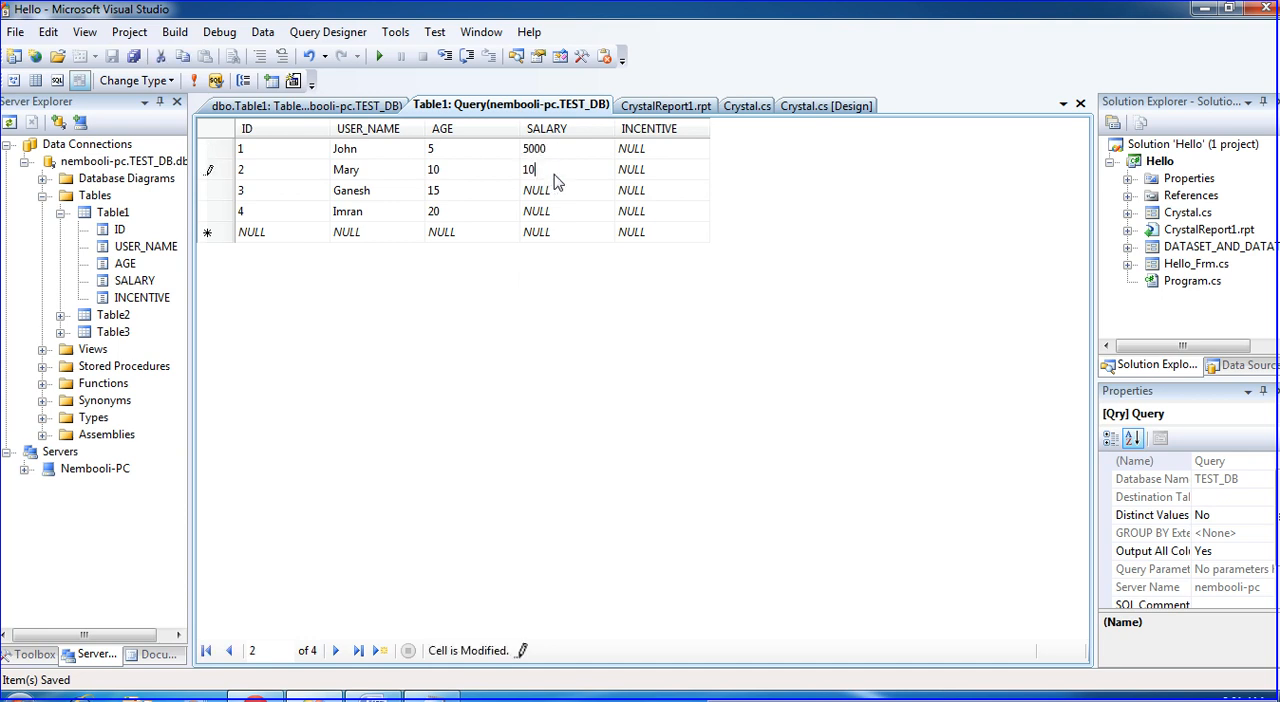
left_click(537, 190)
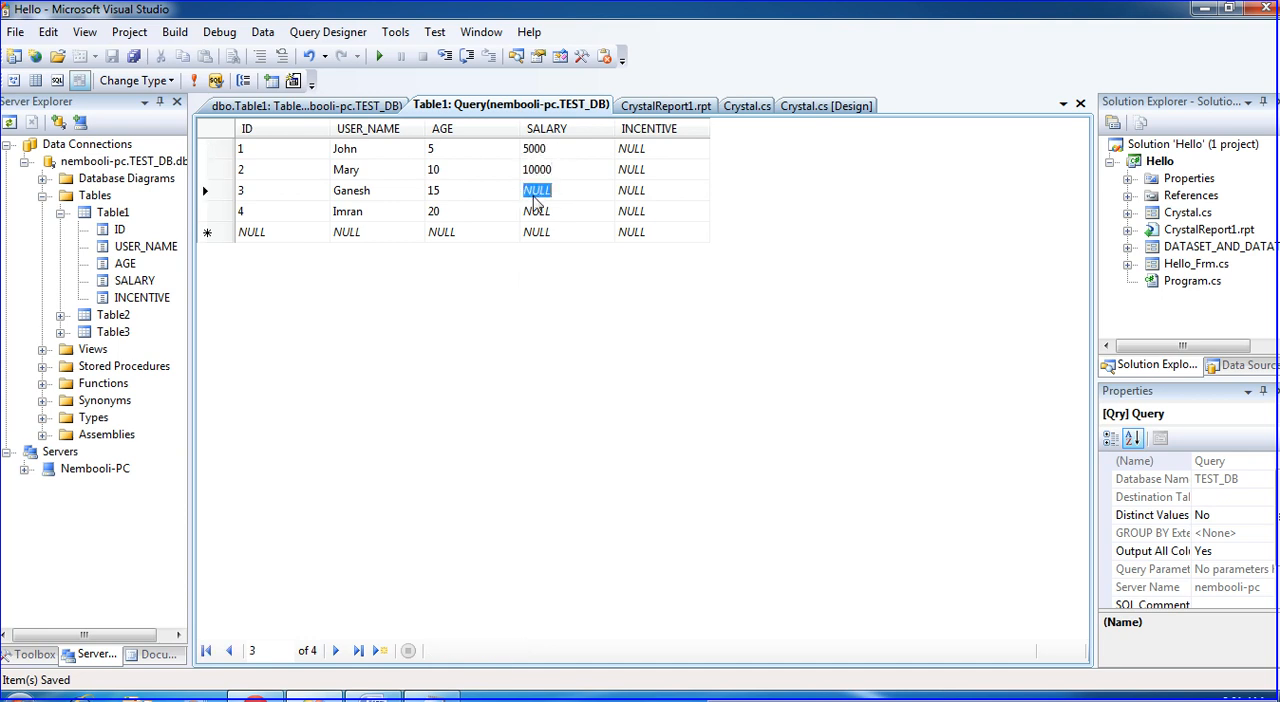
type("12000")
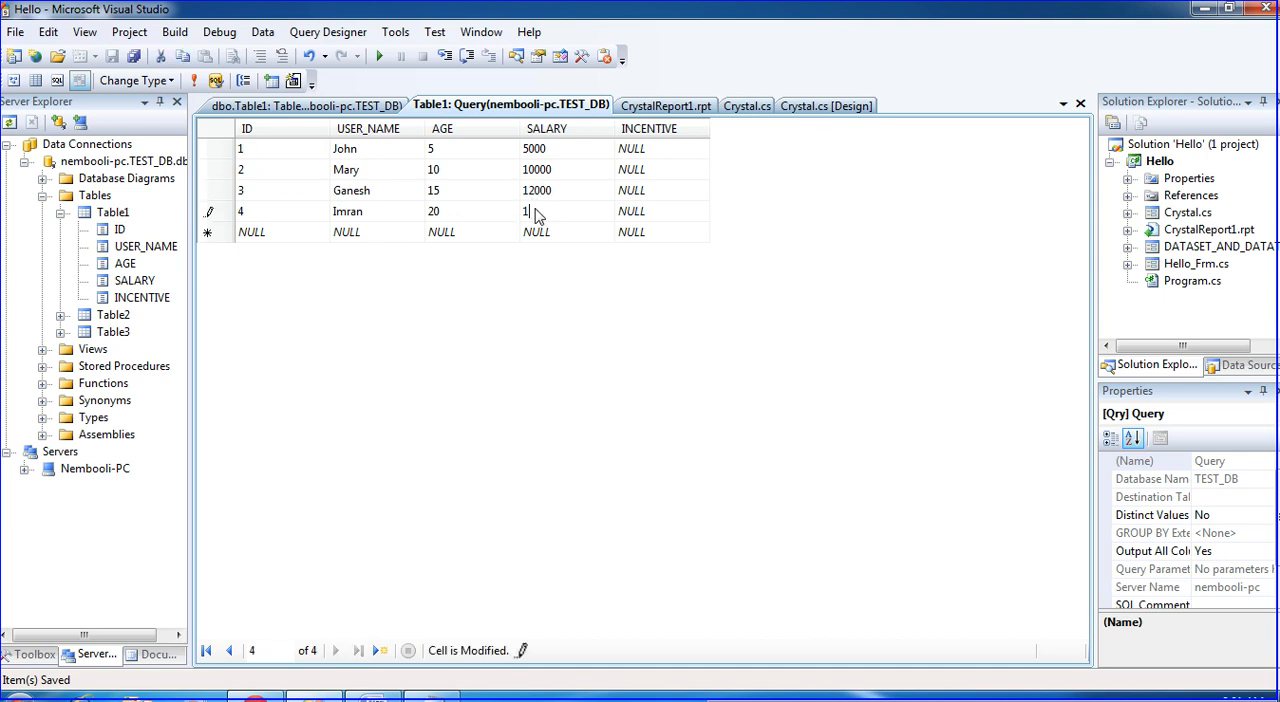
type("15000")
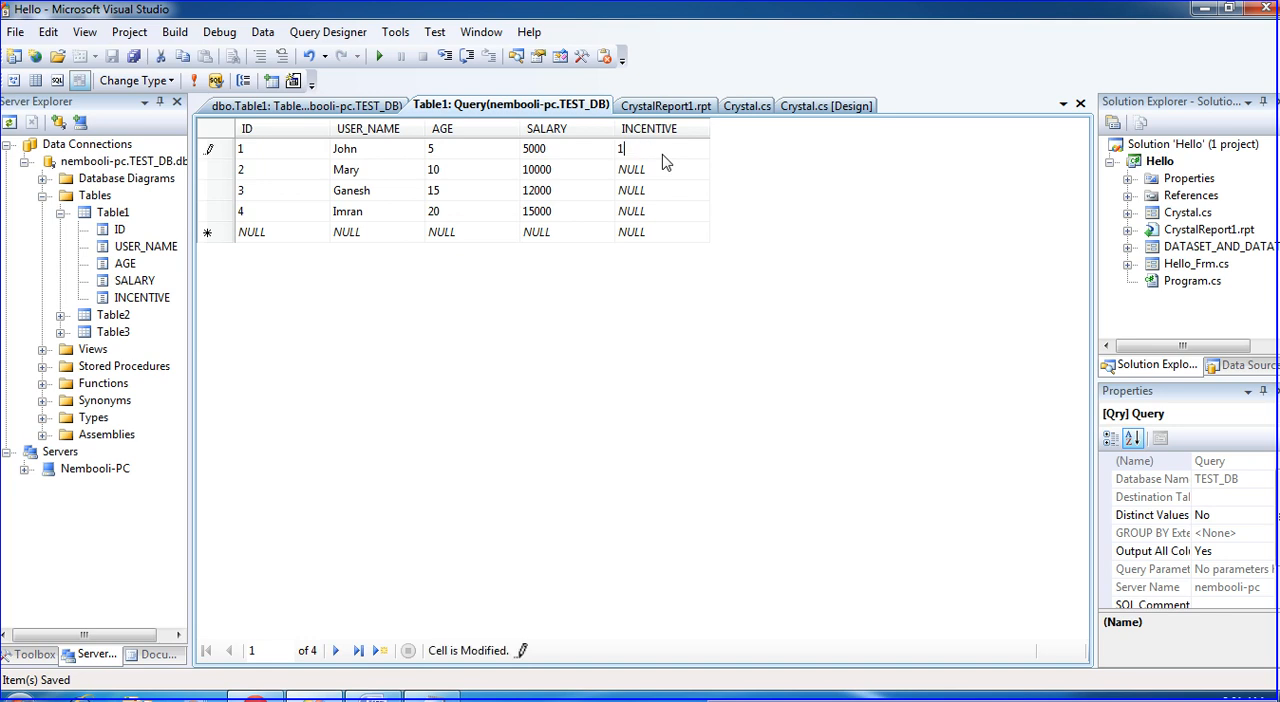
left_click(631, 169)
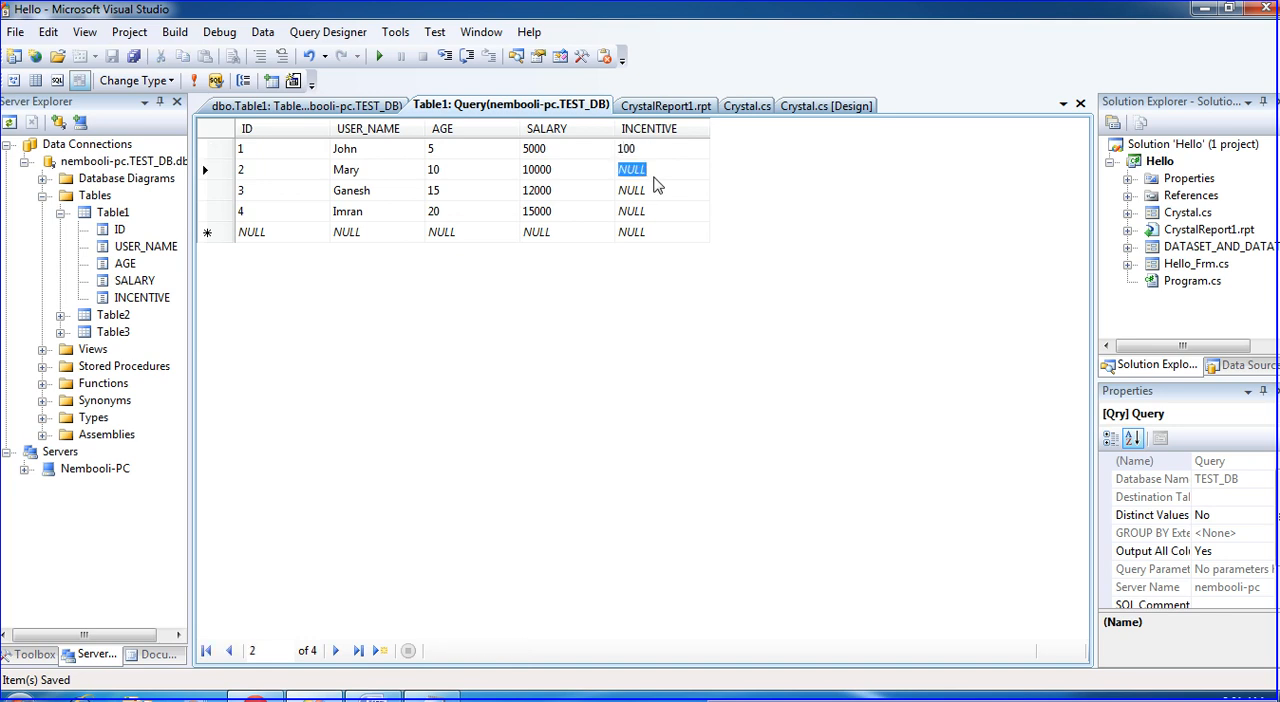
type("568")
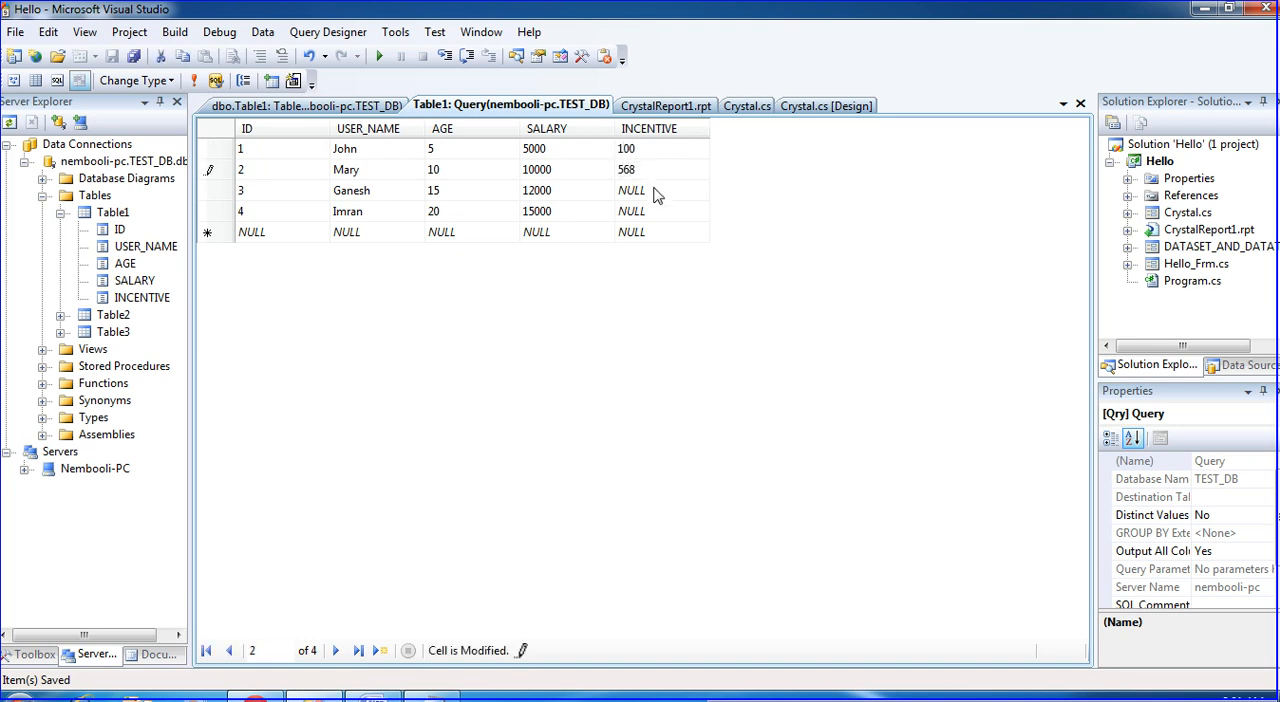
type("456")
left_click(662, 211)
type("789")
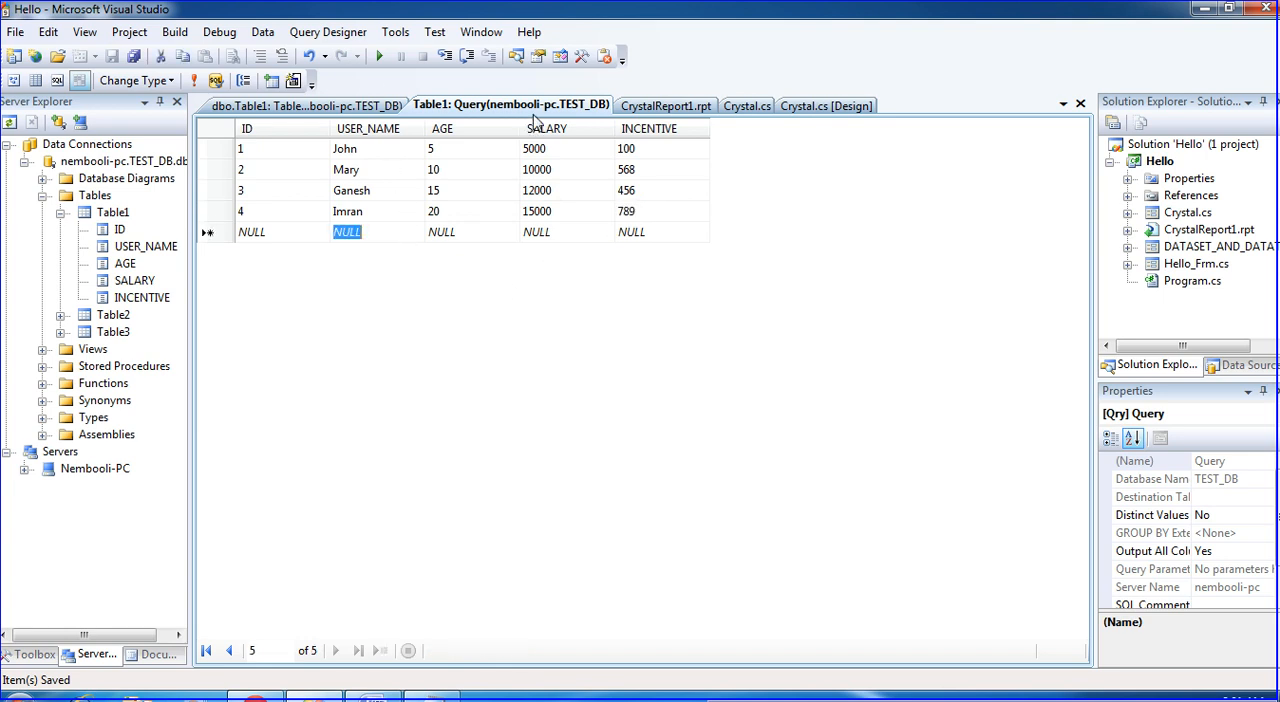
- Open CrystalReport1.rpt and expand Table1's fields in Field Explorer
left_click(305, 105)
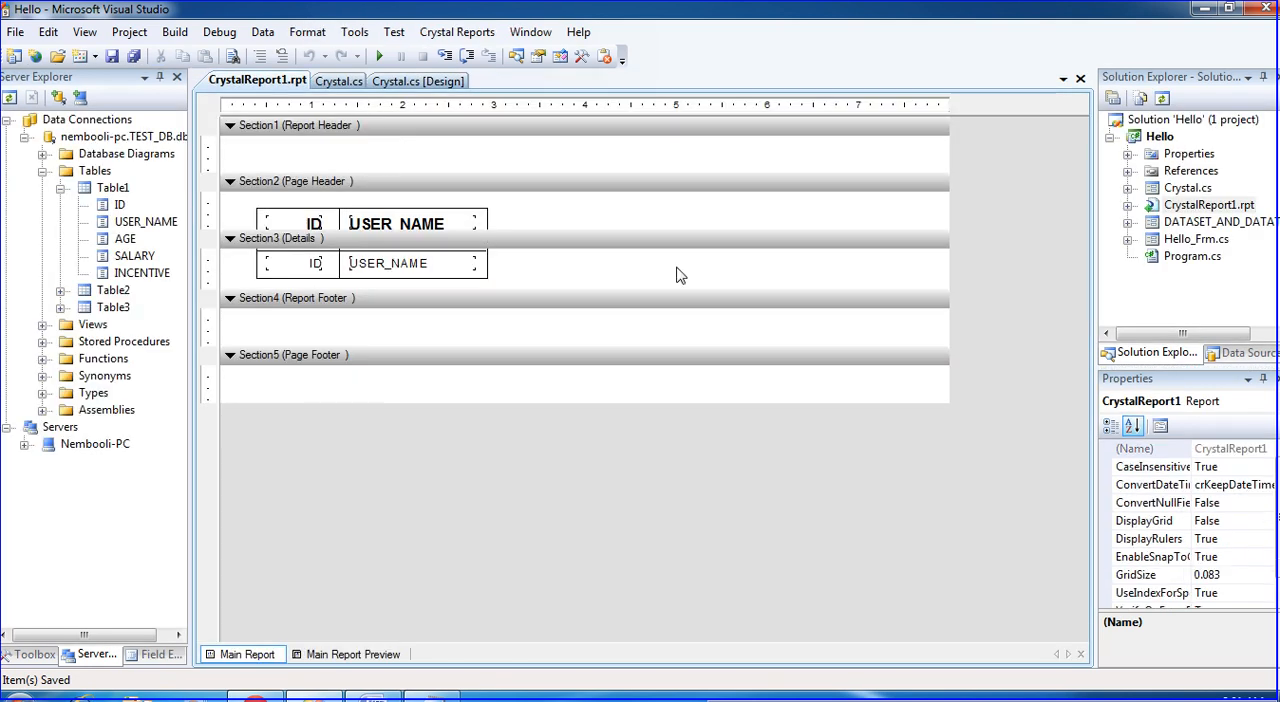
mouse_move(80, 657)
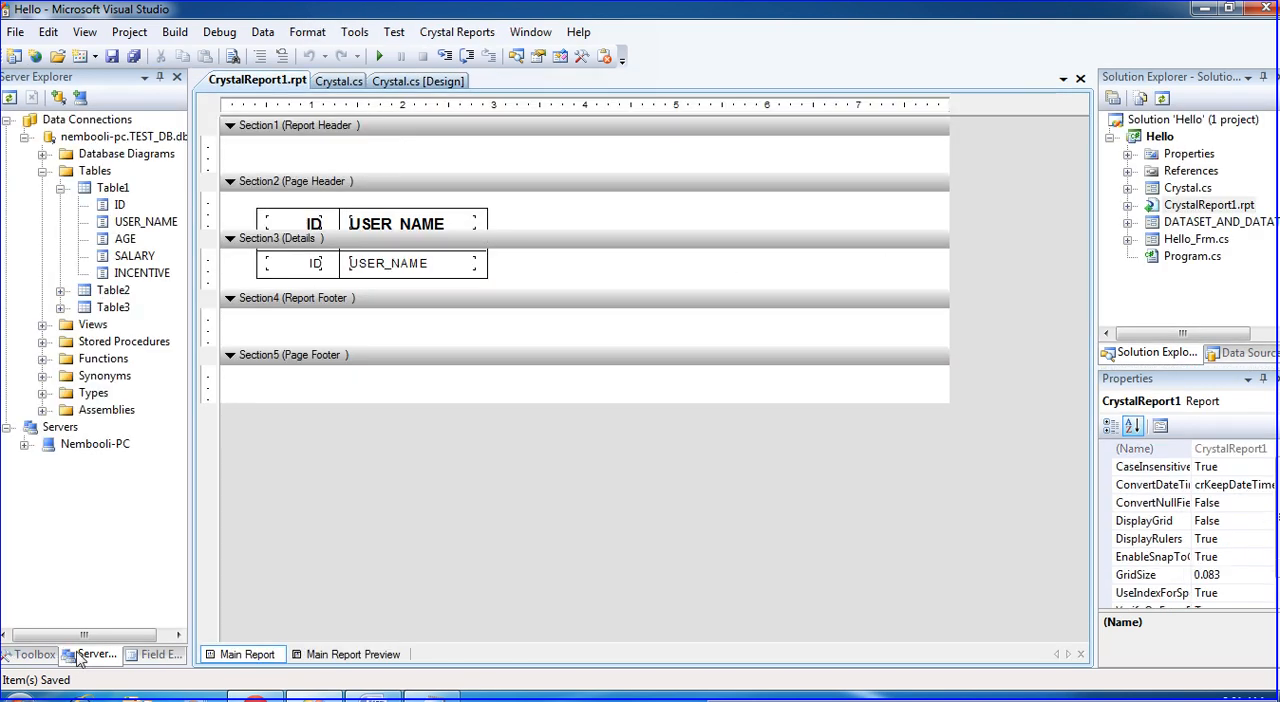
left_click(160, 654)
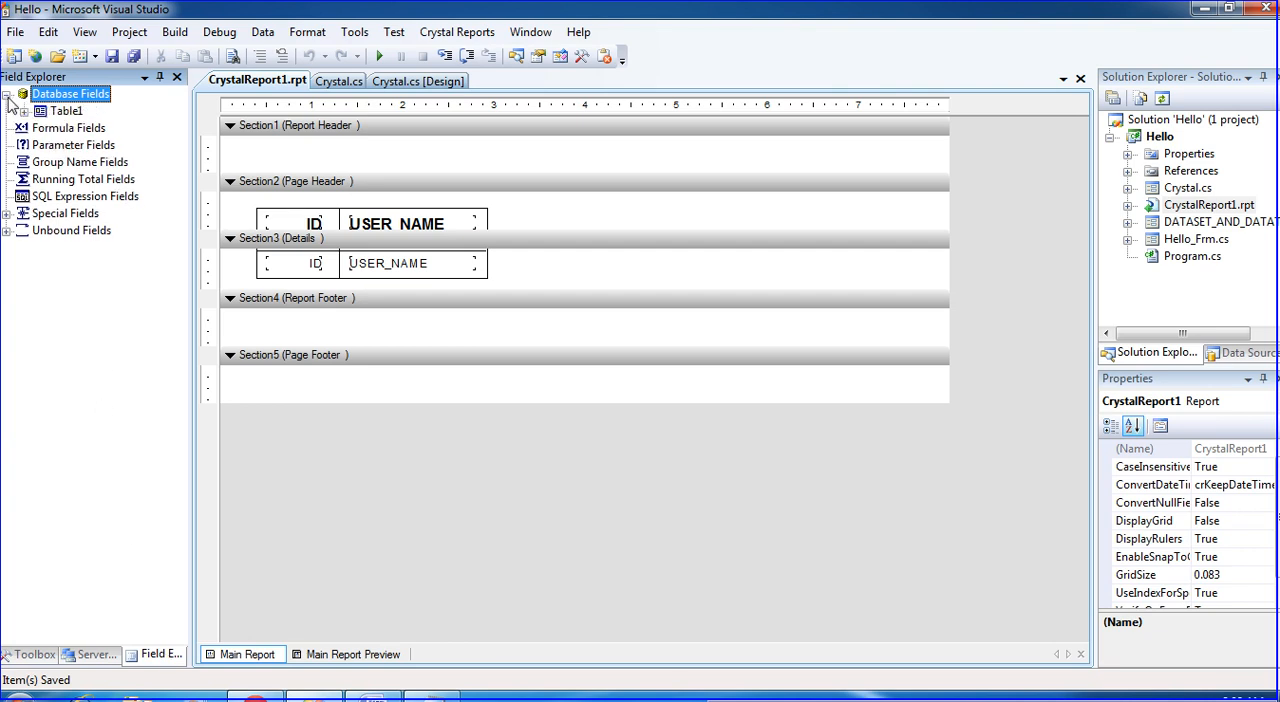
left_click(25, 111)
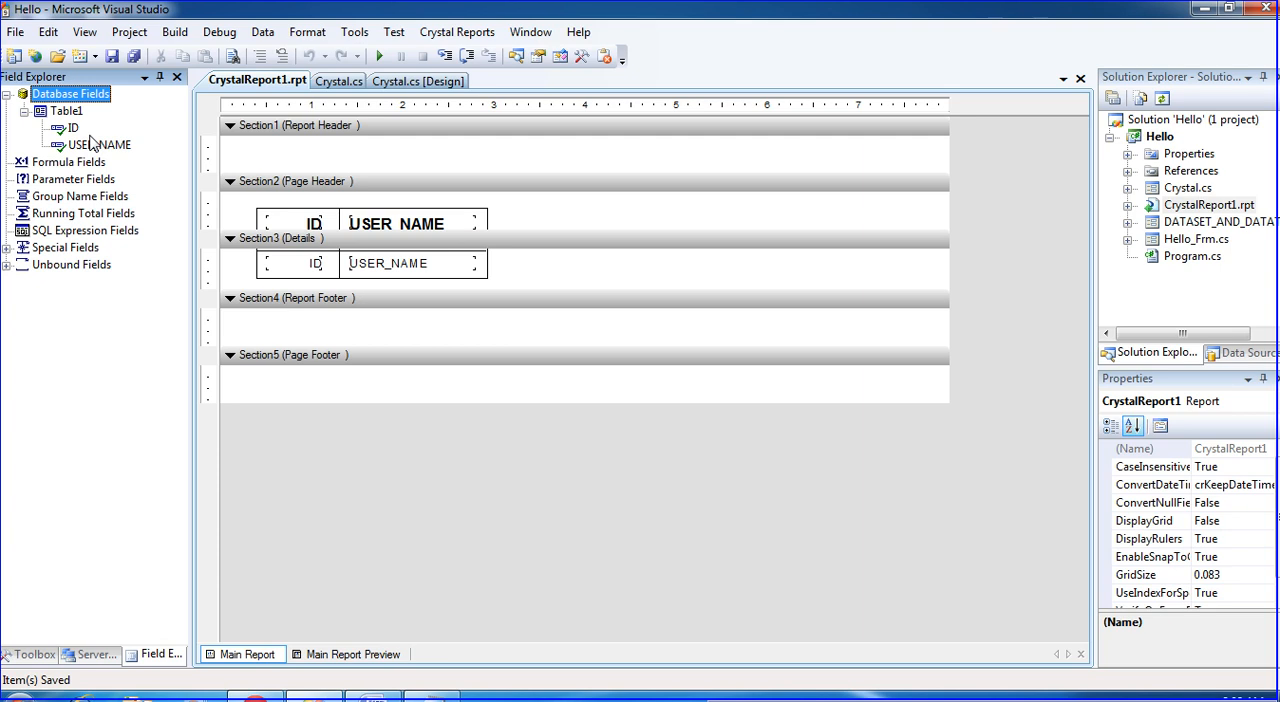
- Run Verify Database on the report's Table1 and accept both messages
left_click(90, 655)
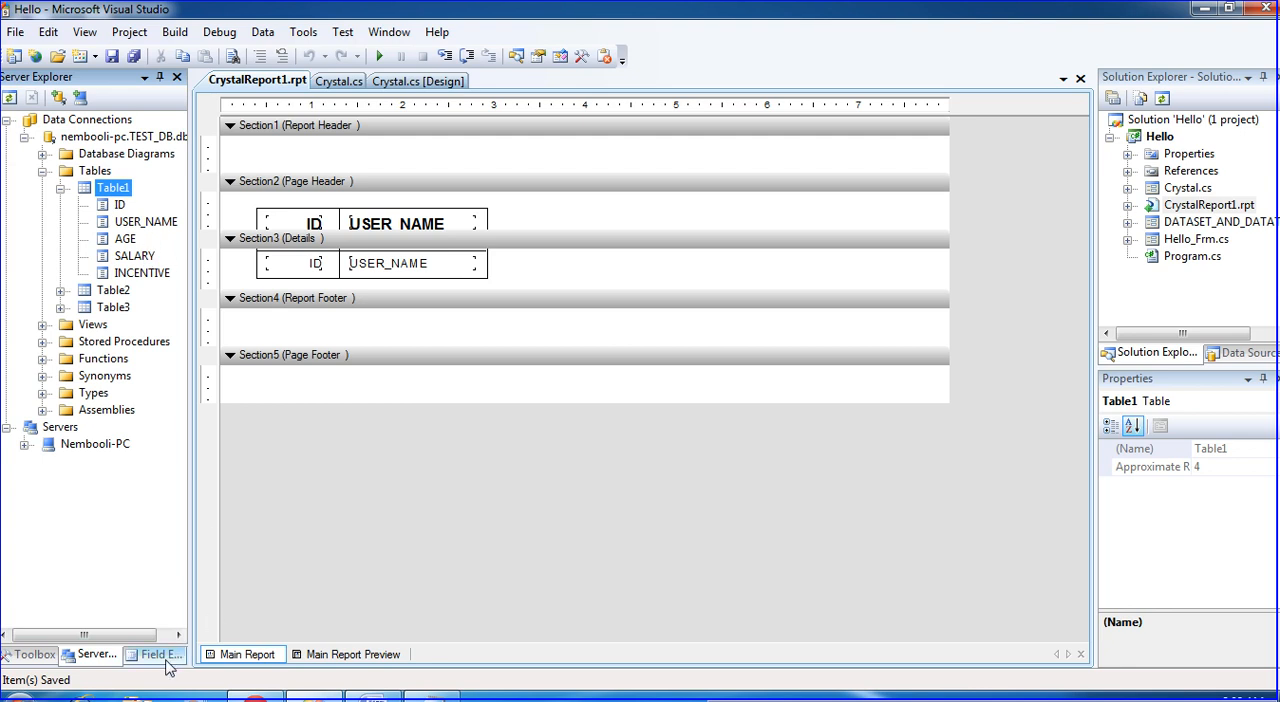
right_click(64, 110)
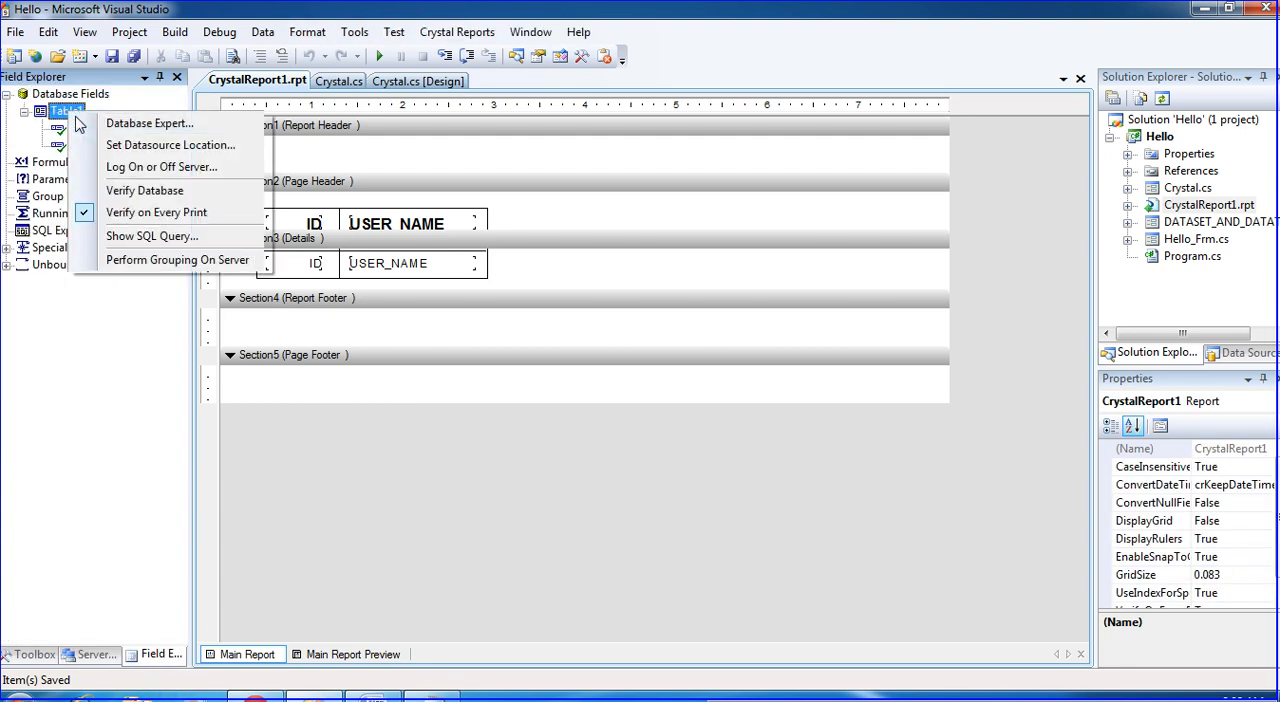
mouse_move(145, 191)
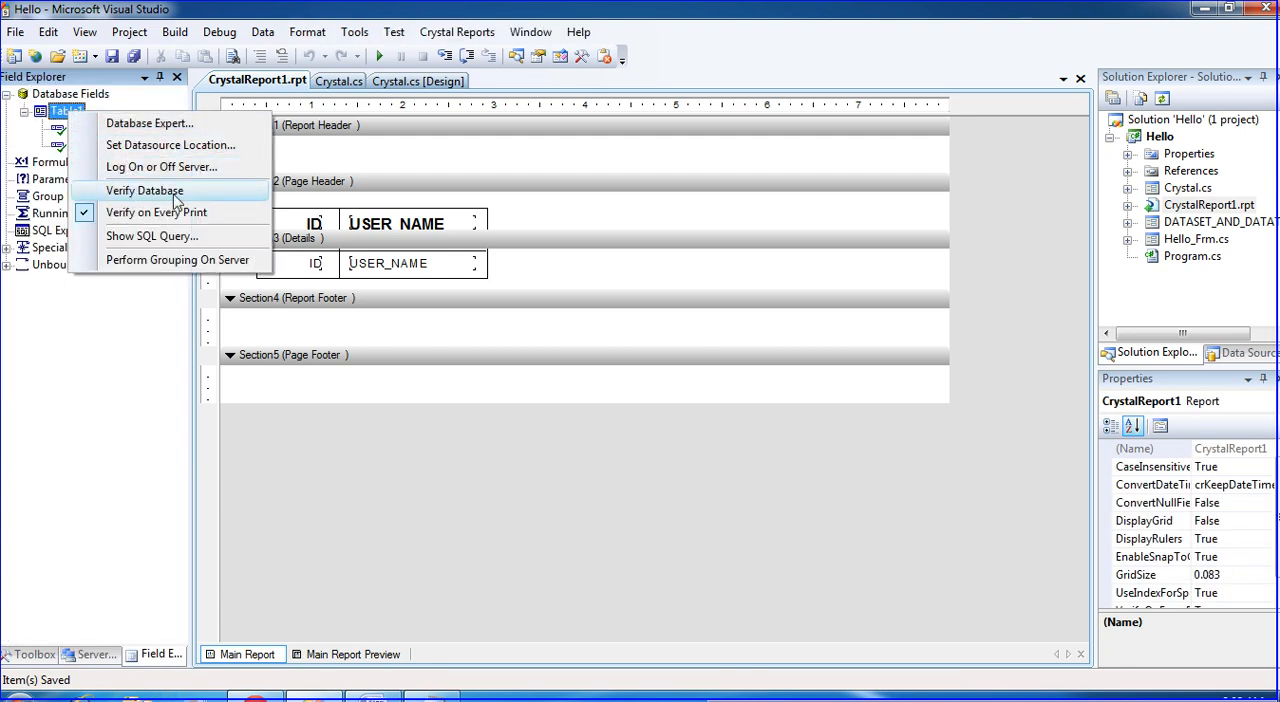
left_click(144, 190)
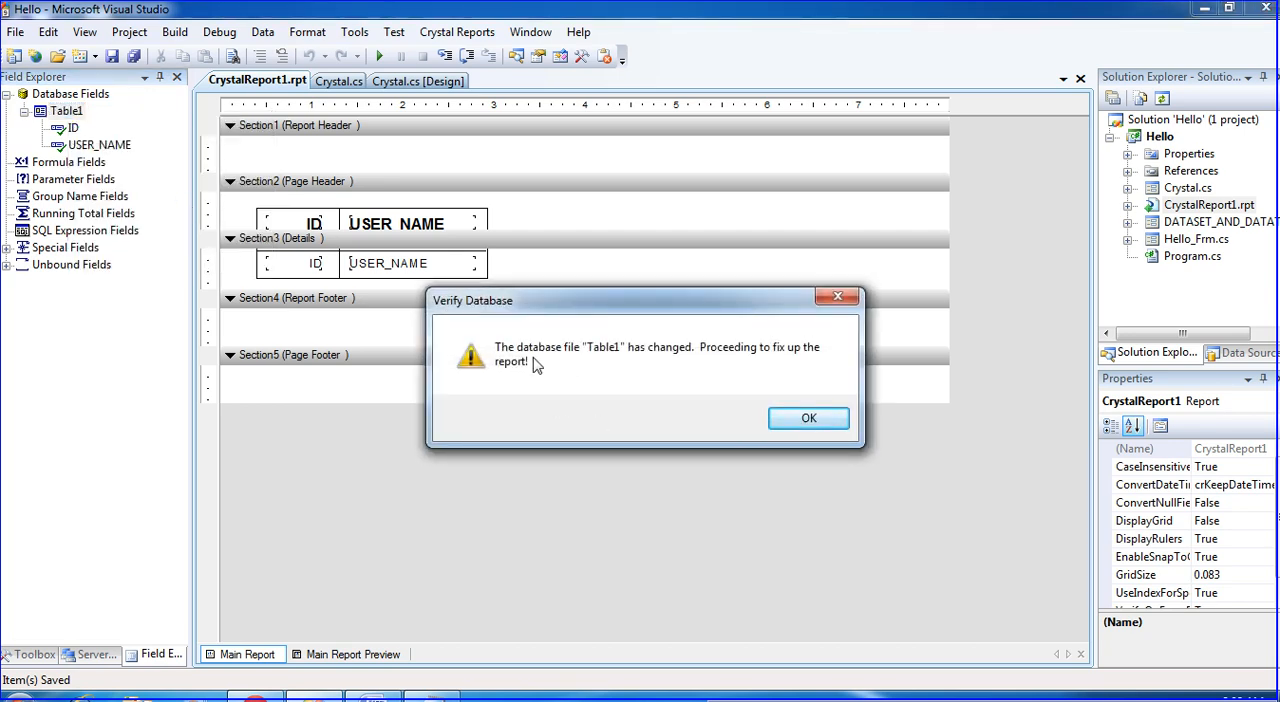
mouse_move(693, 365)
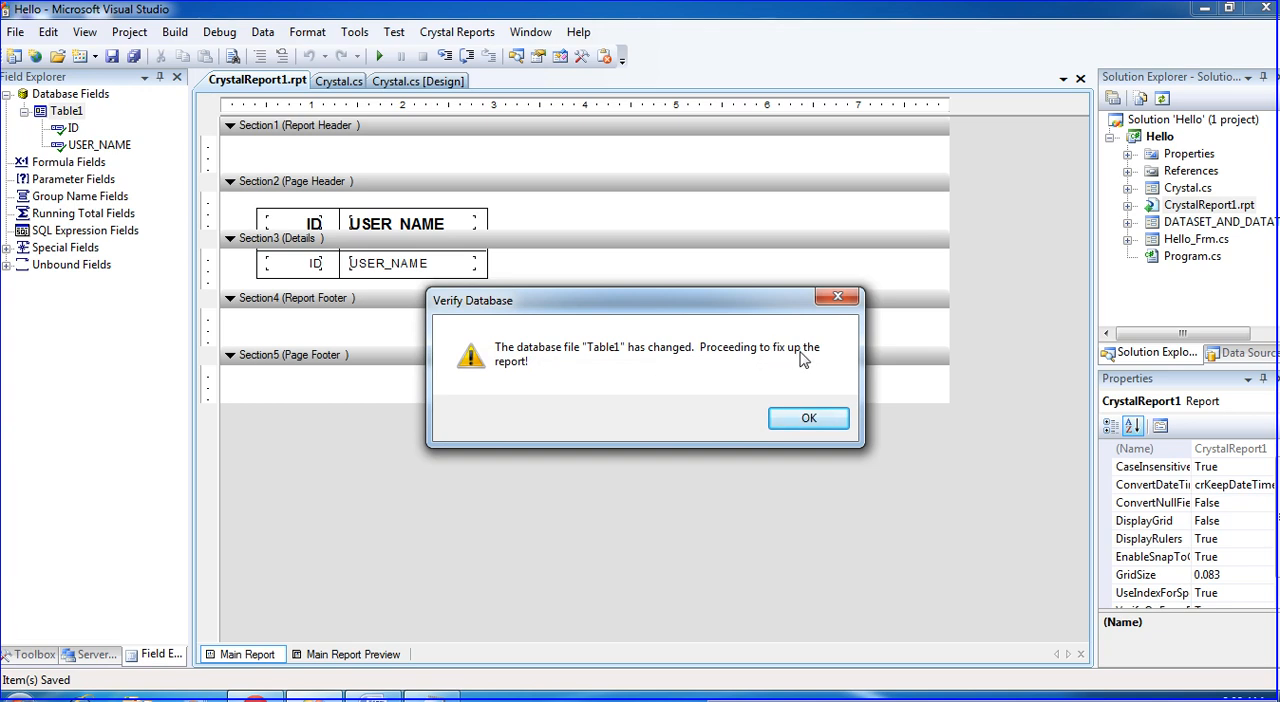
mouse_move(808, 418)
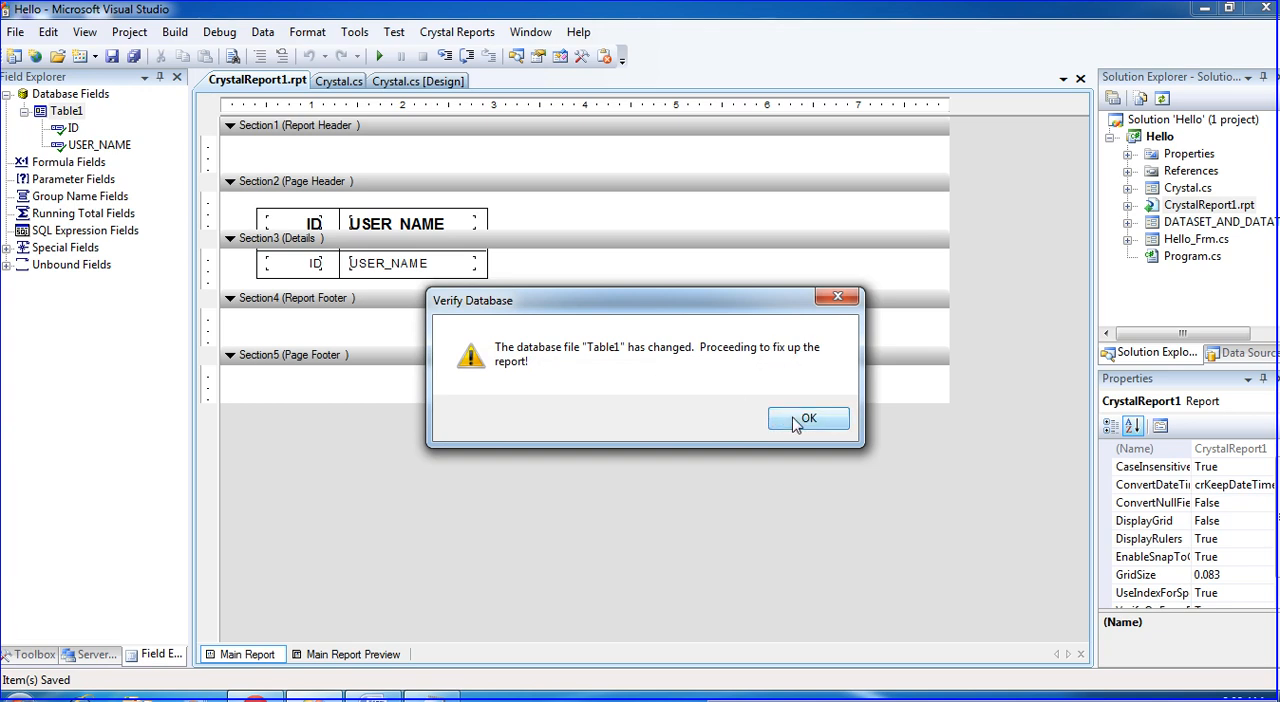
left_click(808, 418)
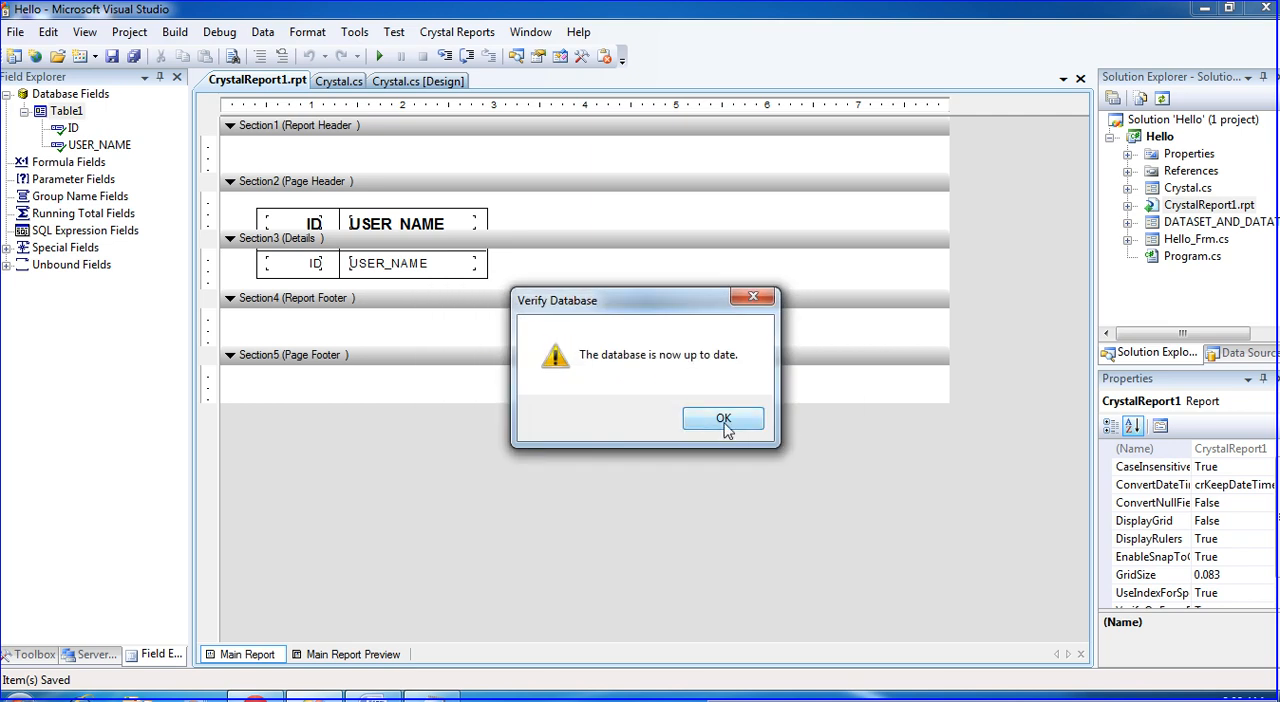
left_click(723, 418)
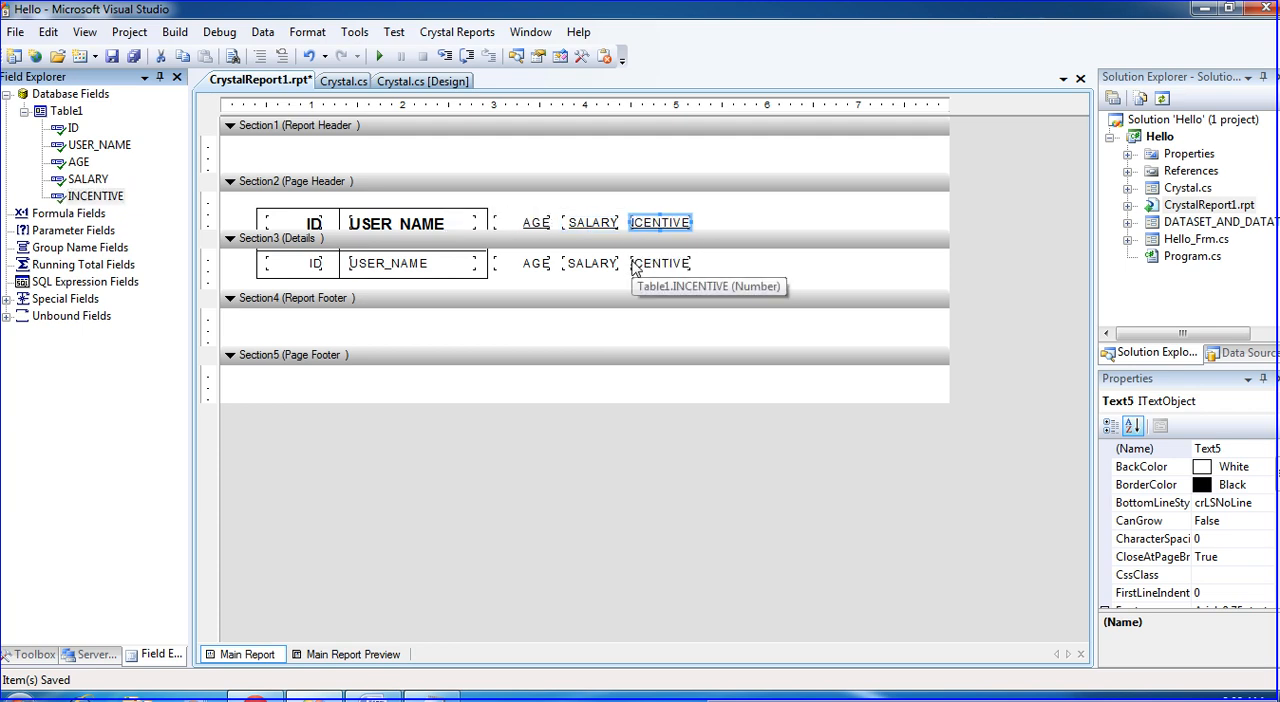
mouse_move(310, 662)
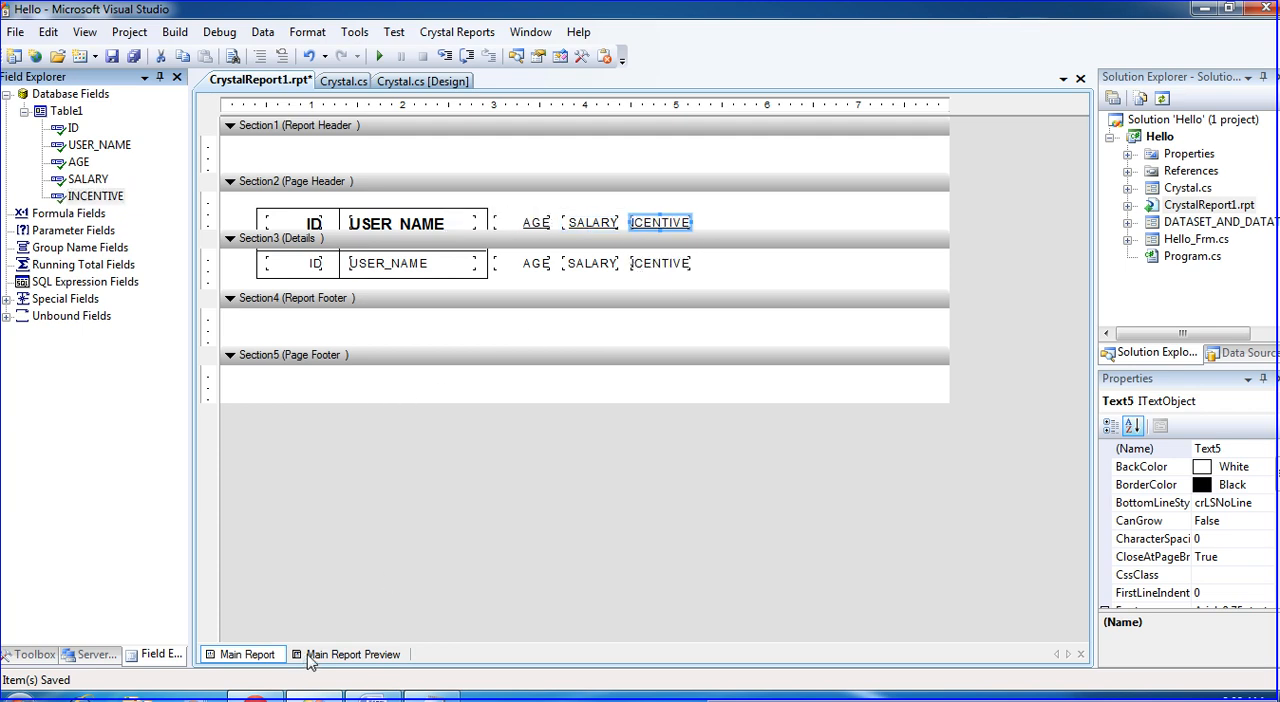
- Preview the report's AGE, SALARY and INCENTIVE values, then return to the design layout
left_click(353, 654)
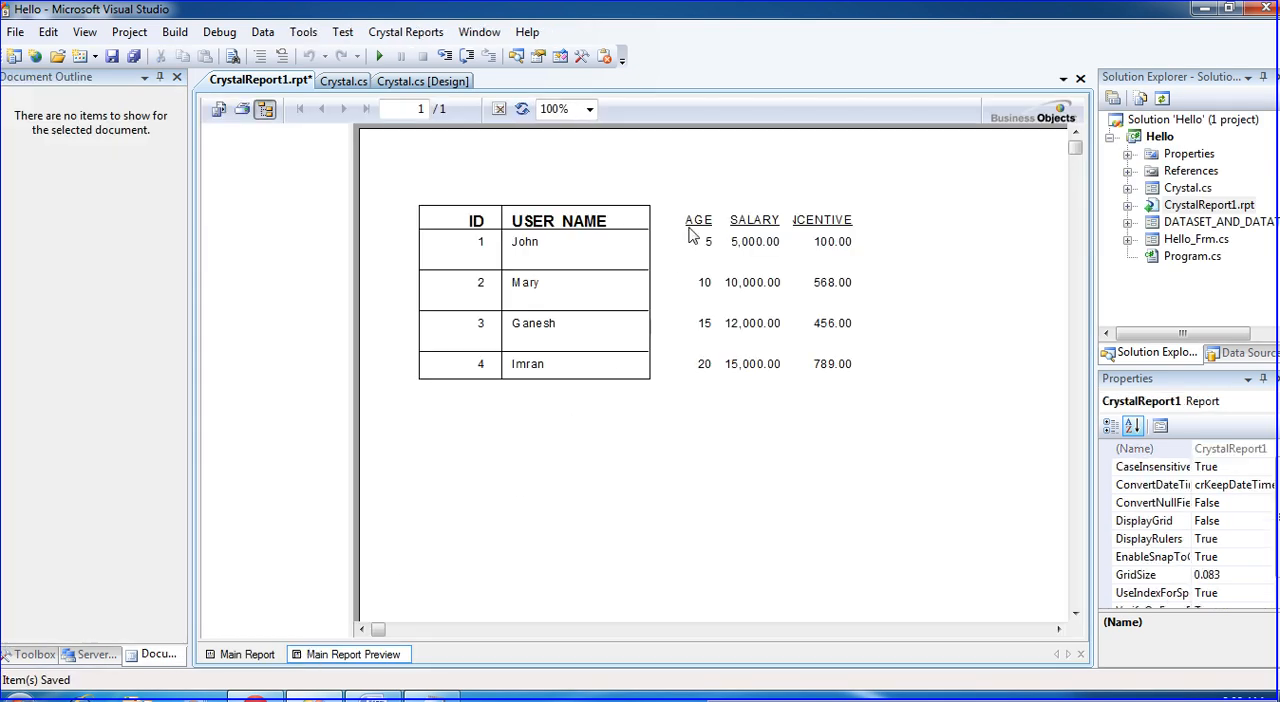
left_click(246, 654)
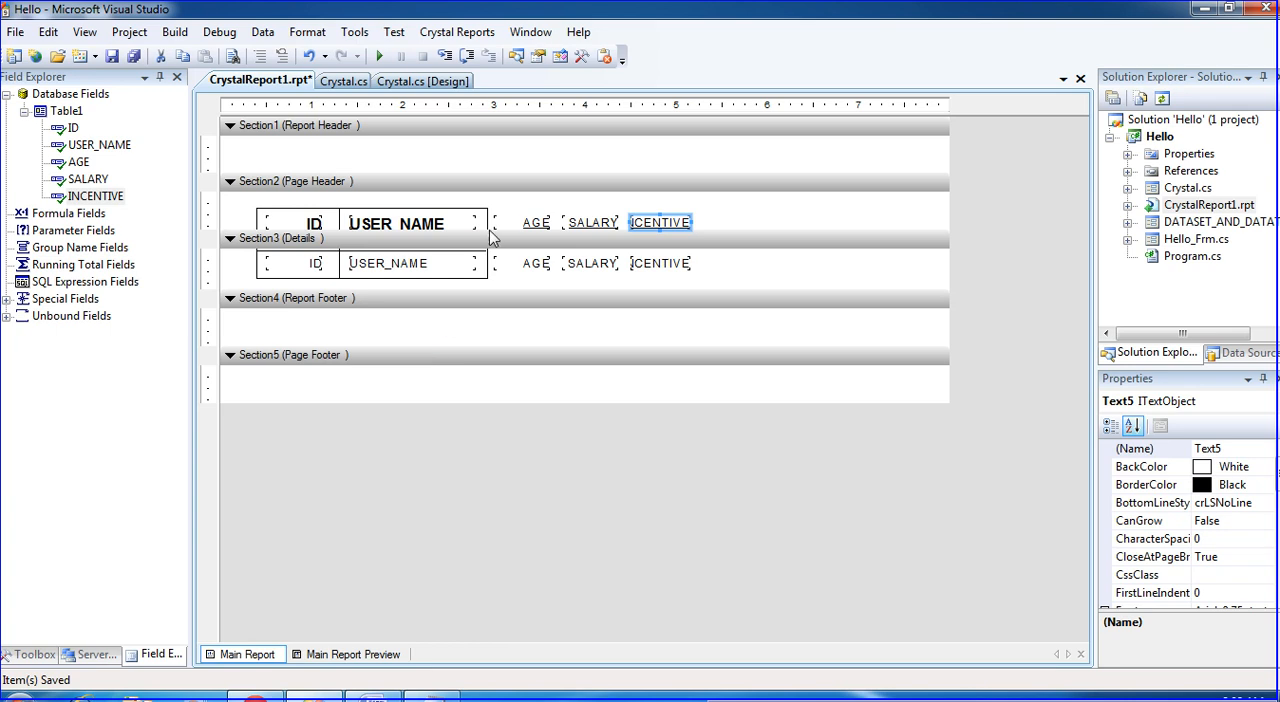
- Format the AGE, SALARY and INCENTIVE headings as size 12 without underline
left_click(591, 222)
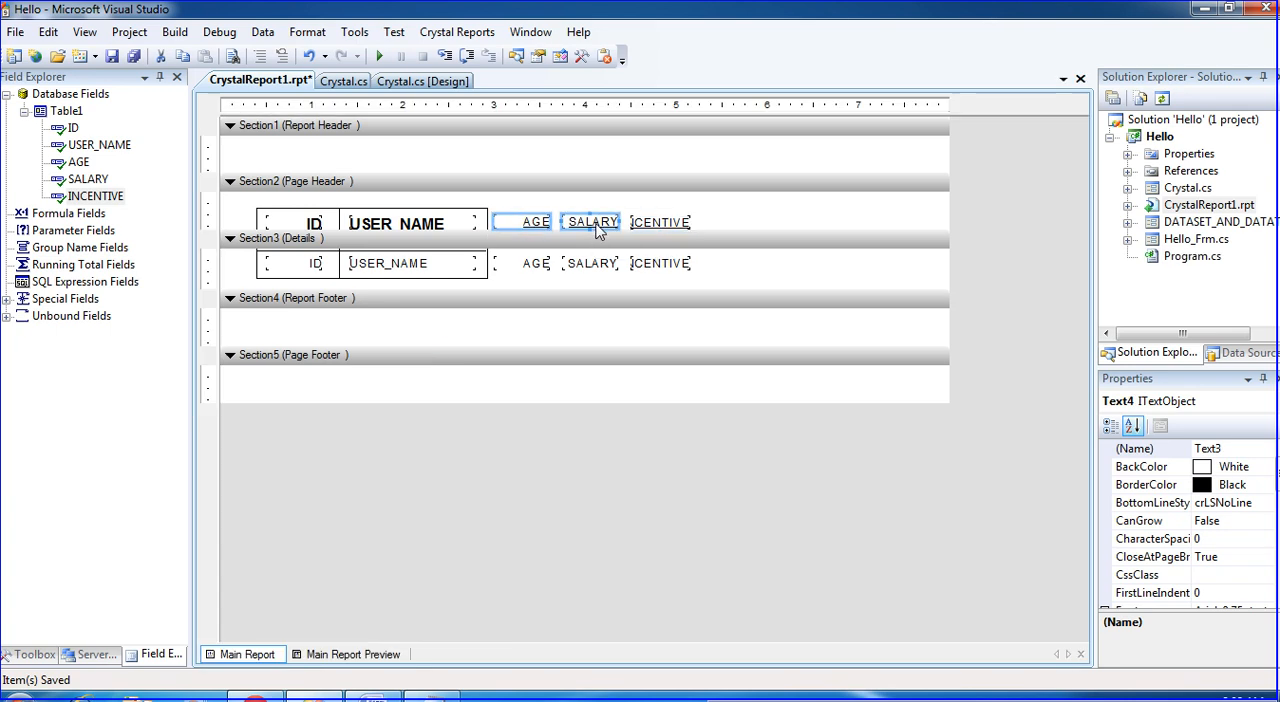
right_click(660, 222)
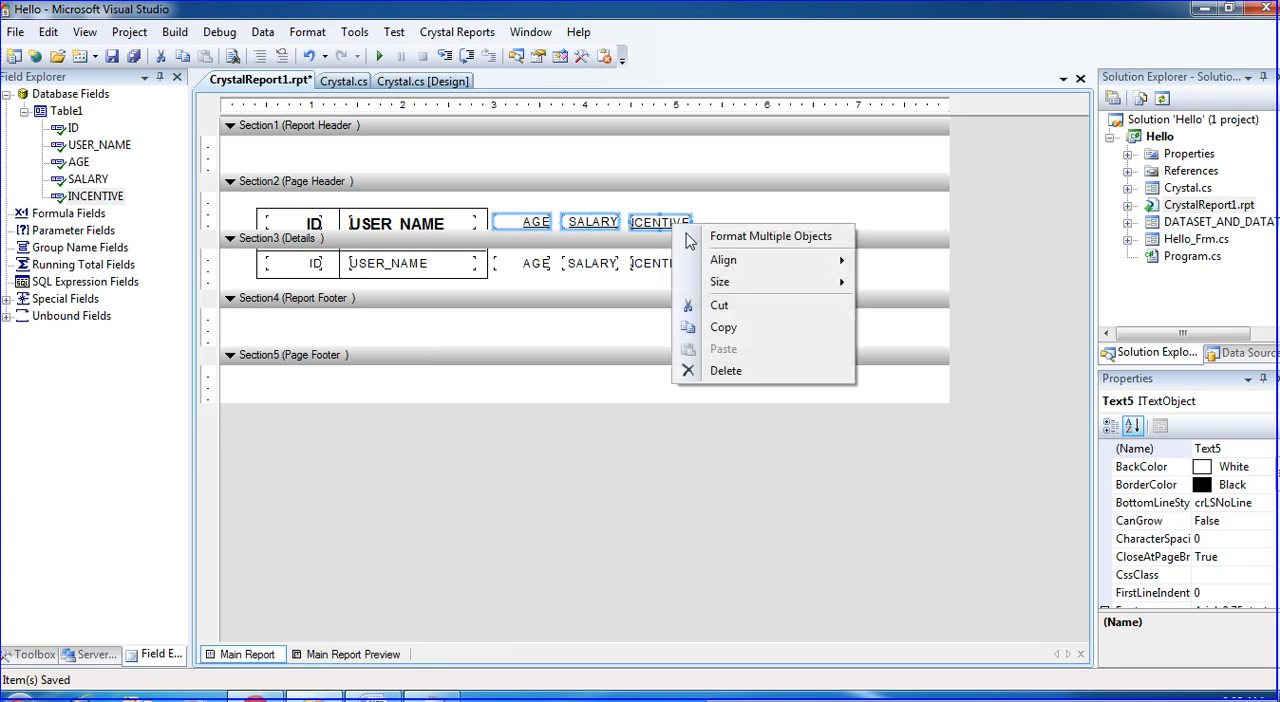
mouse_move(720, 281)
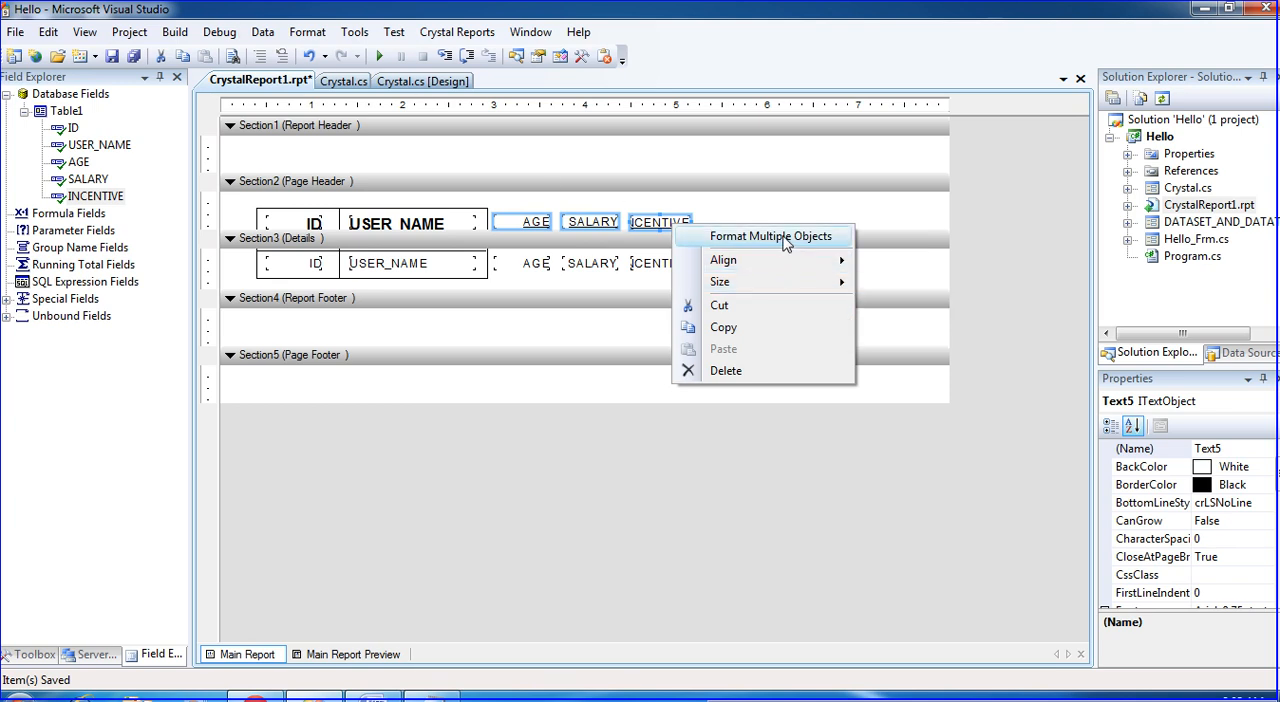
left_click(768, 236)
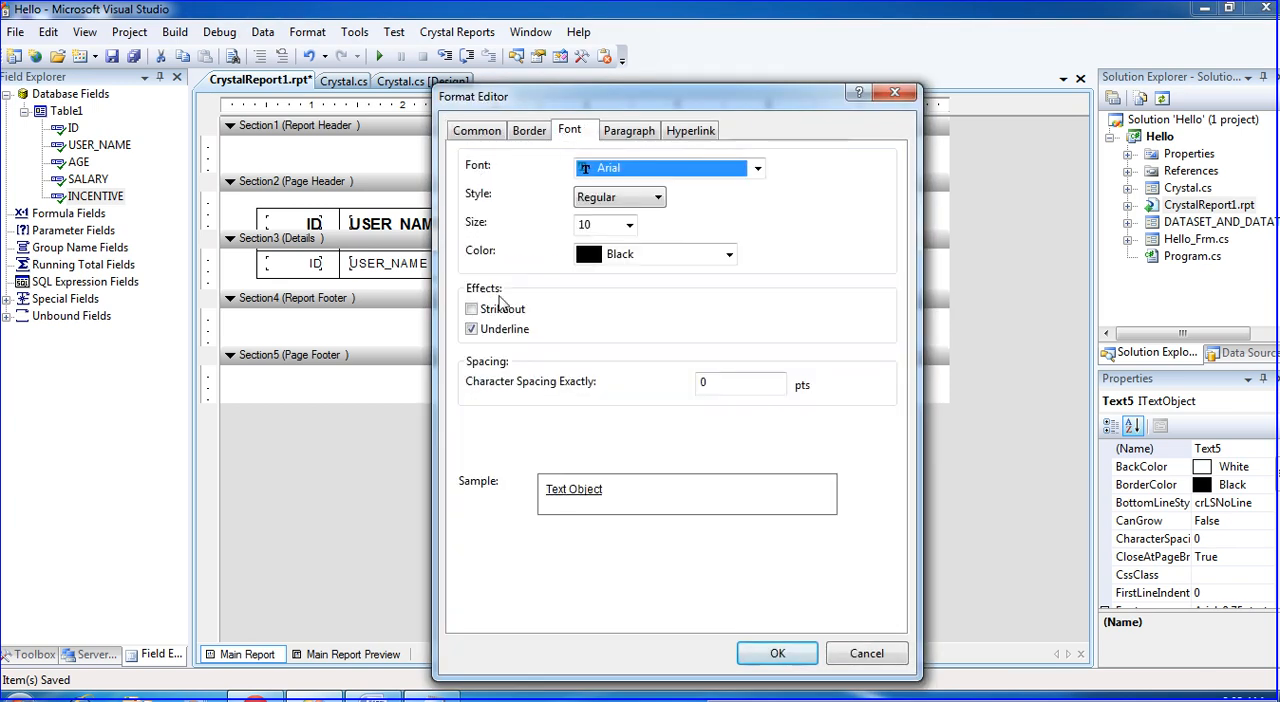
left_click(630, 223)
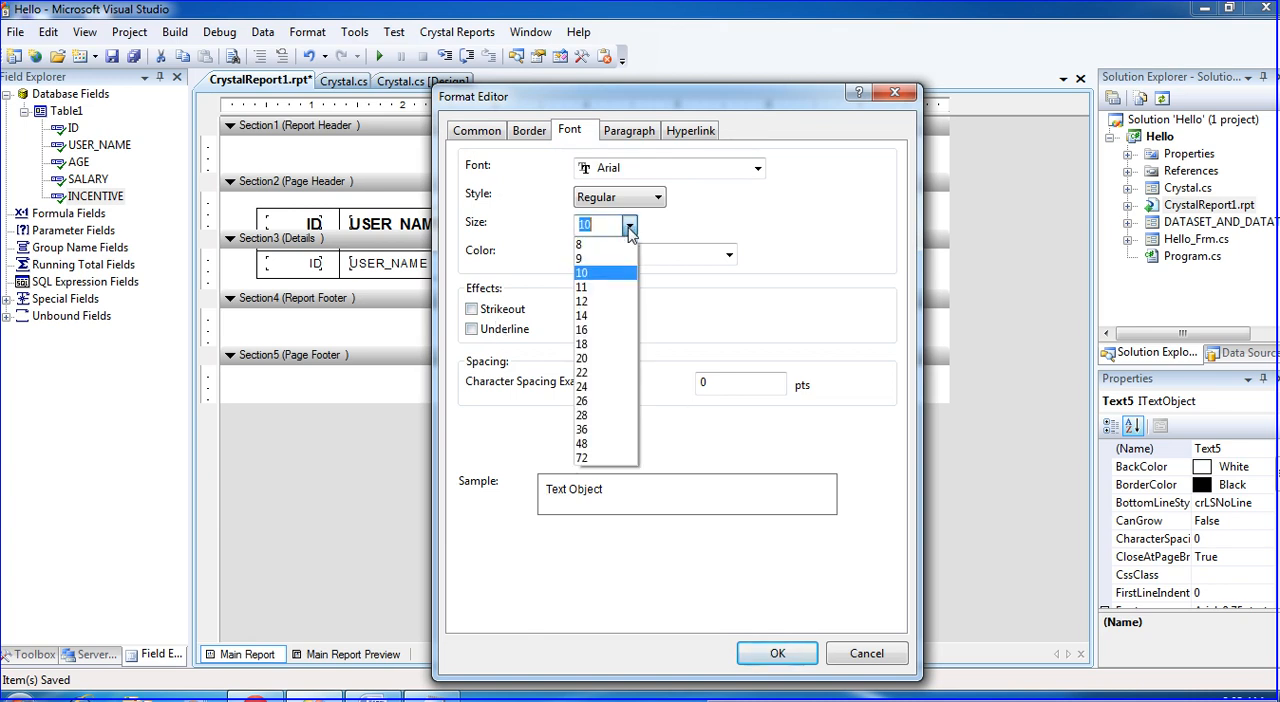
left_click(582, 302)
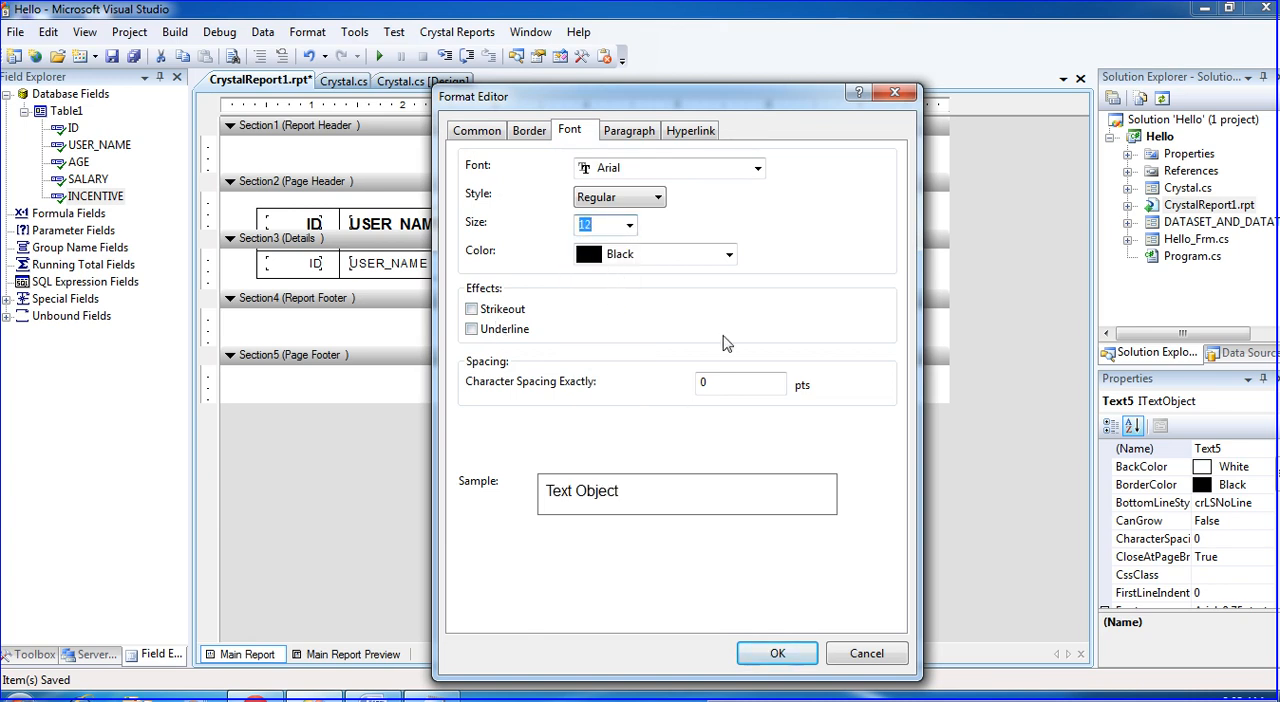
left_click(777, 653)
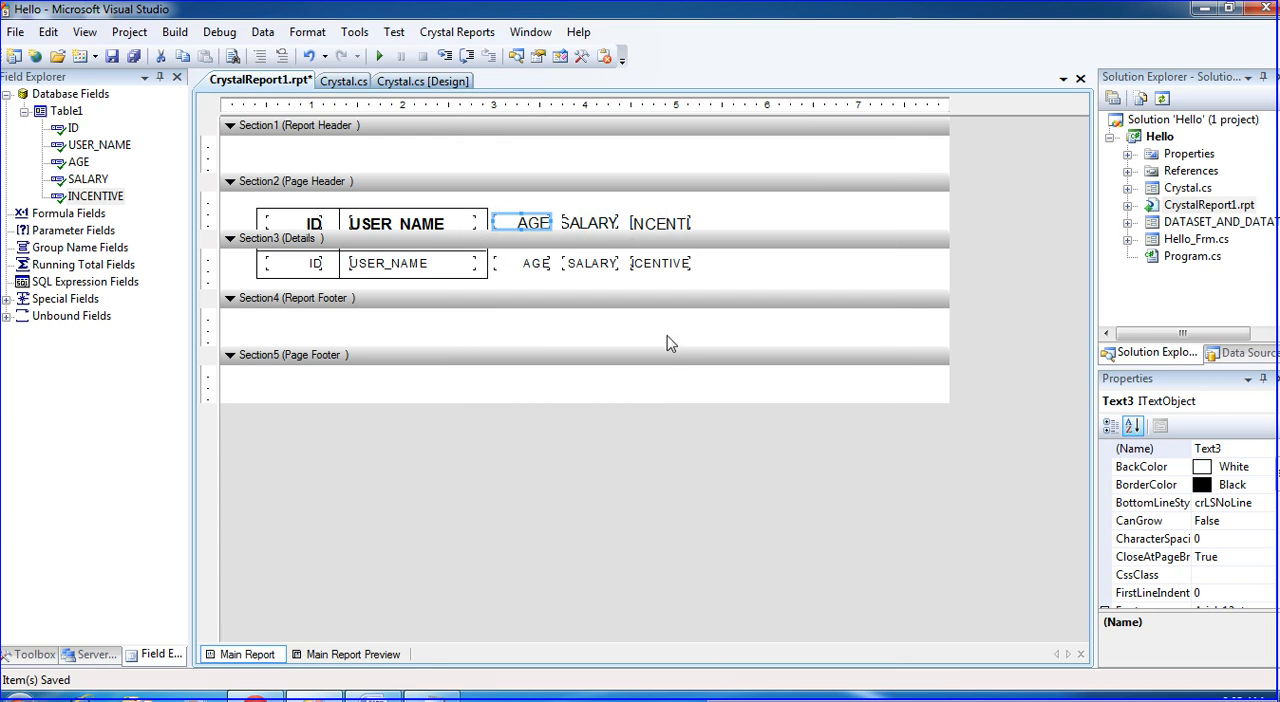
left_click(396, 223)
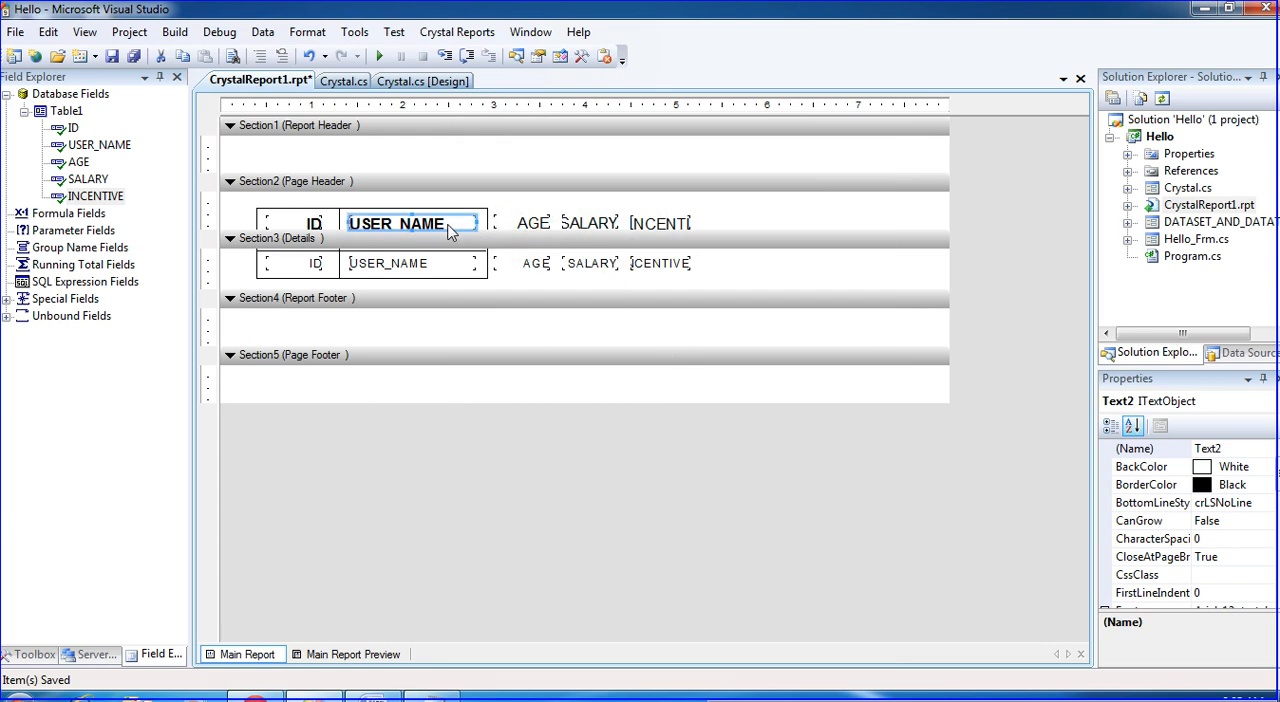
mouse_move(495, 225)
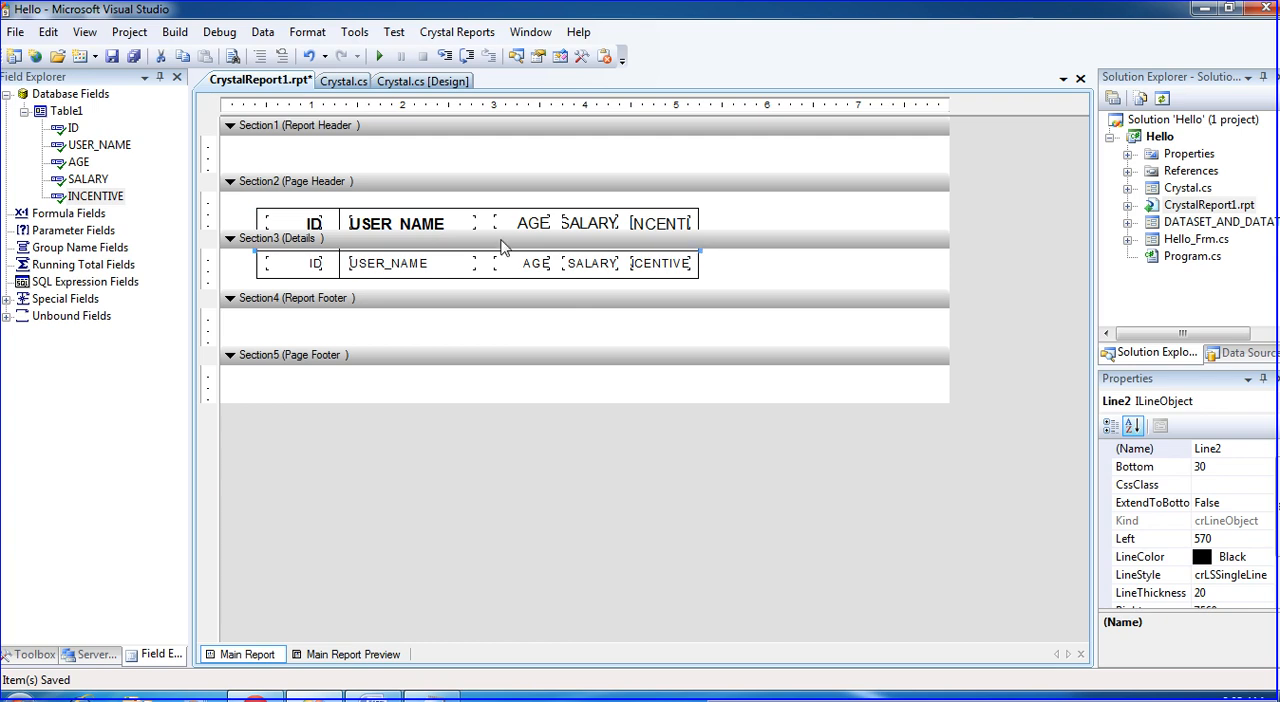
- Draw vertical divider lines between the report columns and preview the boxed rows
left_click(31, 654)
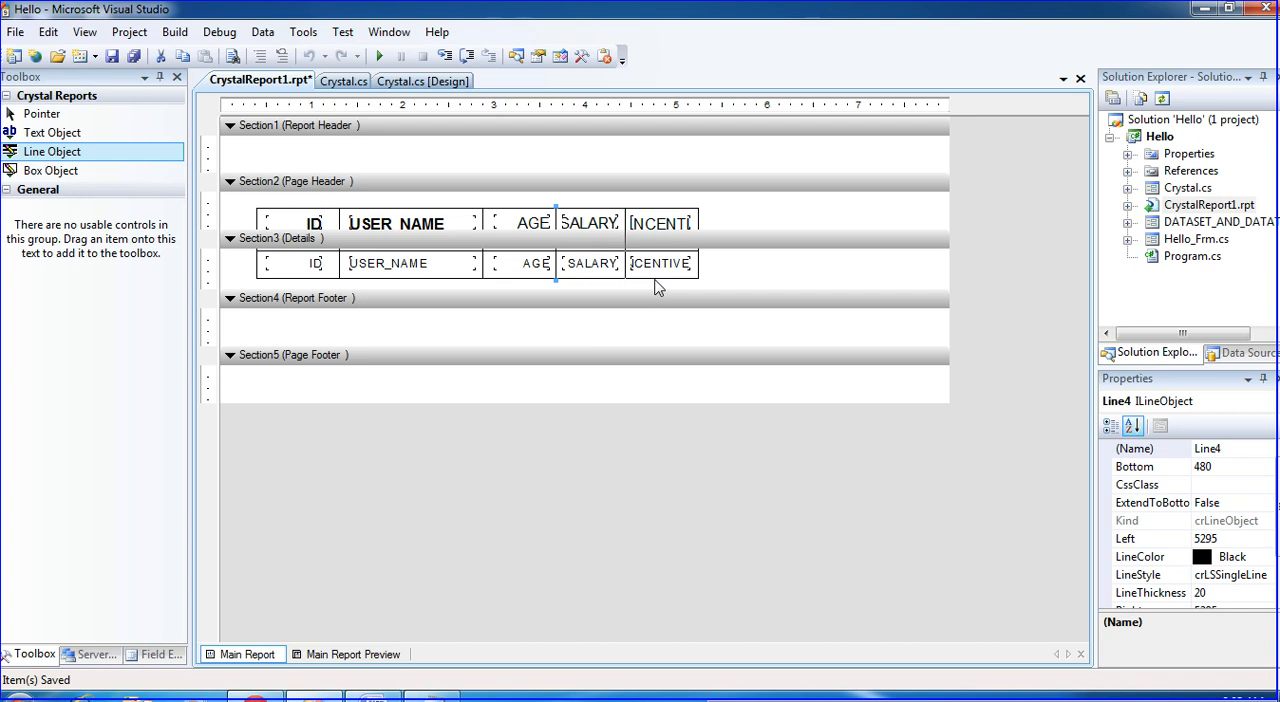
left_click(353, 654)
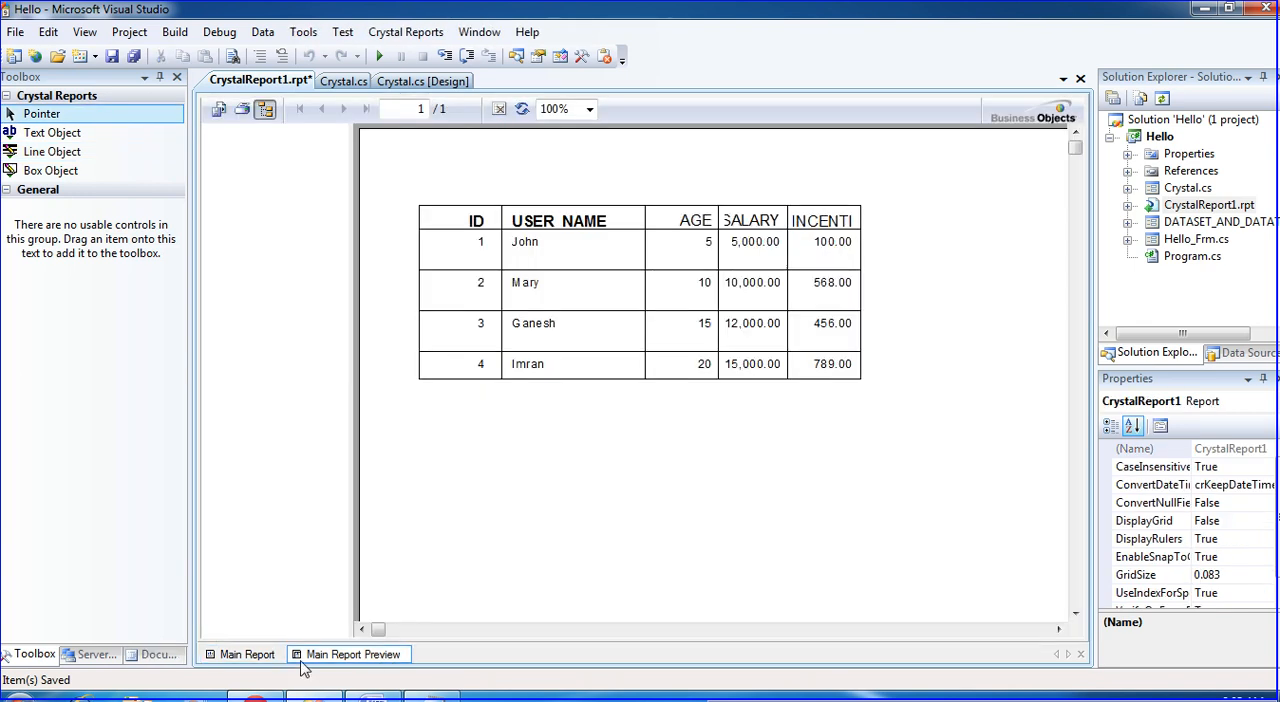
mouse_move(524, 230)
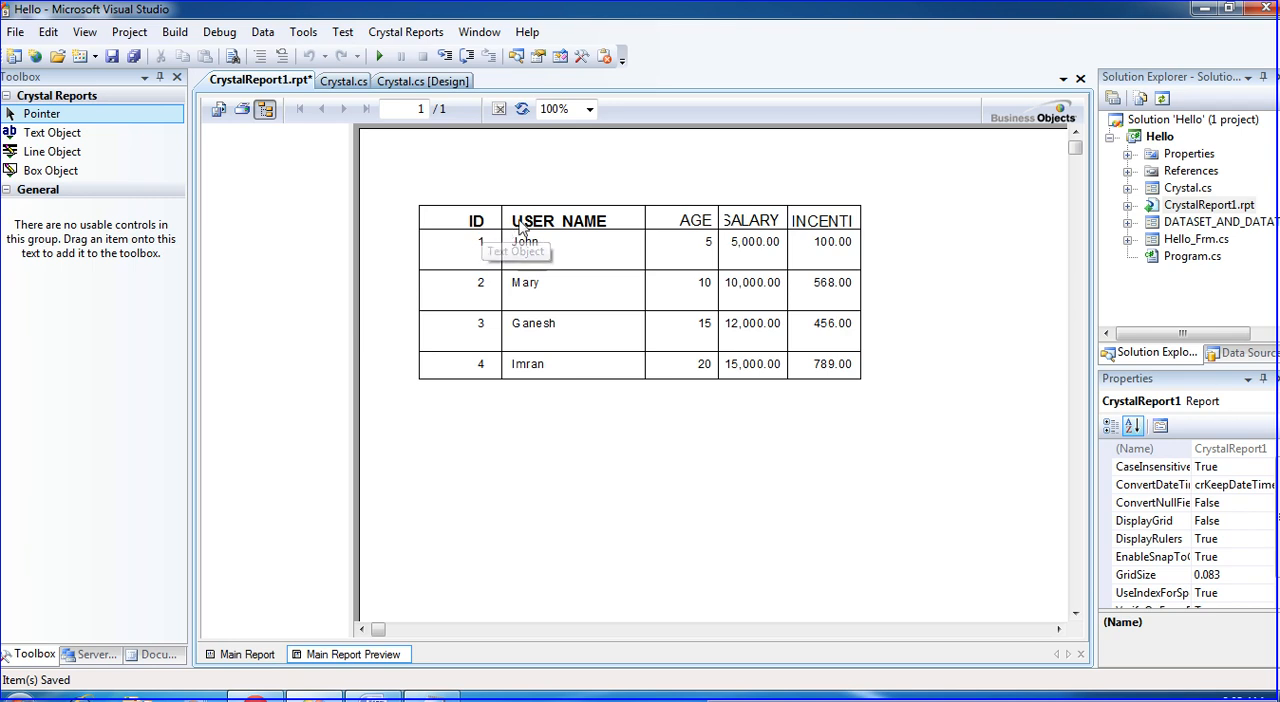
- Switch back to the Main Report design tab
left_click(246, 654)
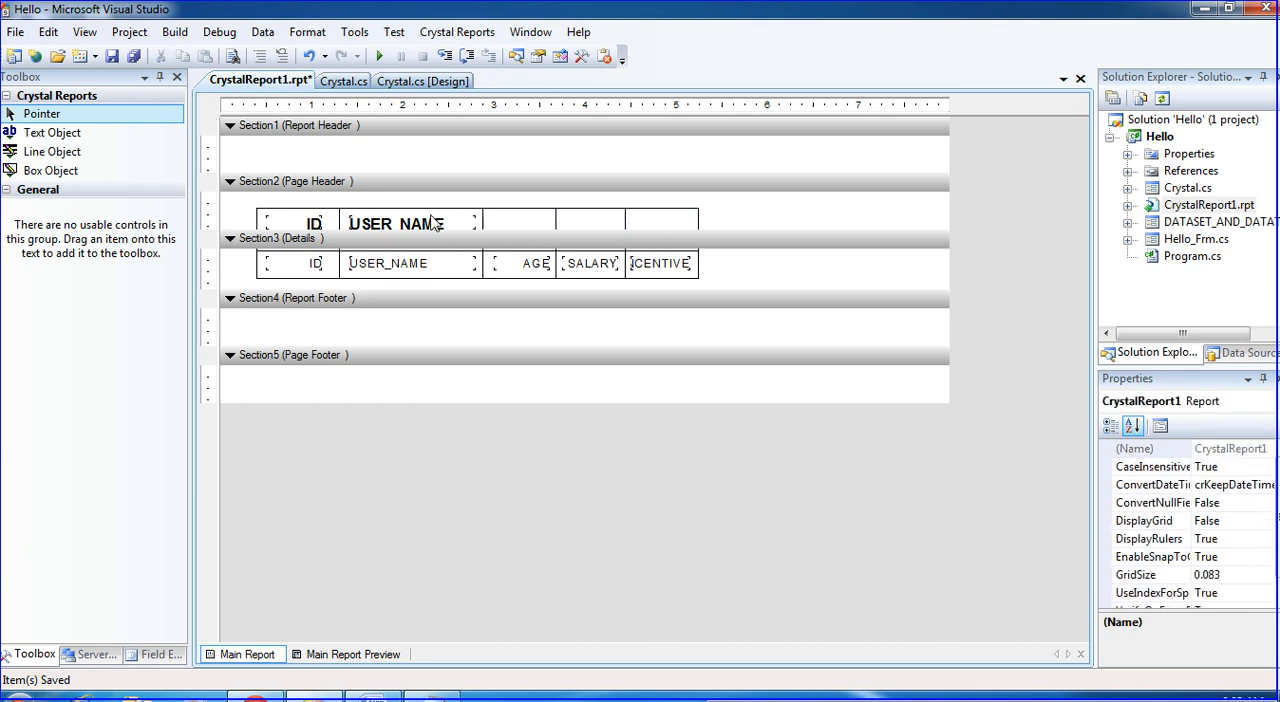
- Copy the USER NAME heading into the age column and retitle it AGE
left_click(396, 223)
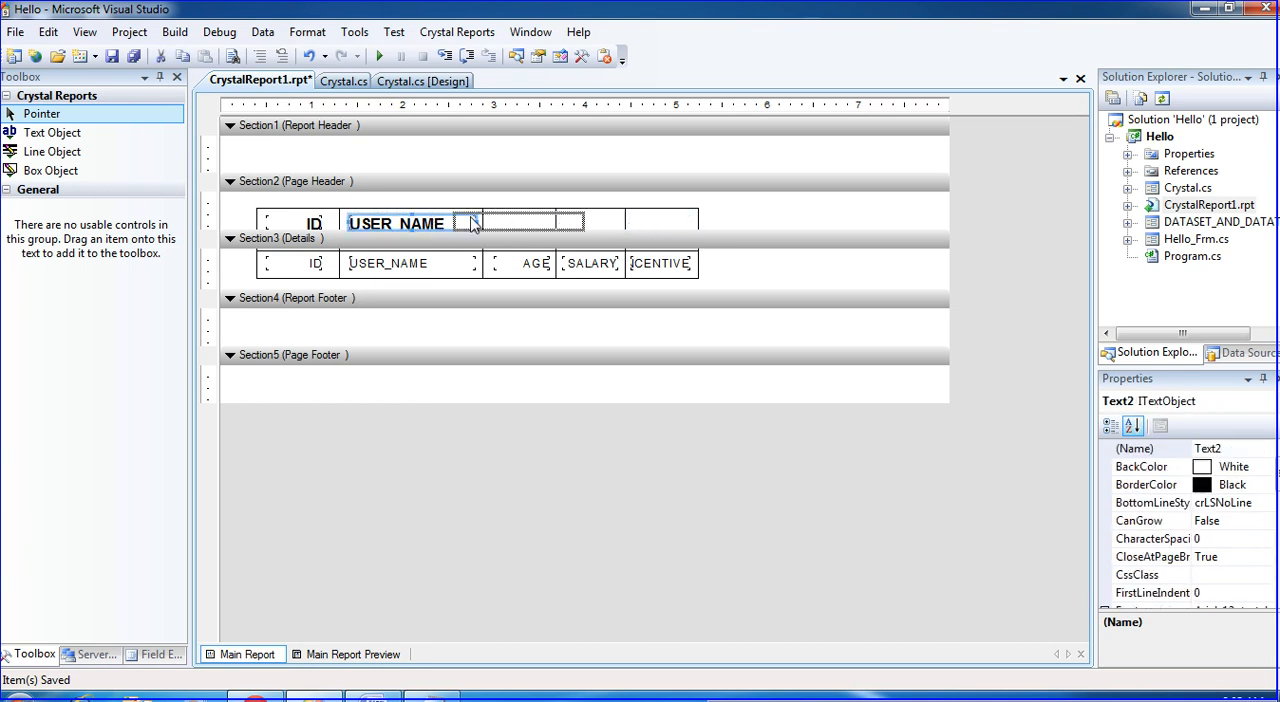
left_click(545, 223)
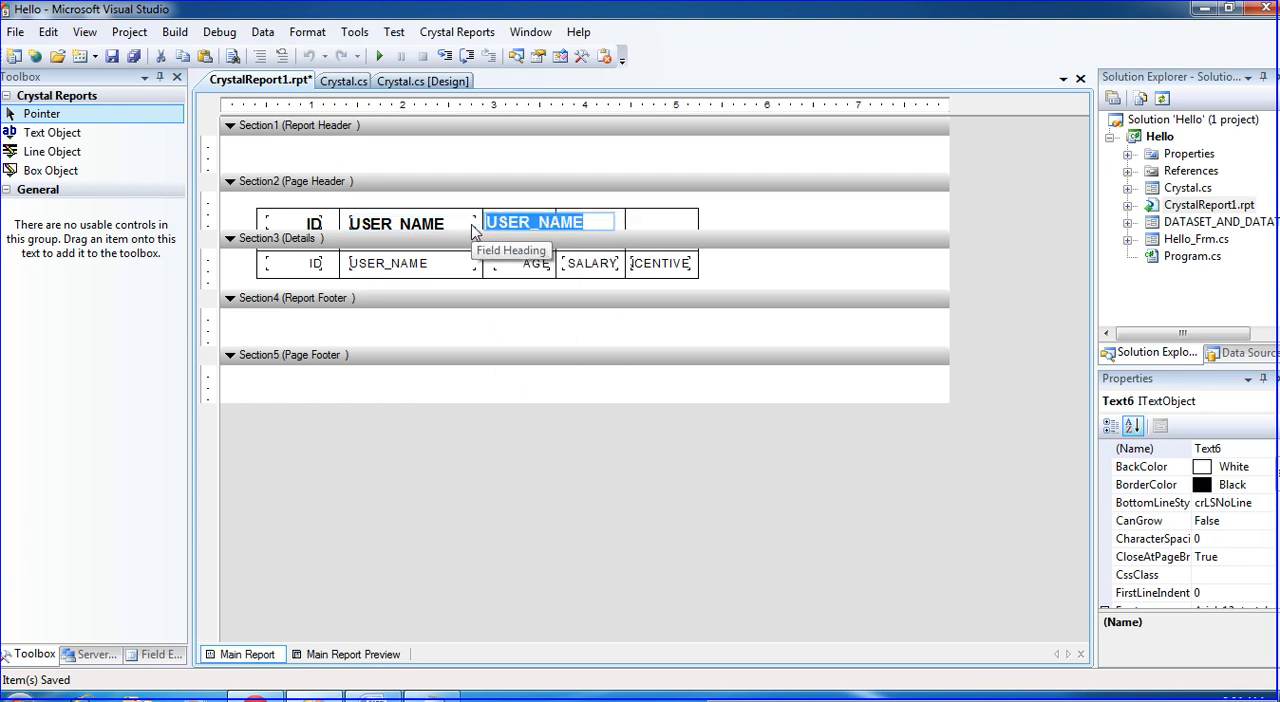
type("age")
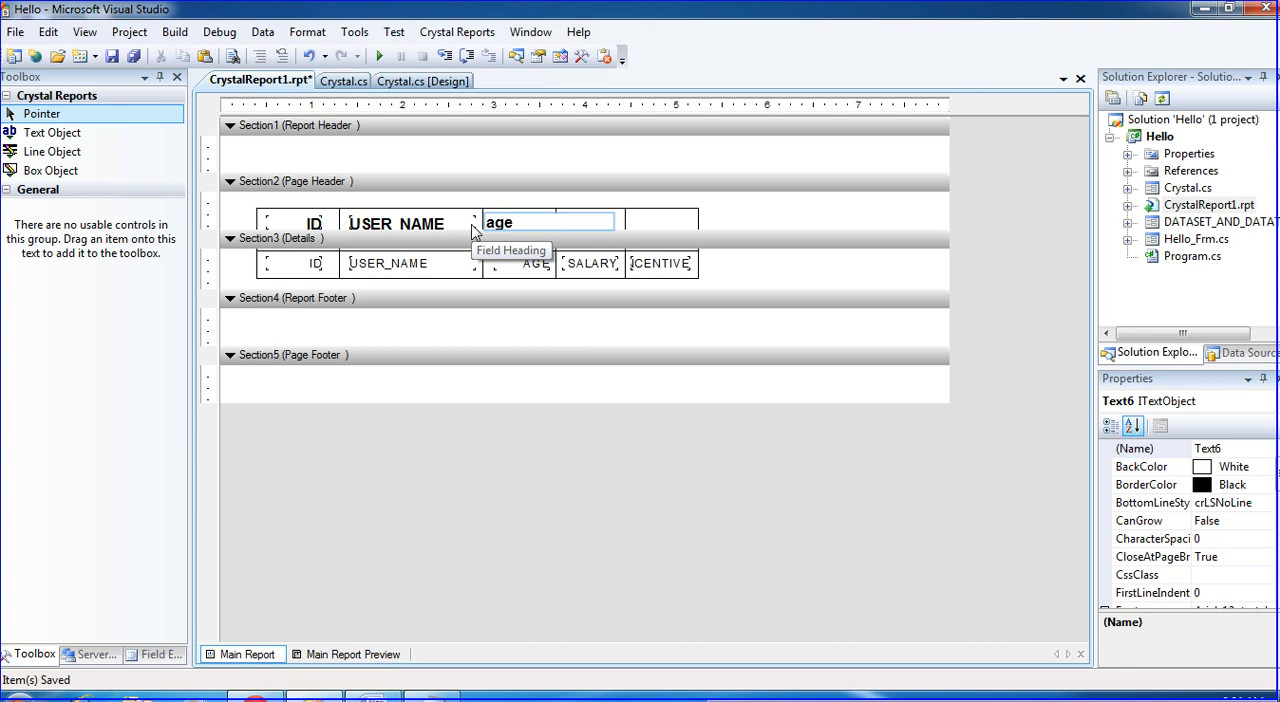
type("AGE")
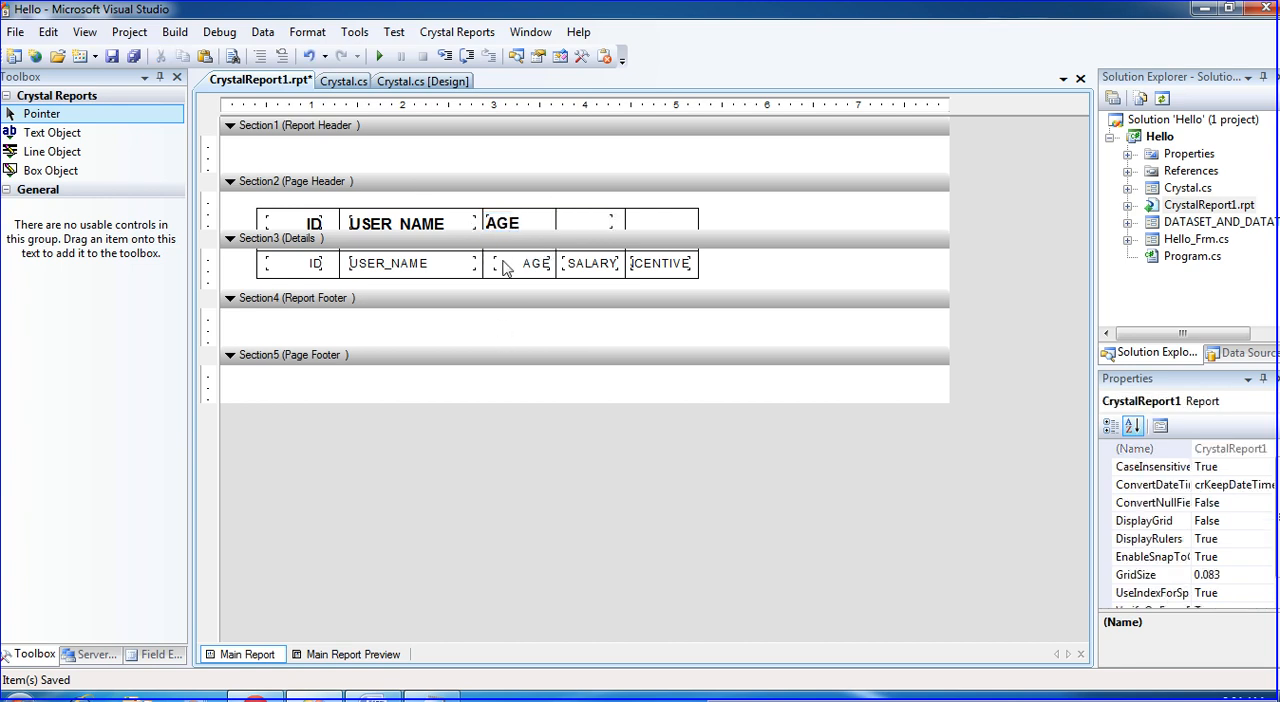
left_click(517, 222)
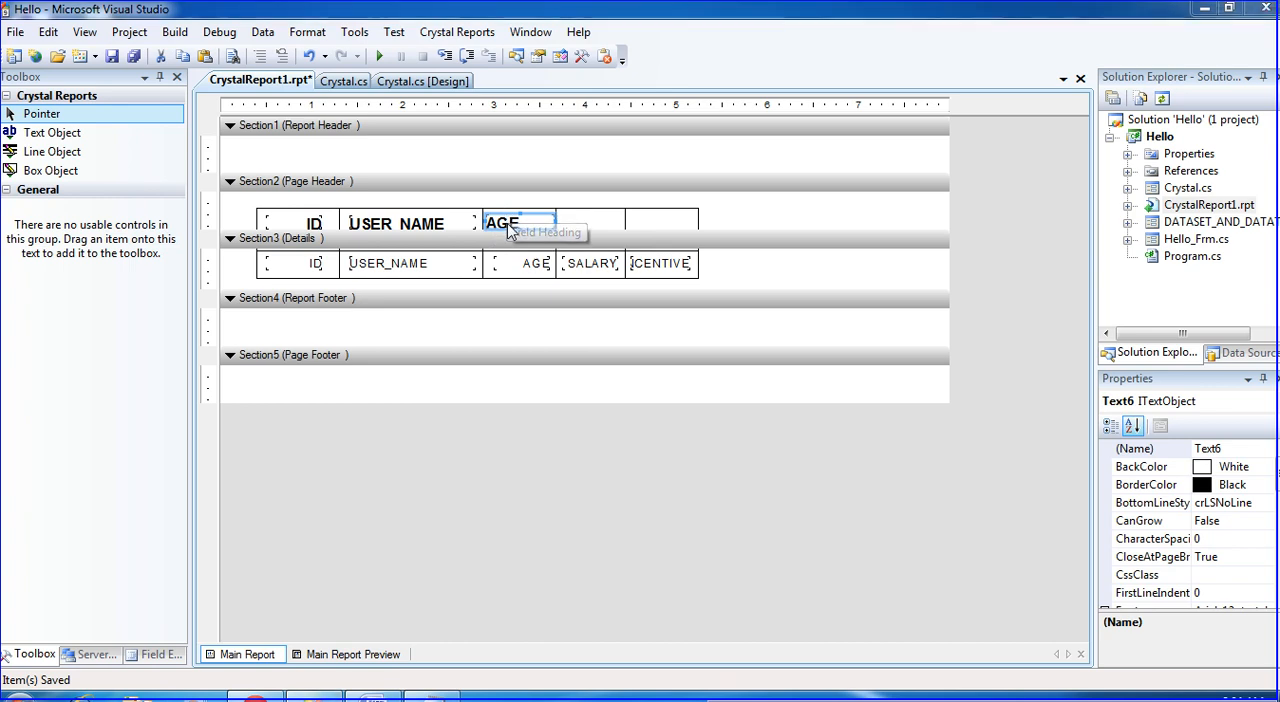
- Copy the AGE heading into the salary and incentive cells, retitled Salary and INC
right_click(500, 222)
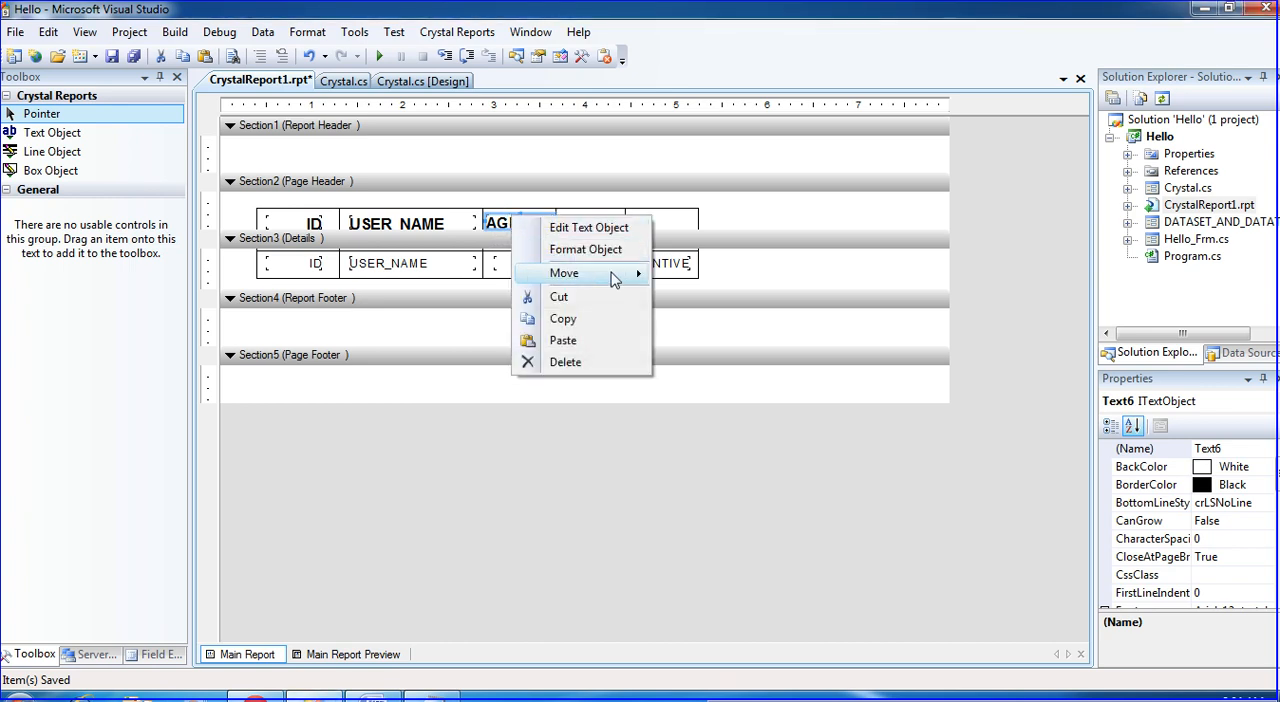
mouse_move(590, 227)
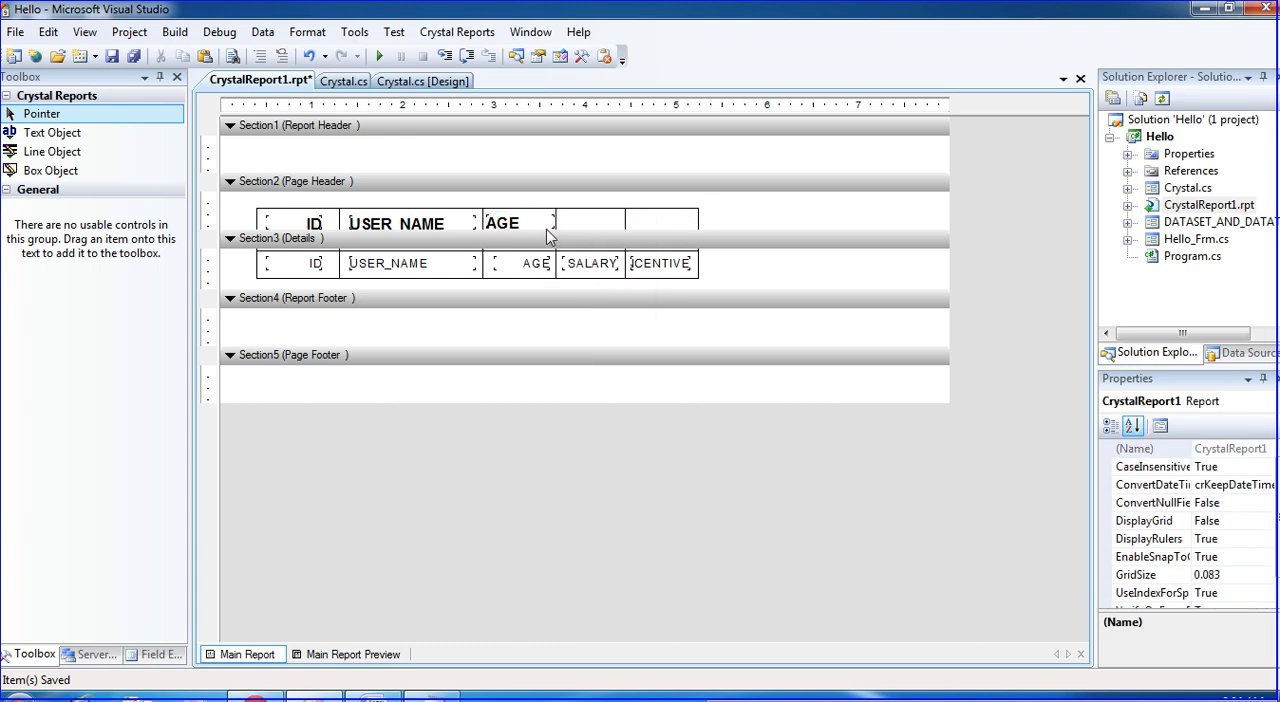
right_click(515, 222)
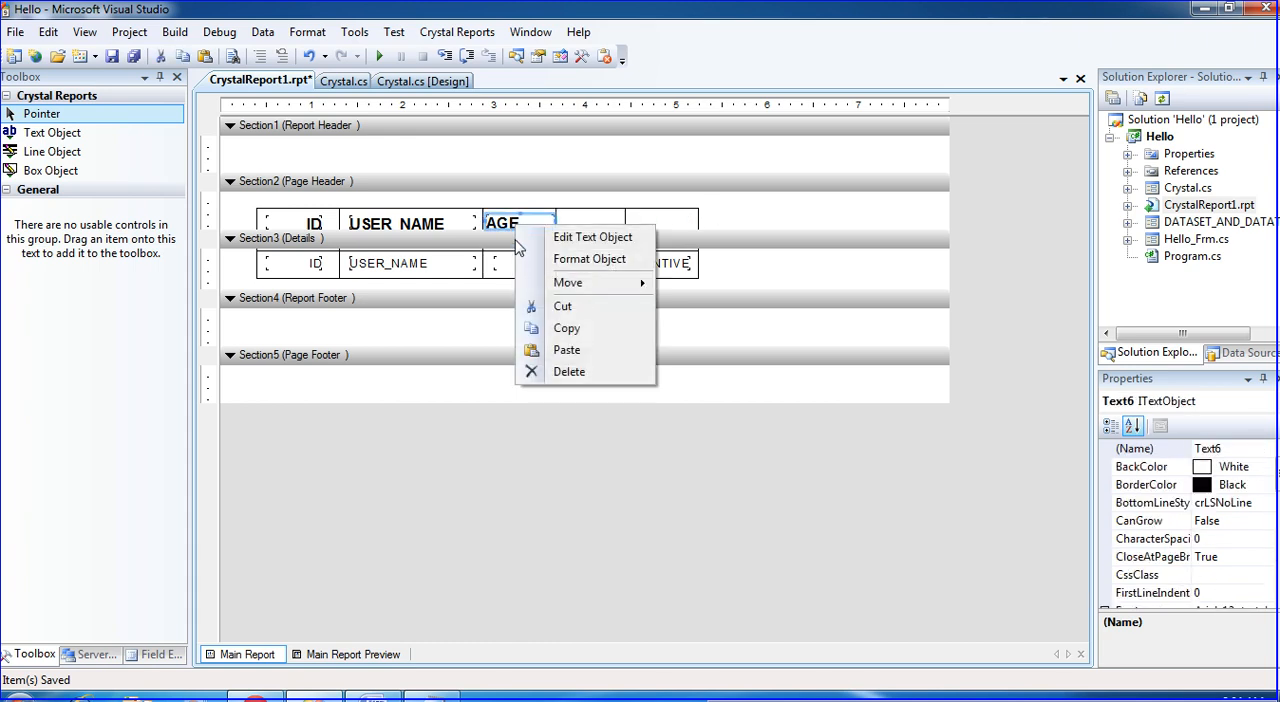
left_click(519, 223)
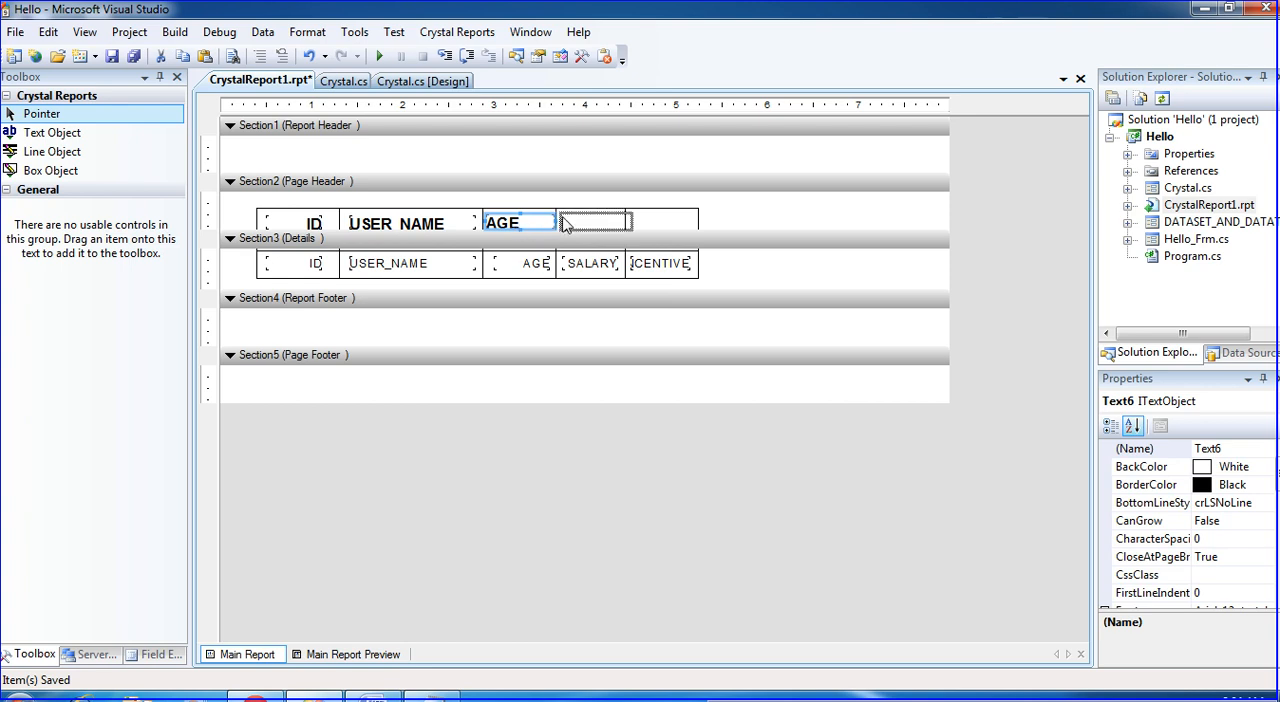
left_click(595, 221)
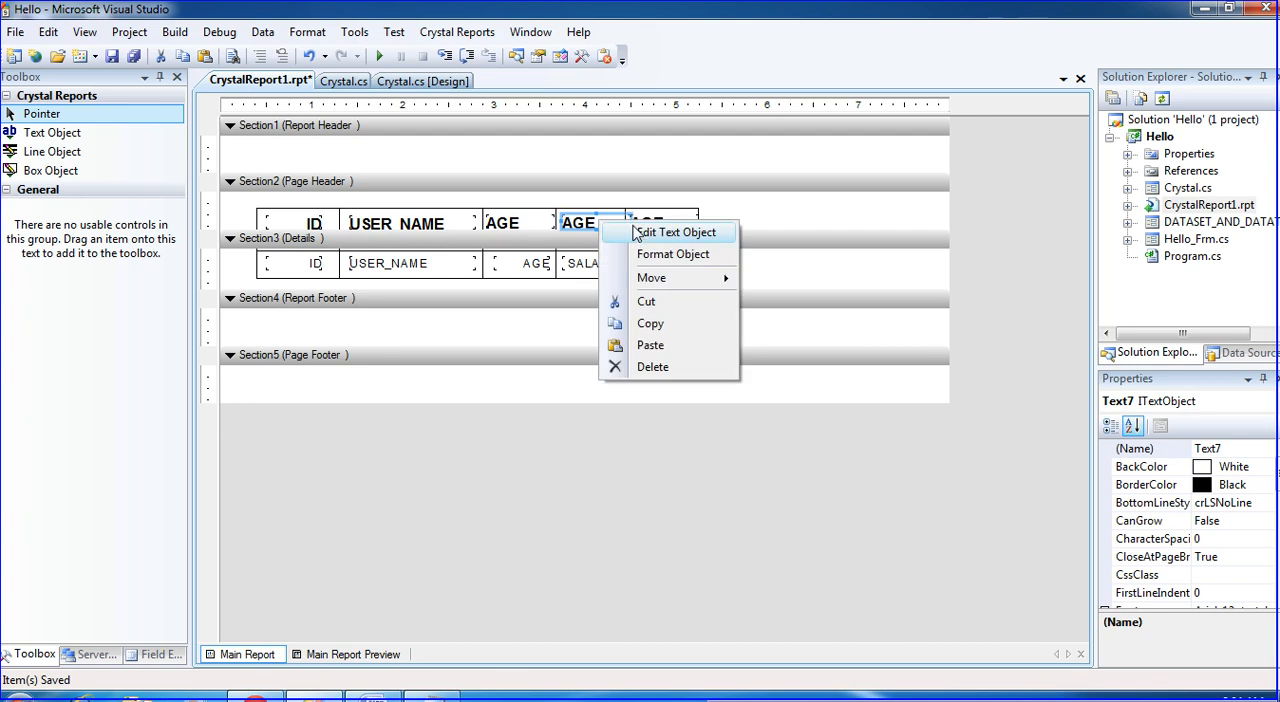
left_click(676, 232)
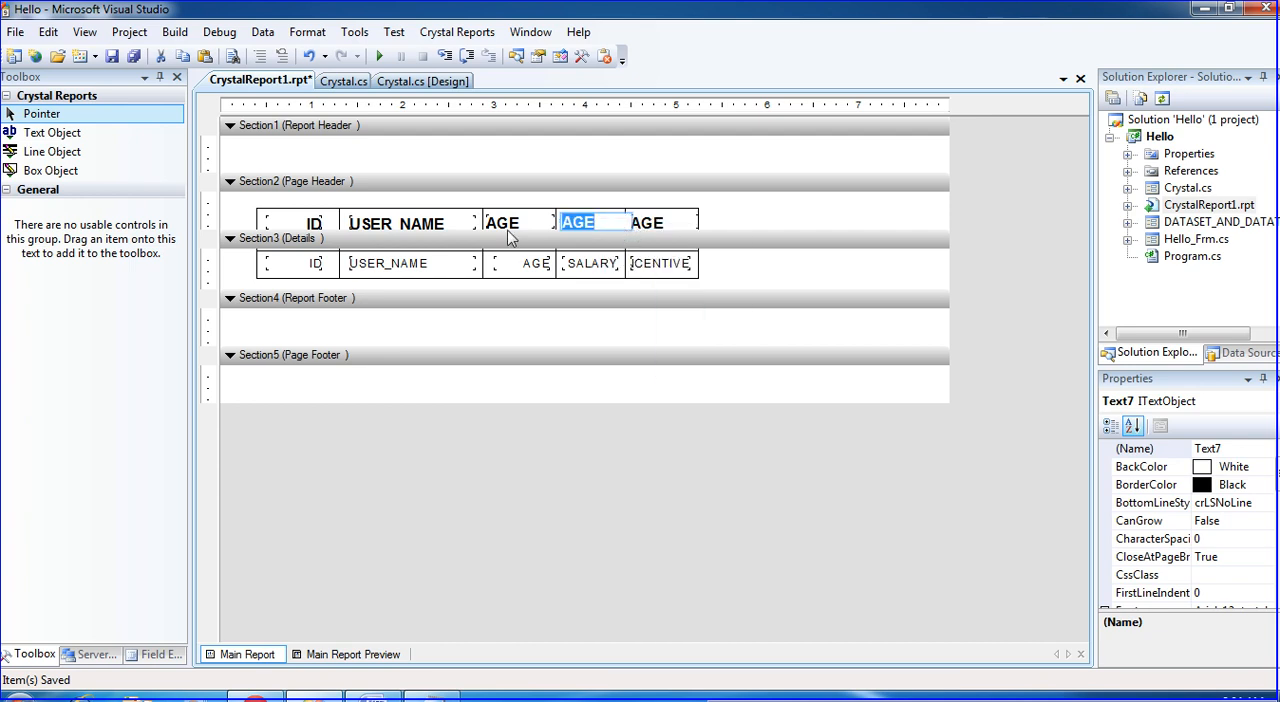
type("Salary")
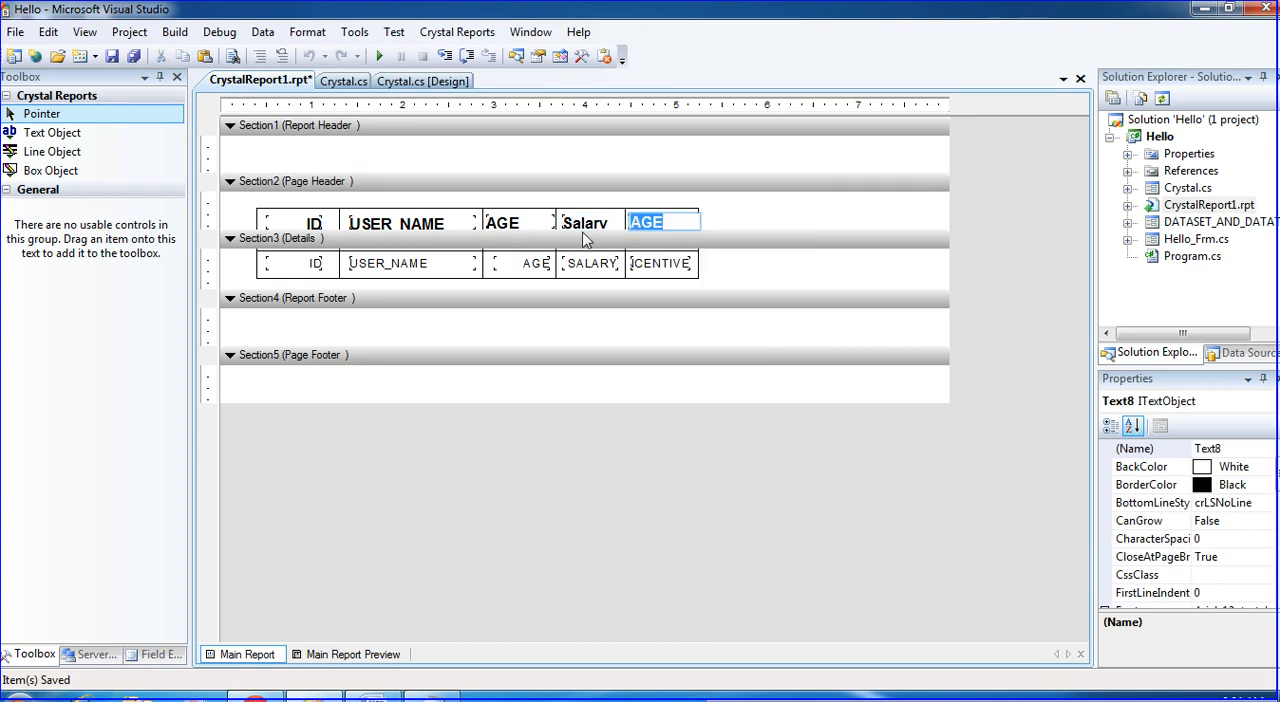
type("IN")
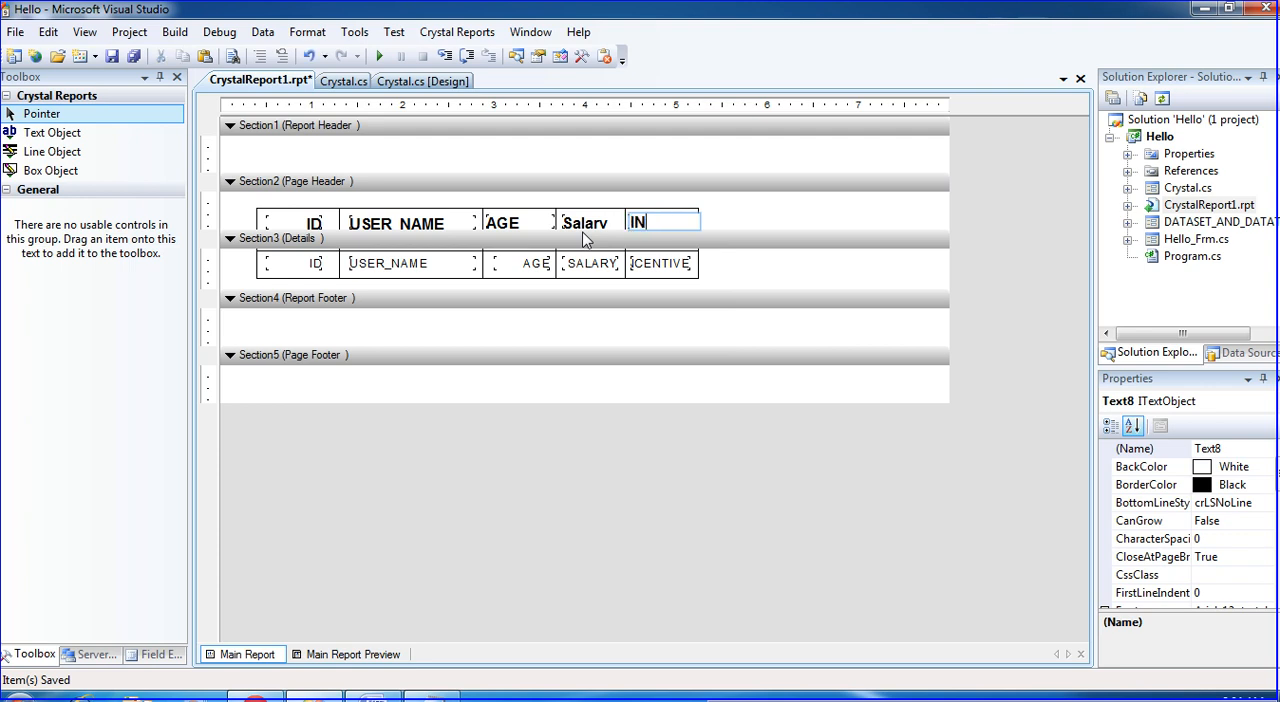
type("C")
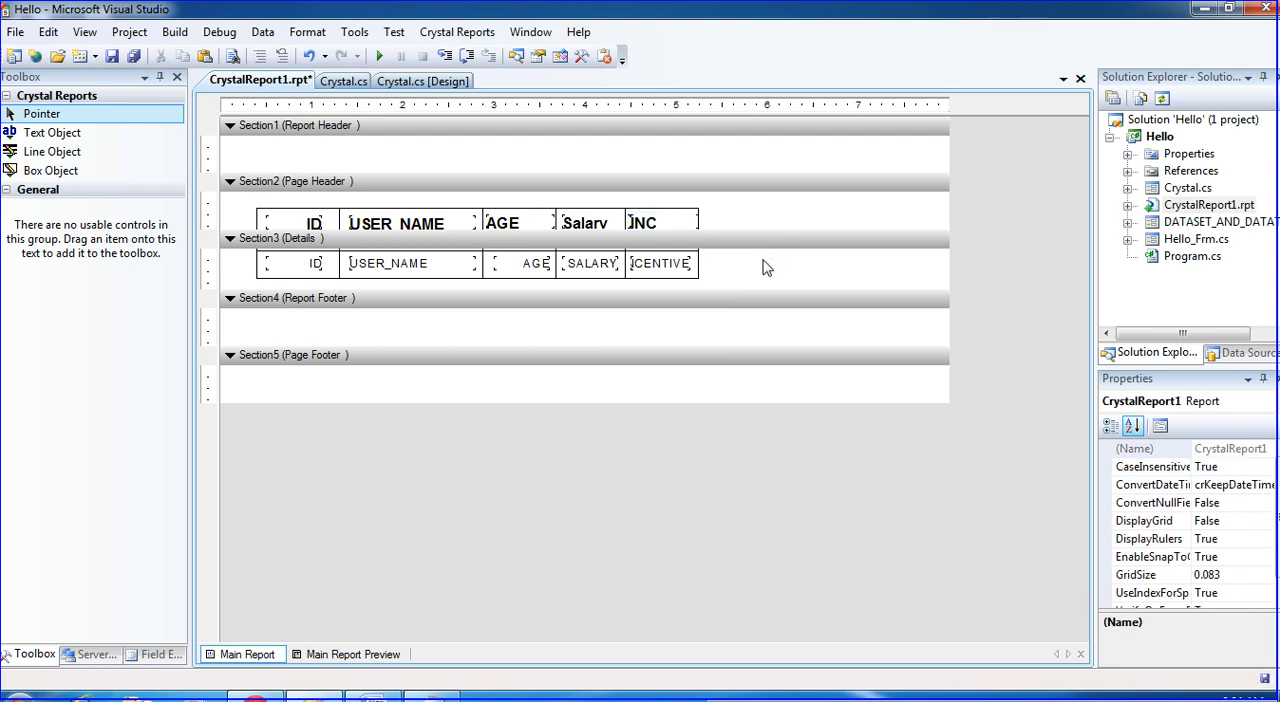
- Run the Hello app and show all four records under the AGE, Salary and INC headings
left_click(378, 56)
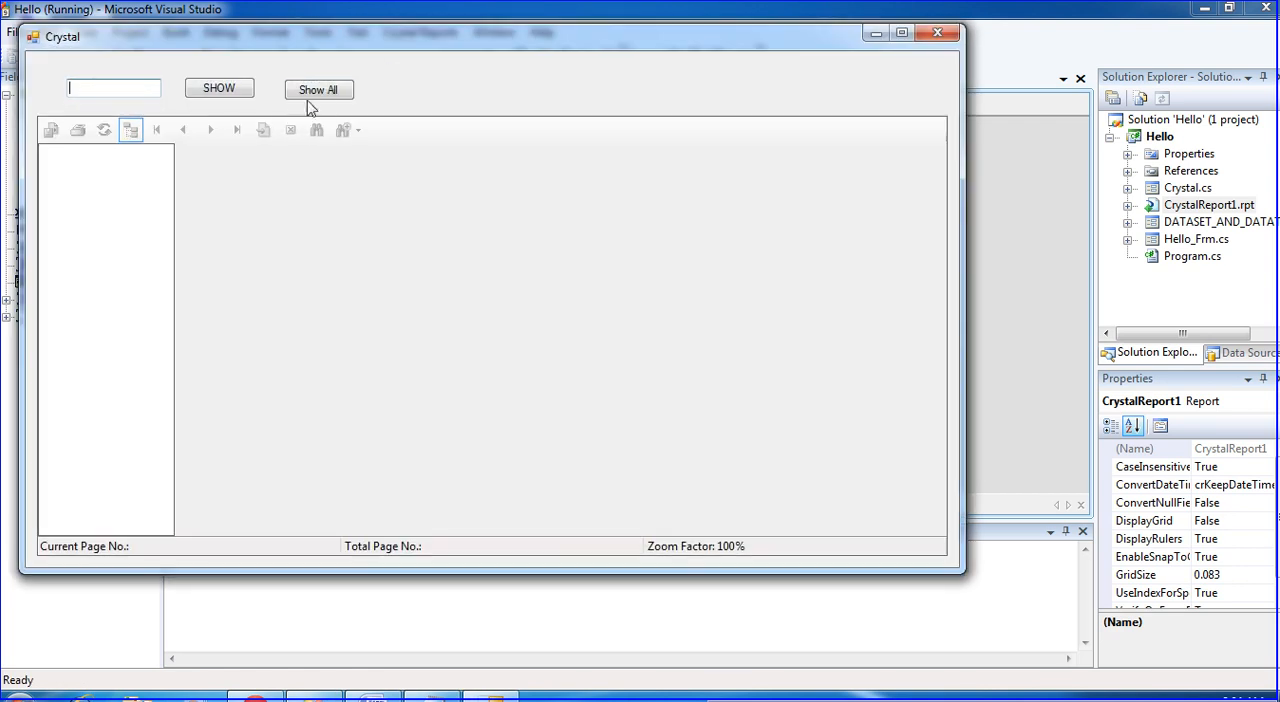
left_click(318, 89)
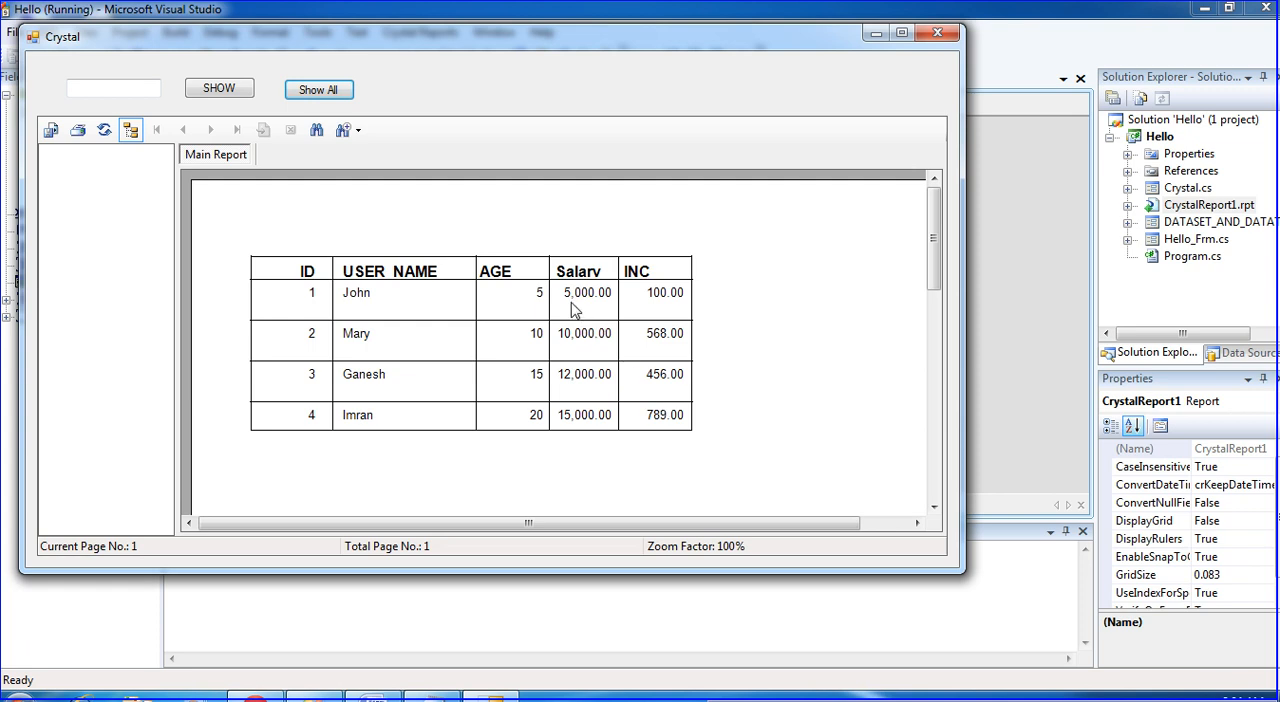
mouse_move(928, 80)
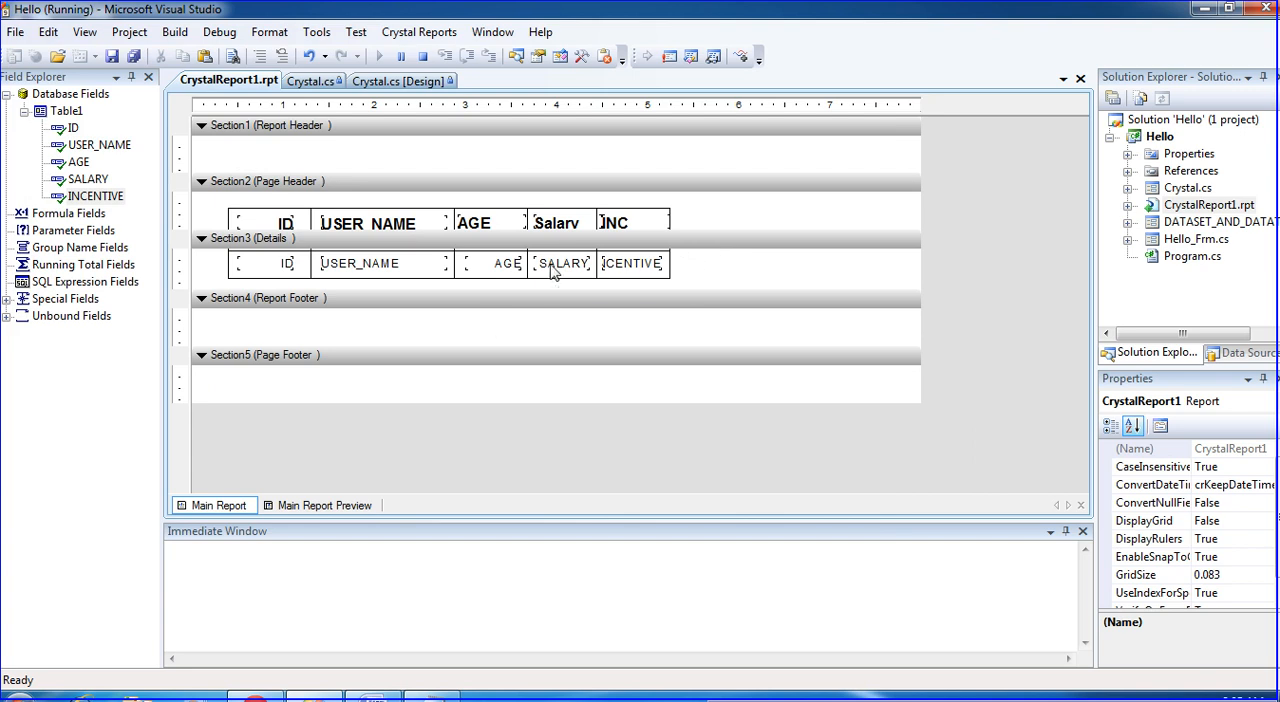
- Format the INCENTIVE field with the plain (1123) number style, without separators or decimals
left_click(590, 263)
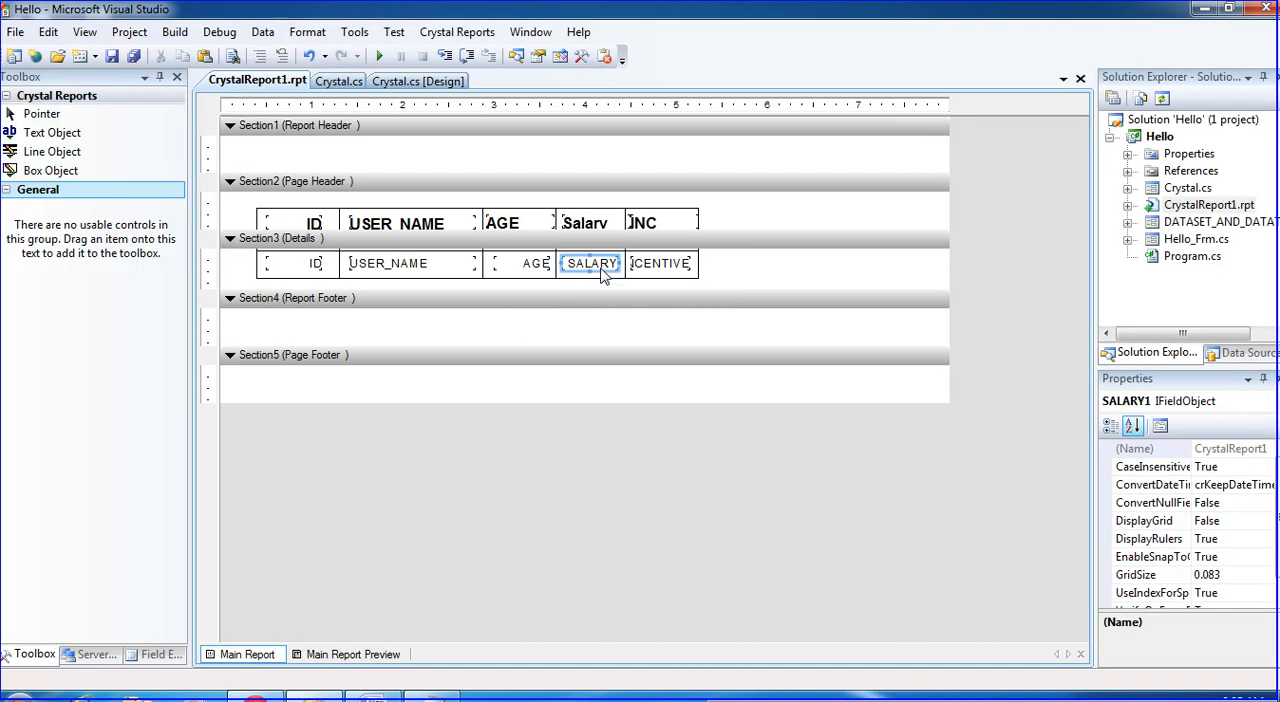
left_click(660, 263)
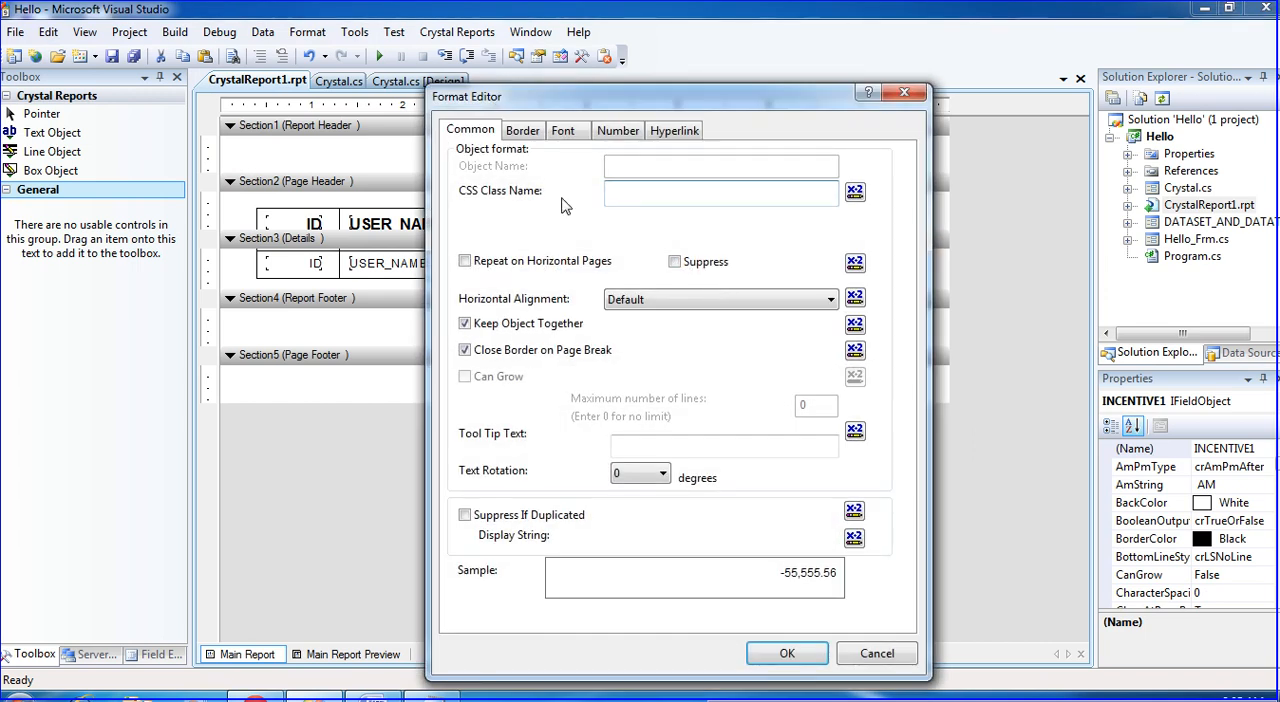
left_click(618, 130)
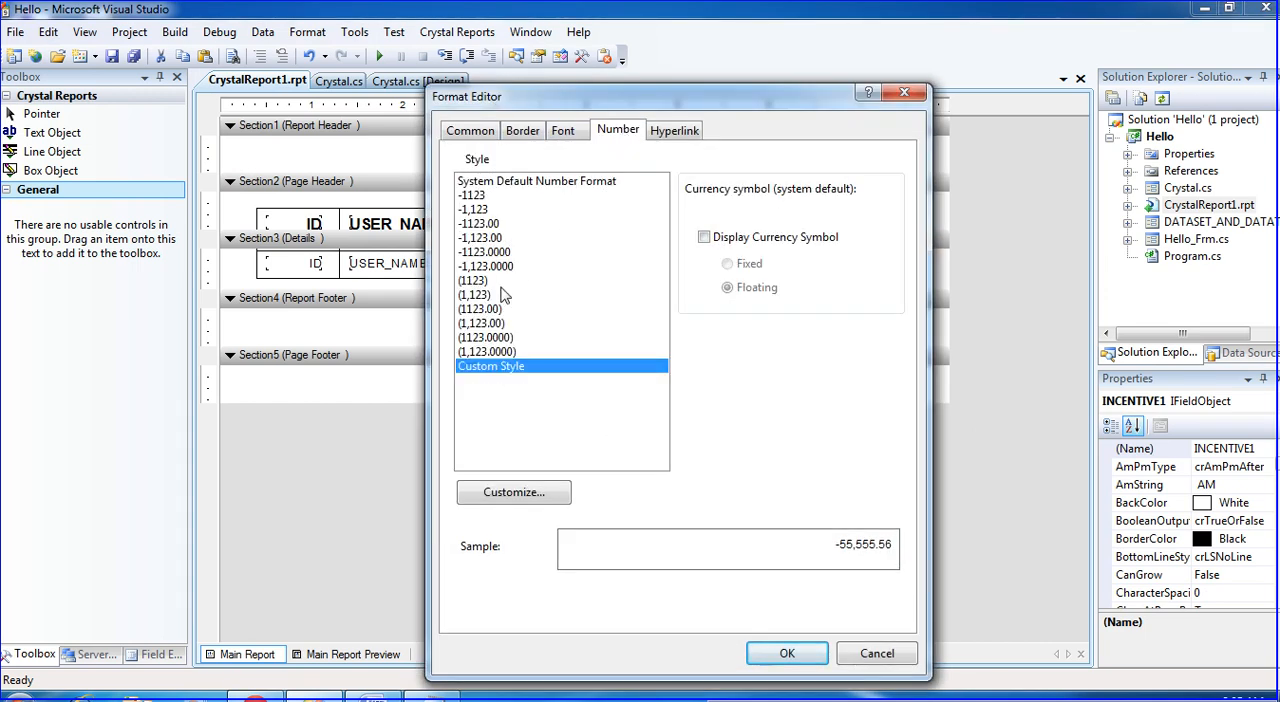
left_click(473, 280)
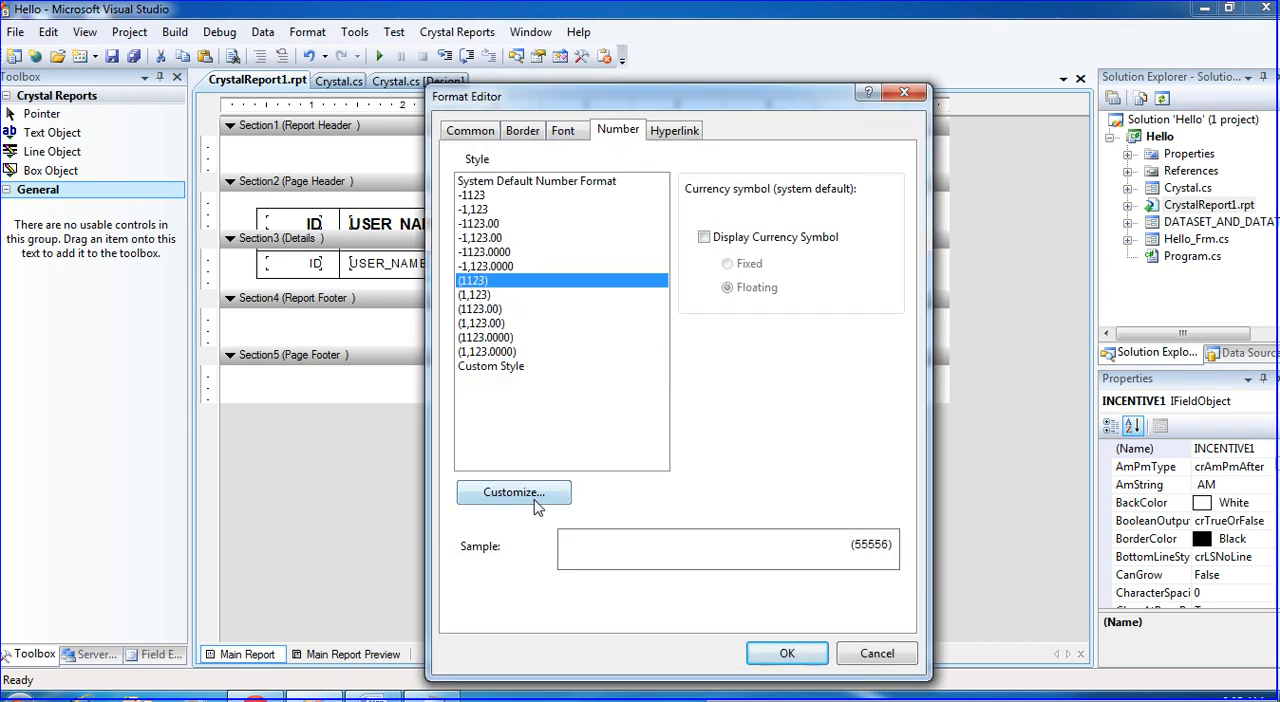
left_click(513, 492)
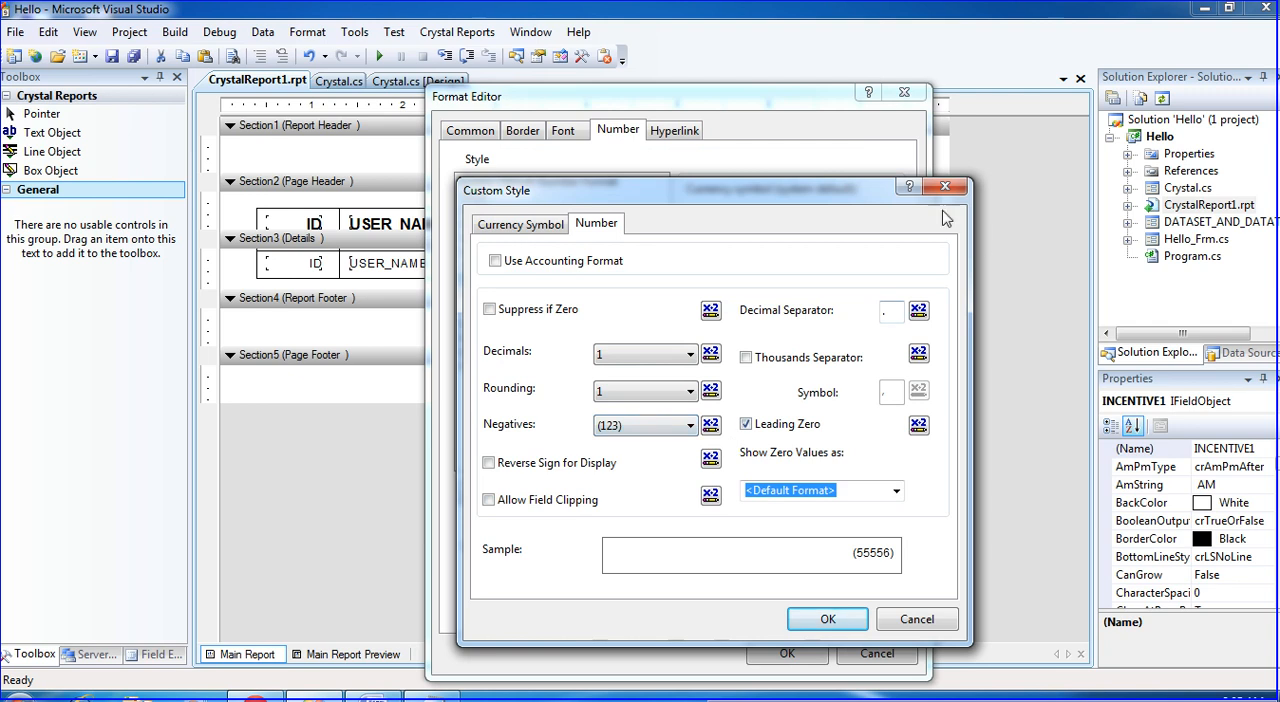
left_click(943, 186)
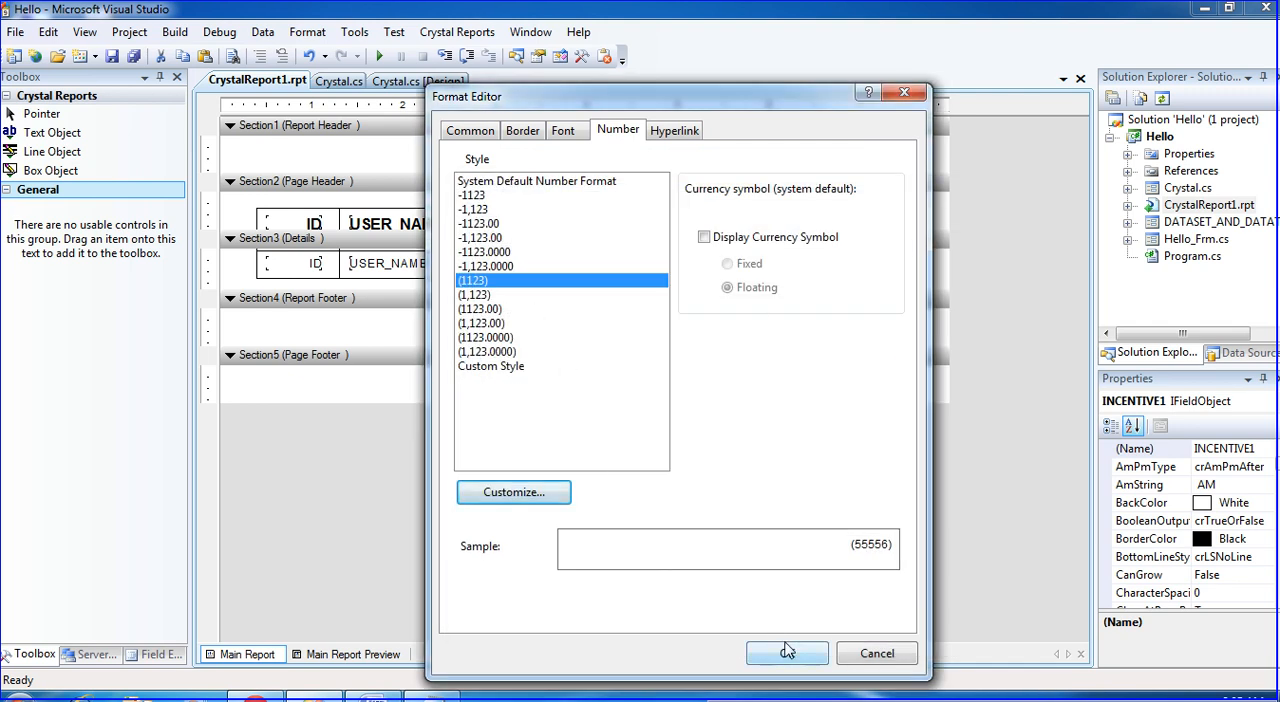
left_click(787, 653)
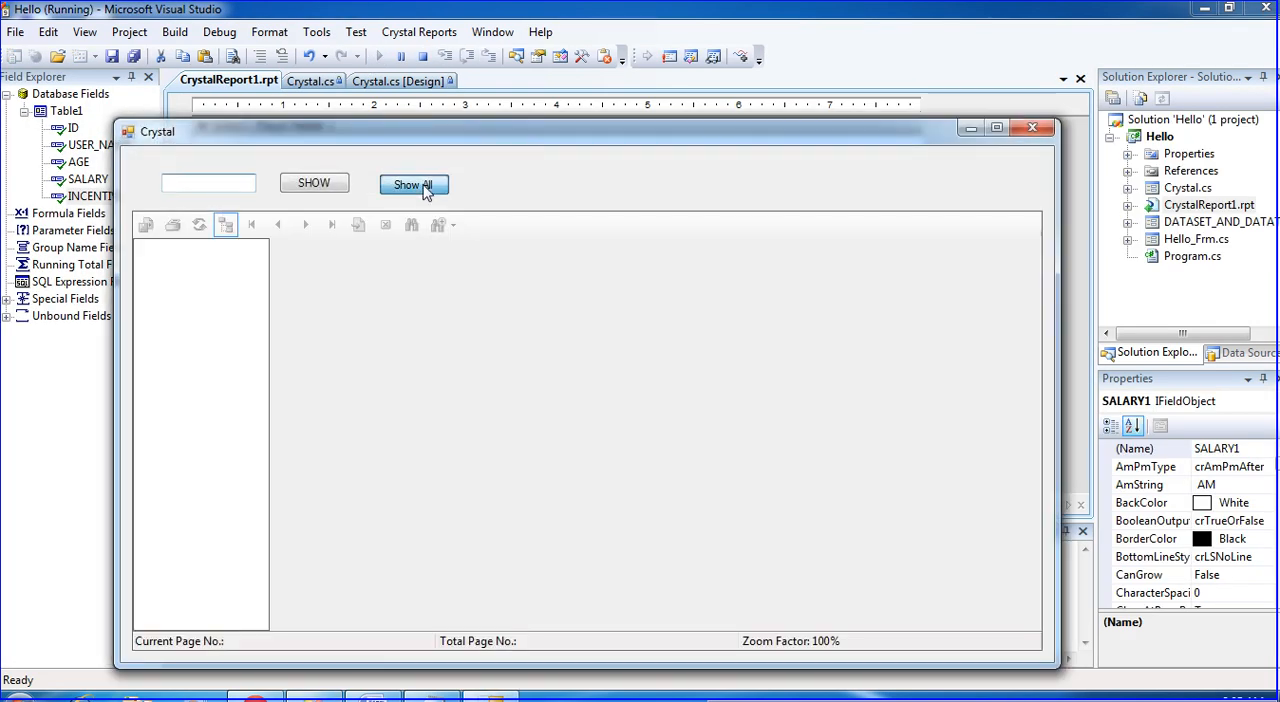
left_click(413, 184)
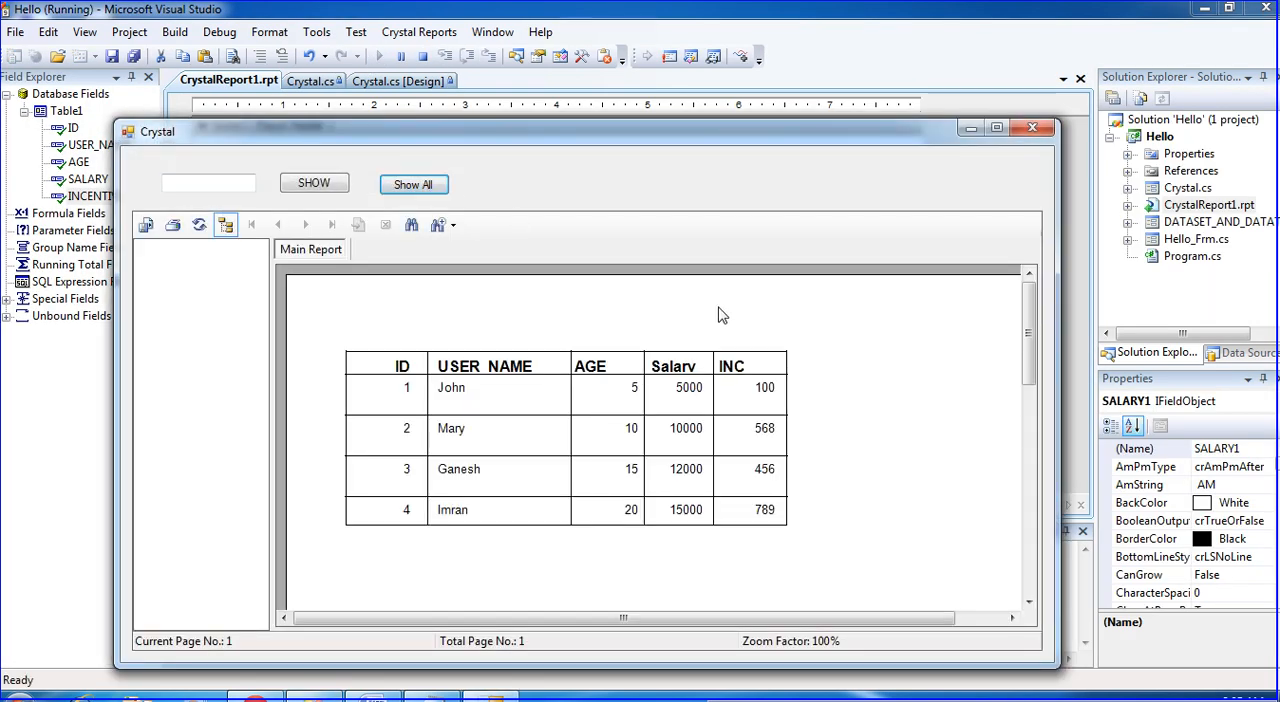
mouse_move(759, 474)
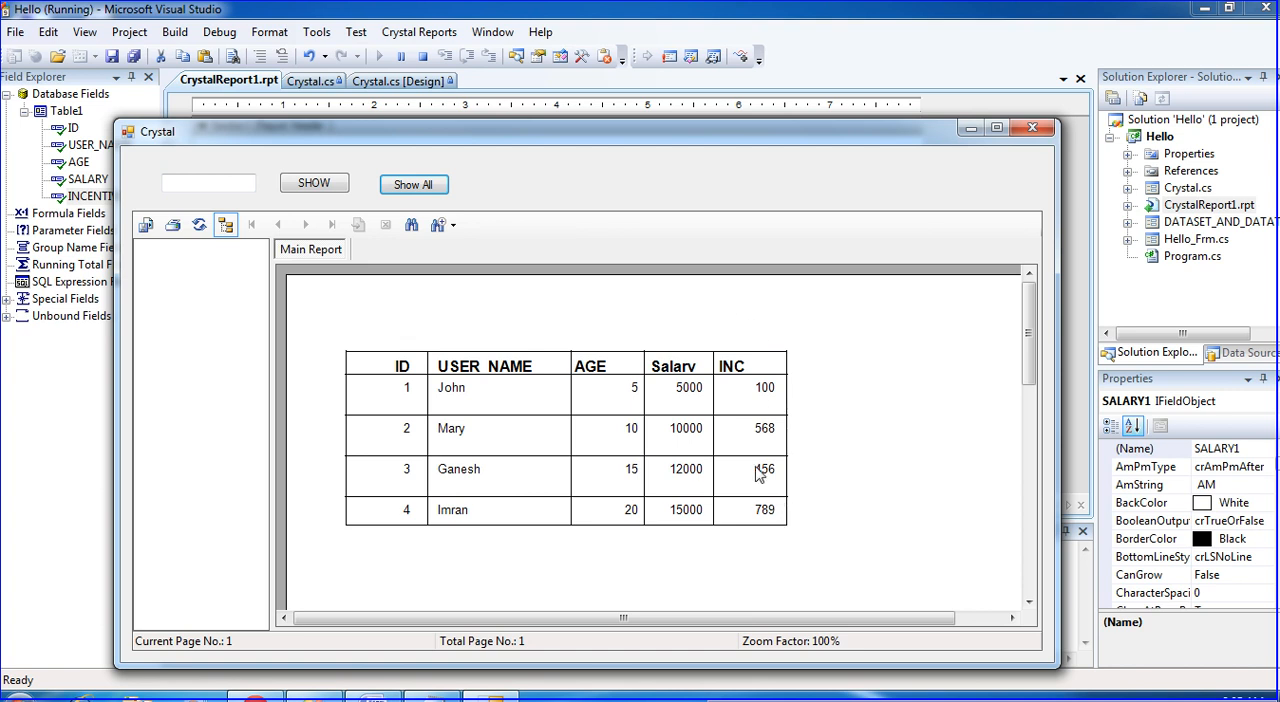
mouse_move(912, 204)
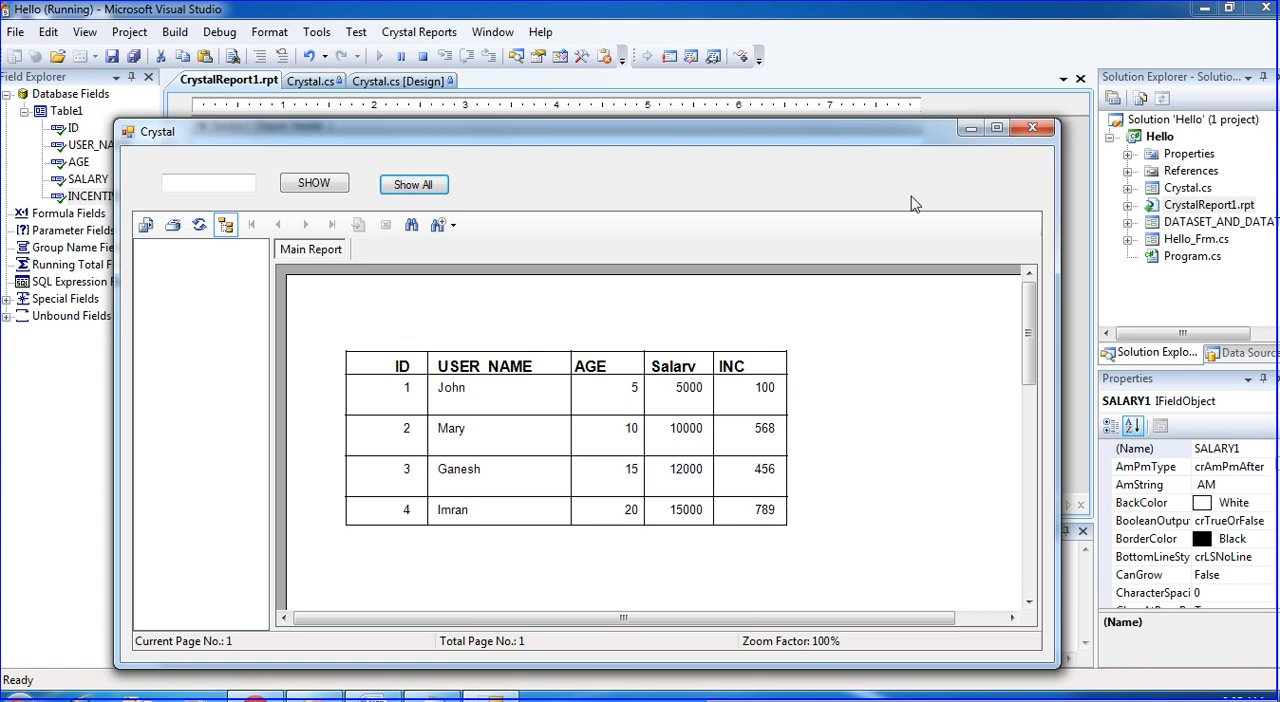
mouse_move(1034, 148)
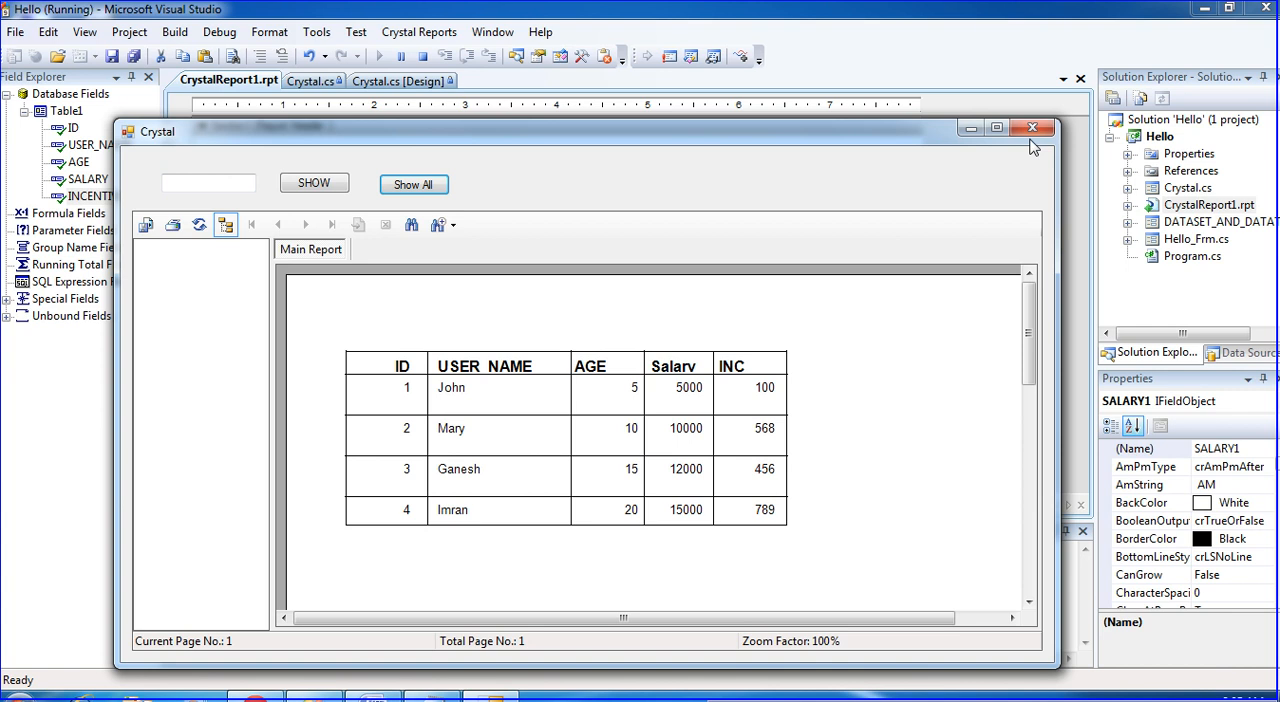
left_click(1032, 127)
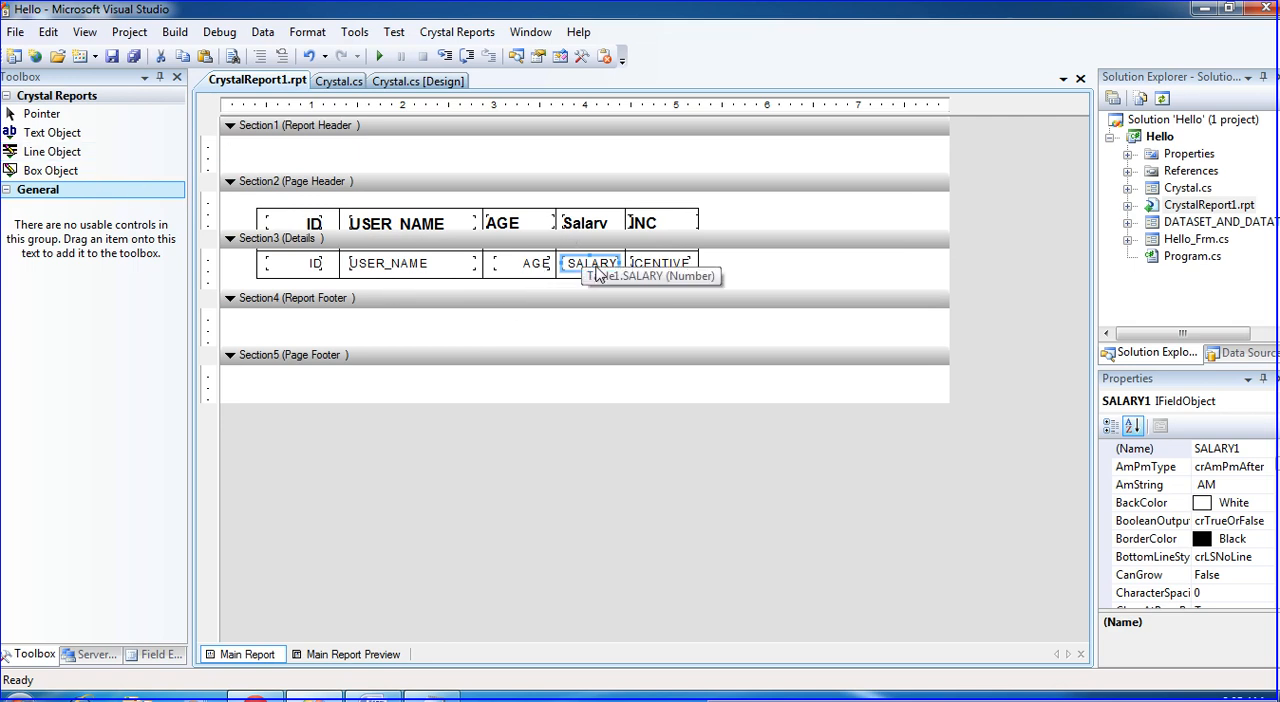
- Insert a Sum summary of SALARY as a grand total in the report footer
right_click(590, 263)
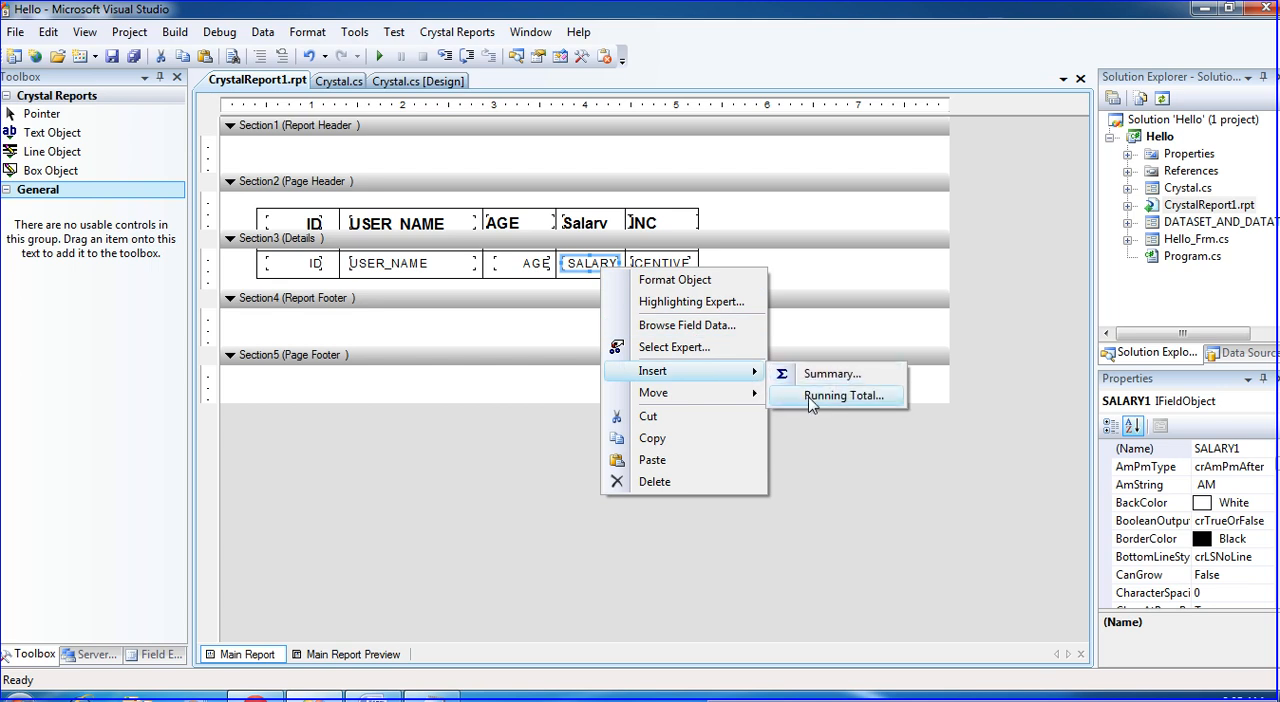
left_click(843, 395)
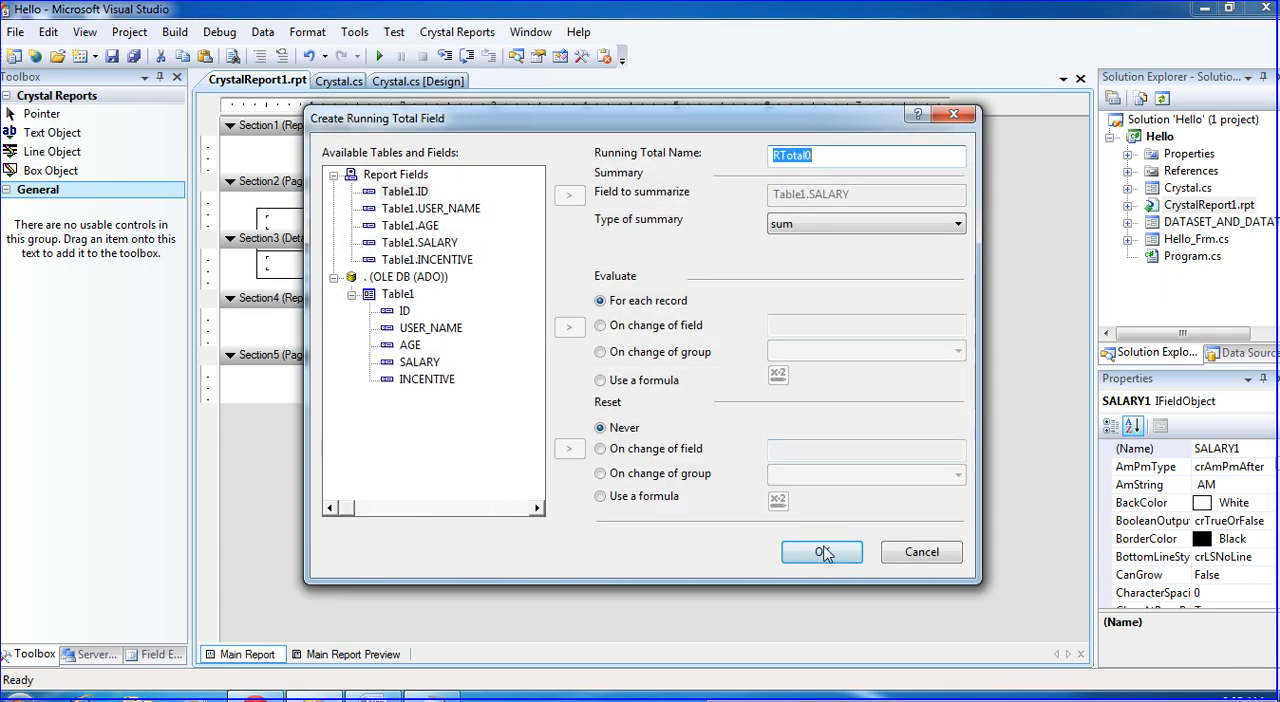
mouse_move(835, 520)
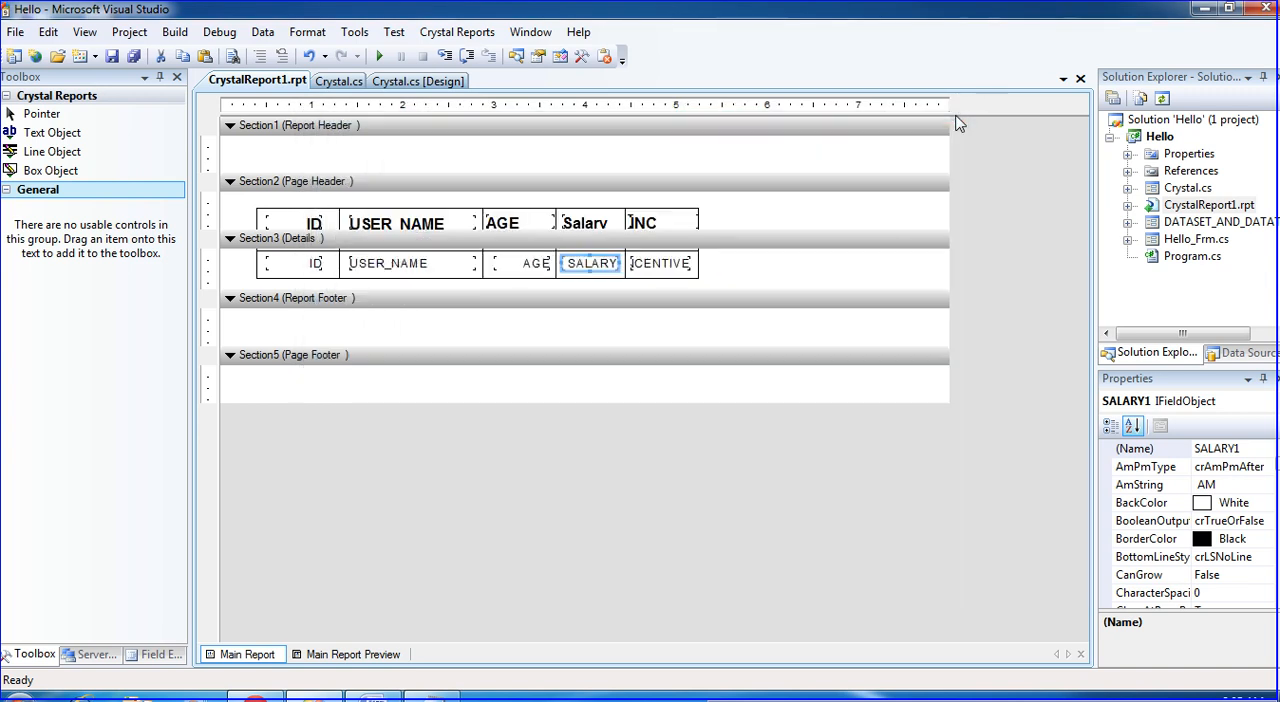
right_click(590, 263)
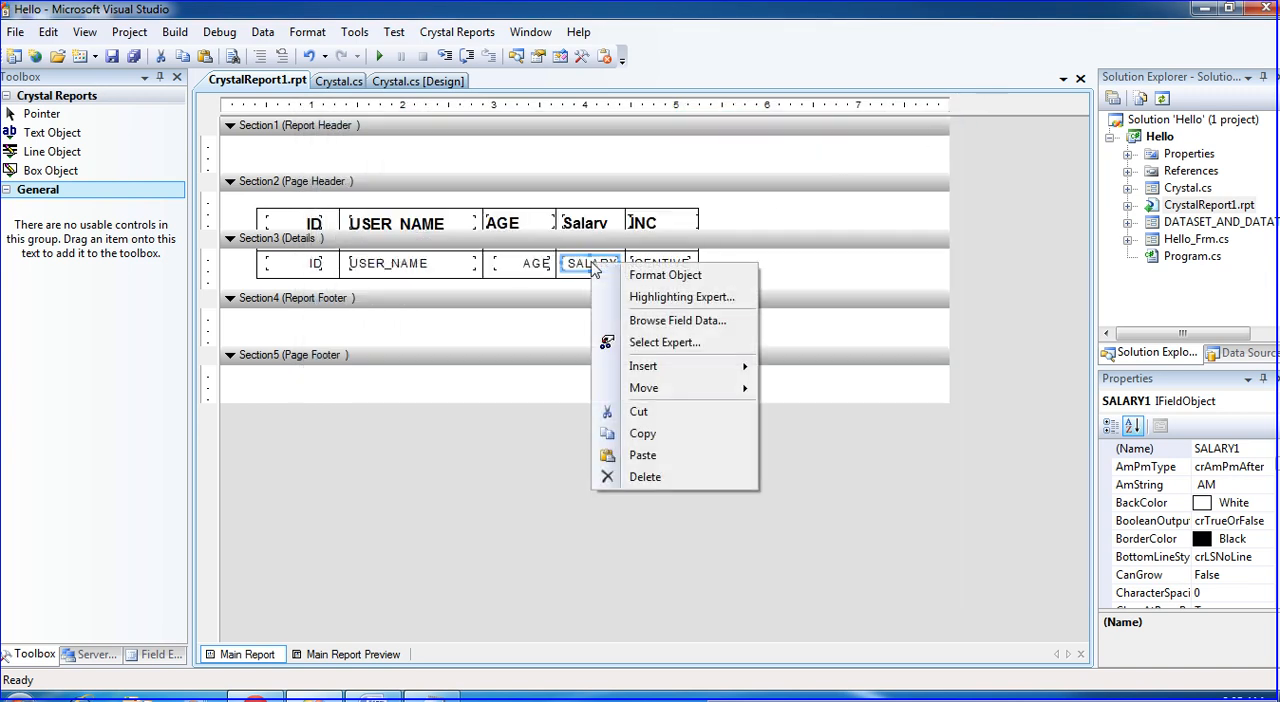
mouse_move(643, 365)
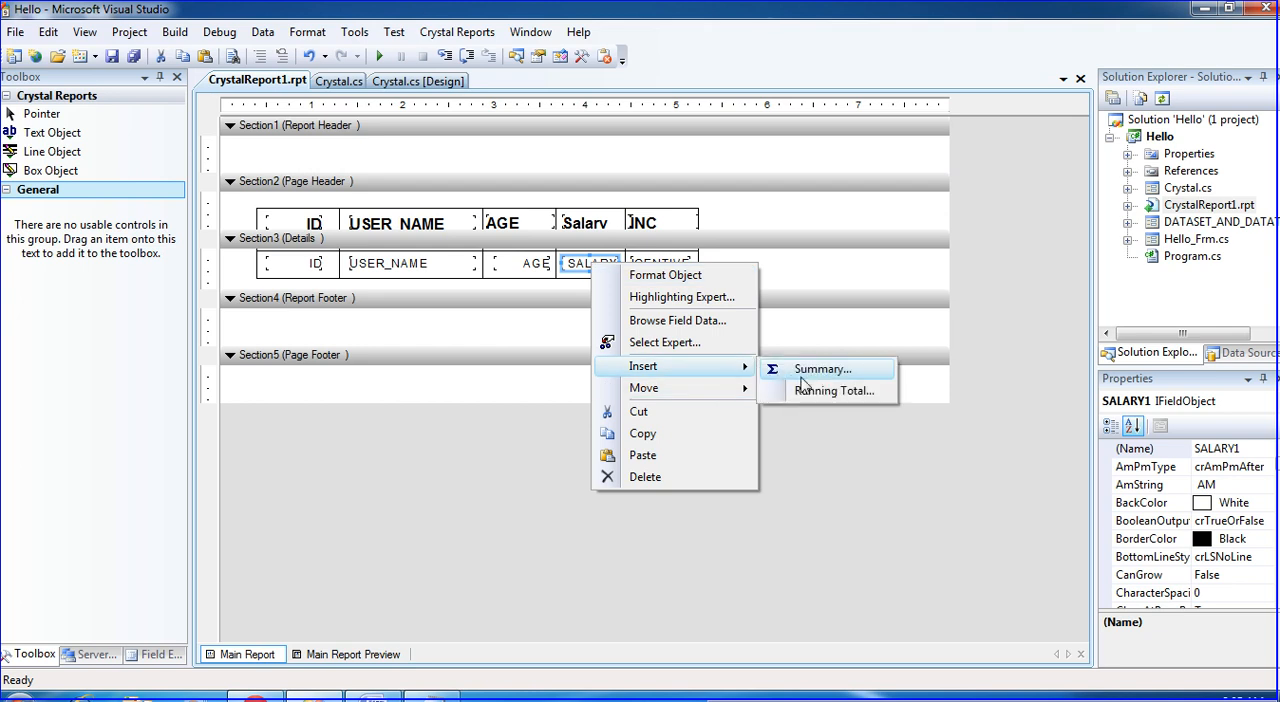
left_click(822, 369)
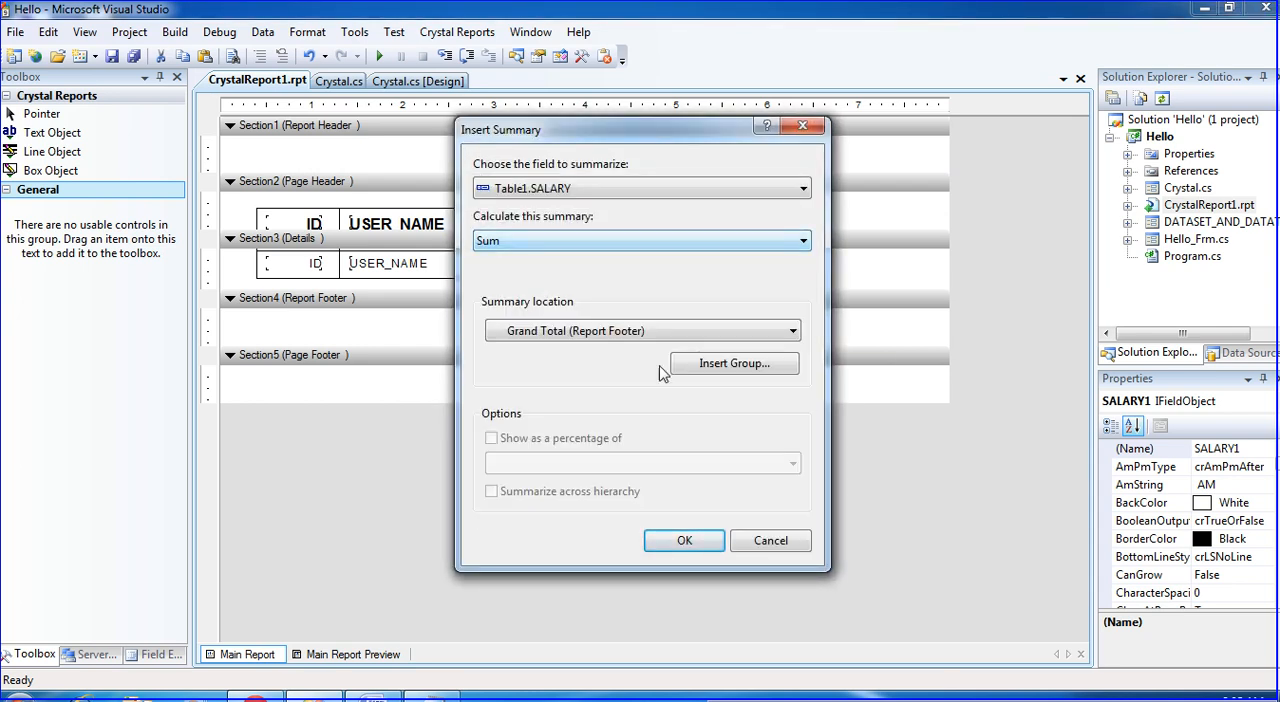
left_click(684, 540)
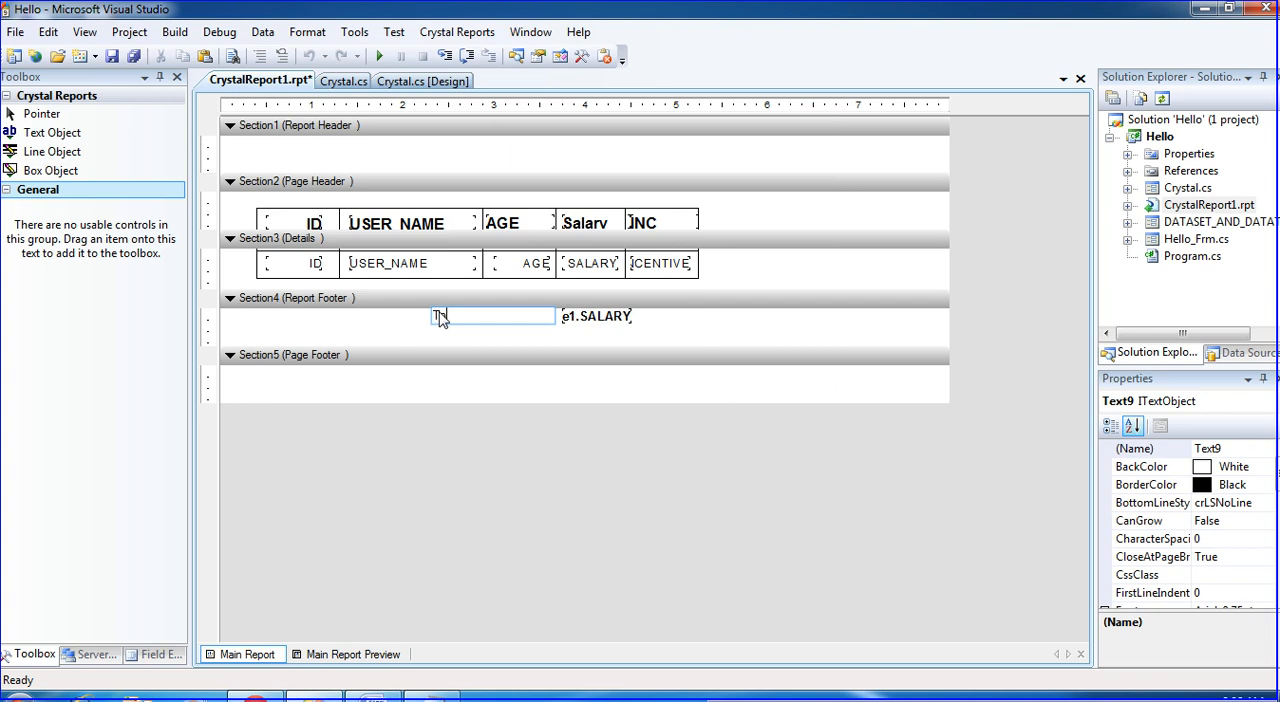
- Type the label 'Total Salary :' before the footer grand total
type("Total")
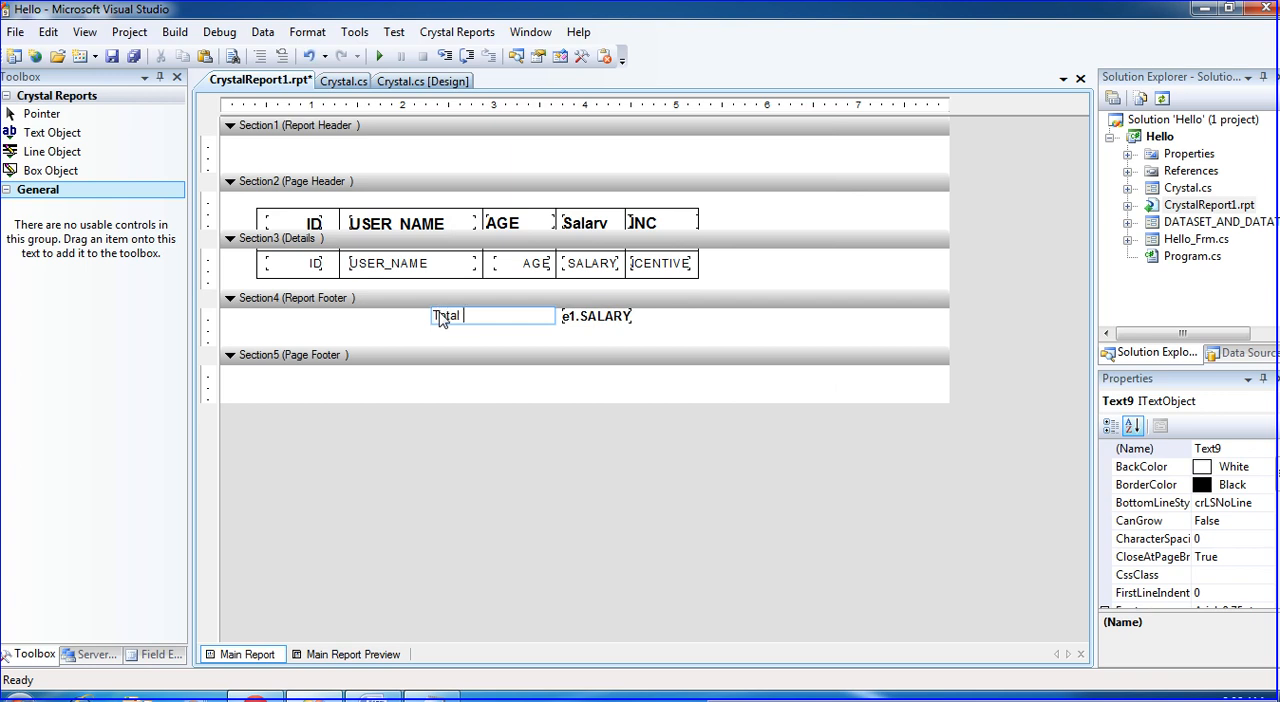
type("Salary")
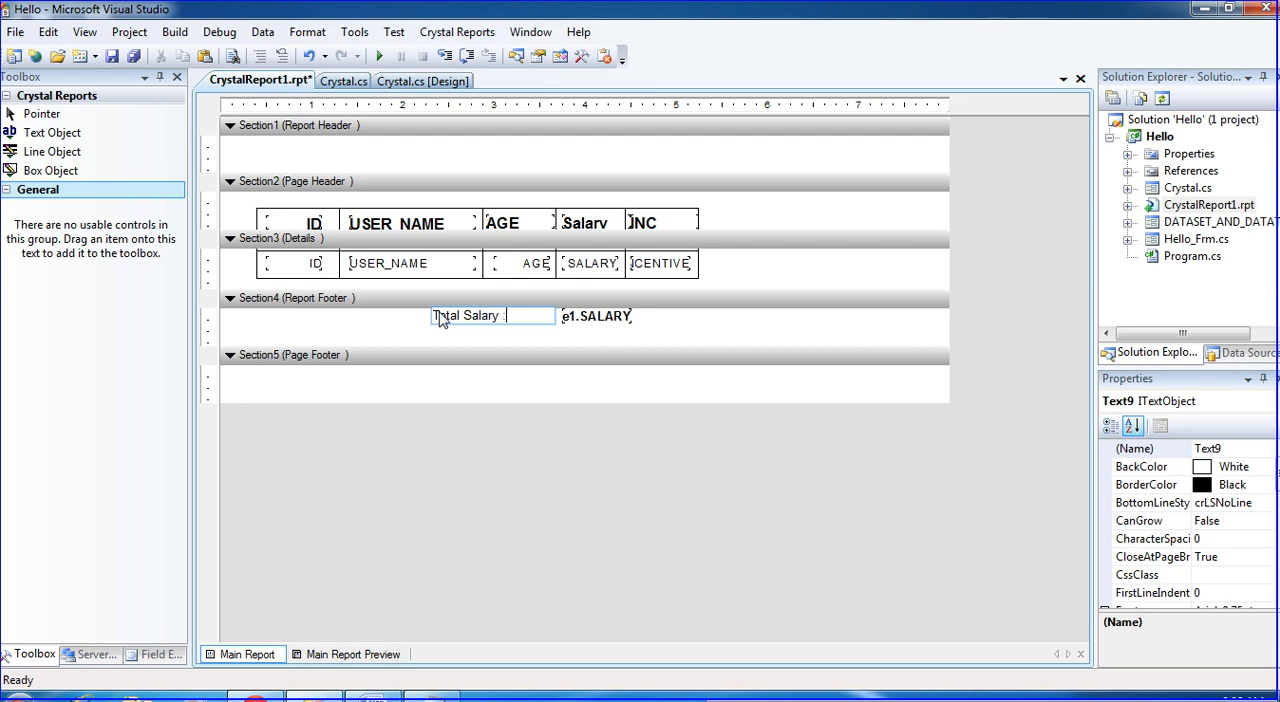
left_click(567, 345)
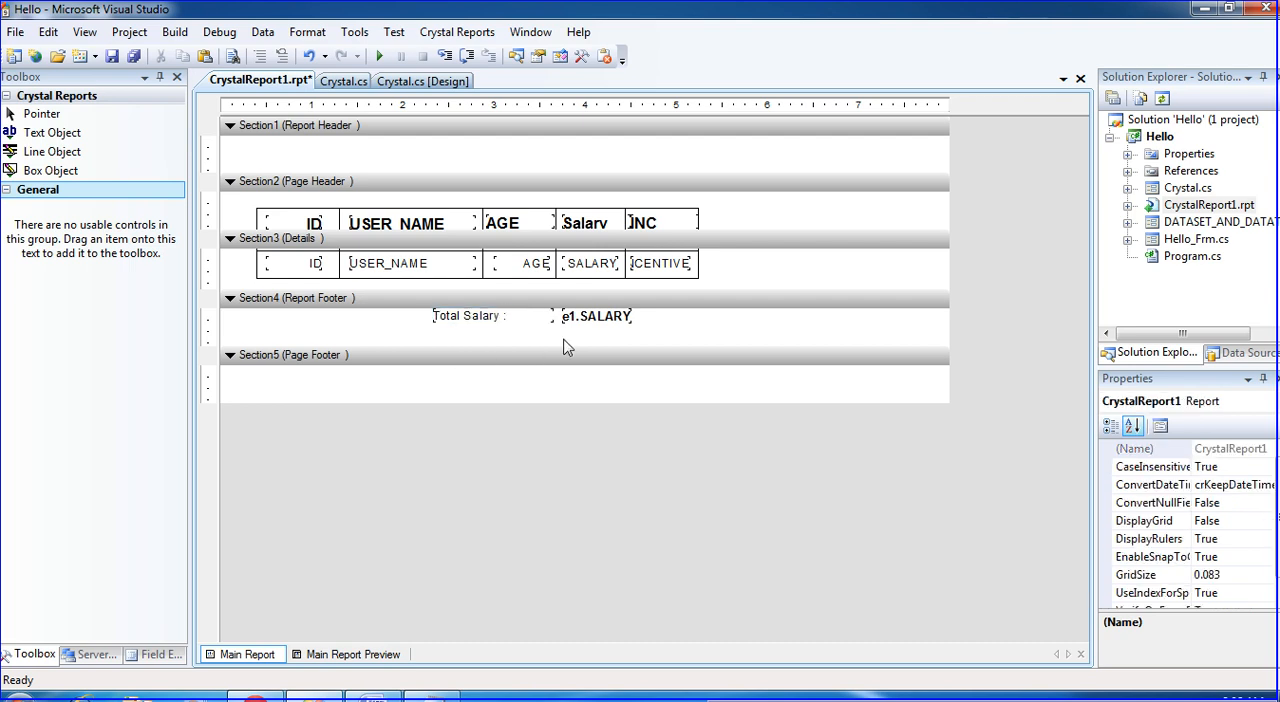
- Preview the report showing the 42,000.00 total, return to design, and rerun the app
left_click(353, 654)
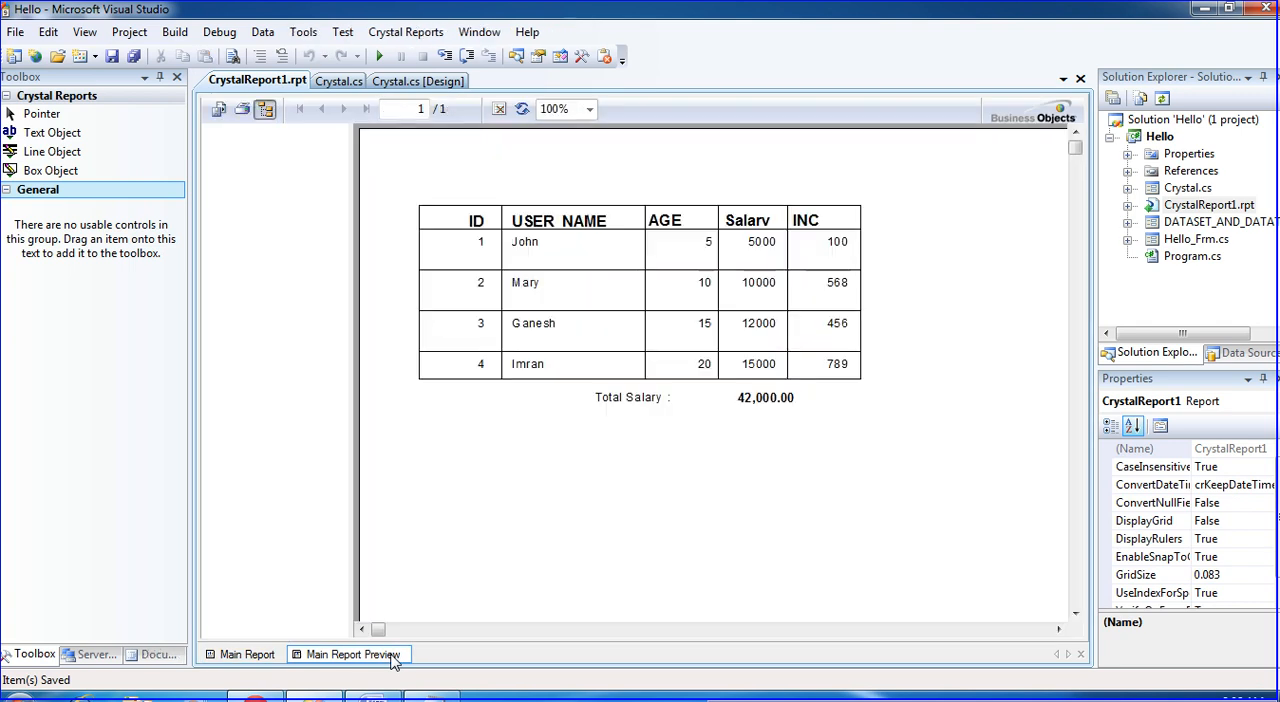
left_click(246, 654)
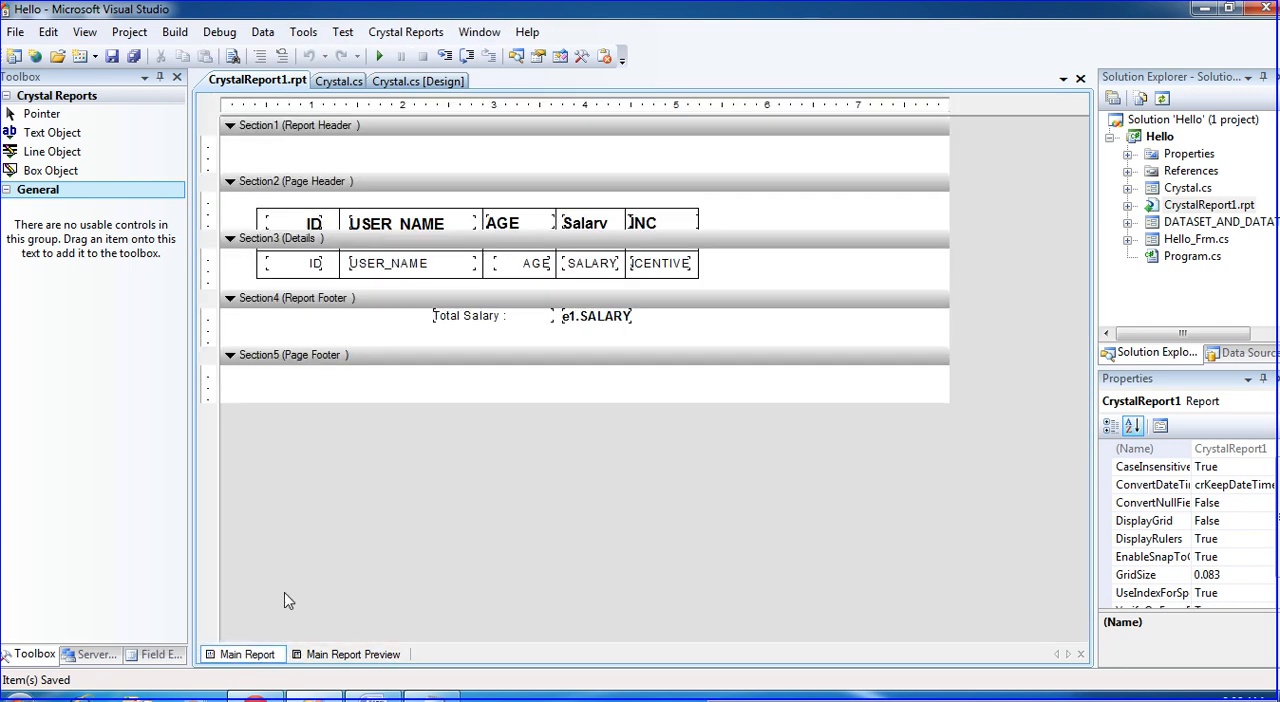
left_click(378, 56)
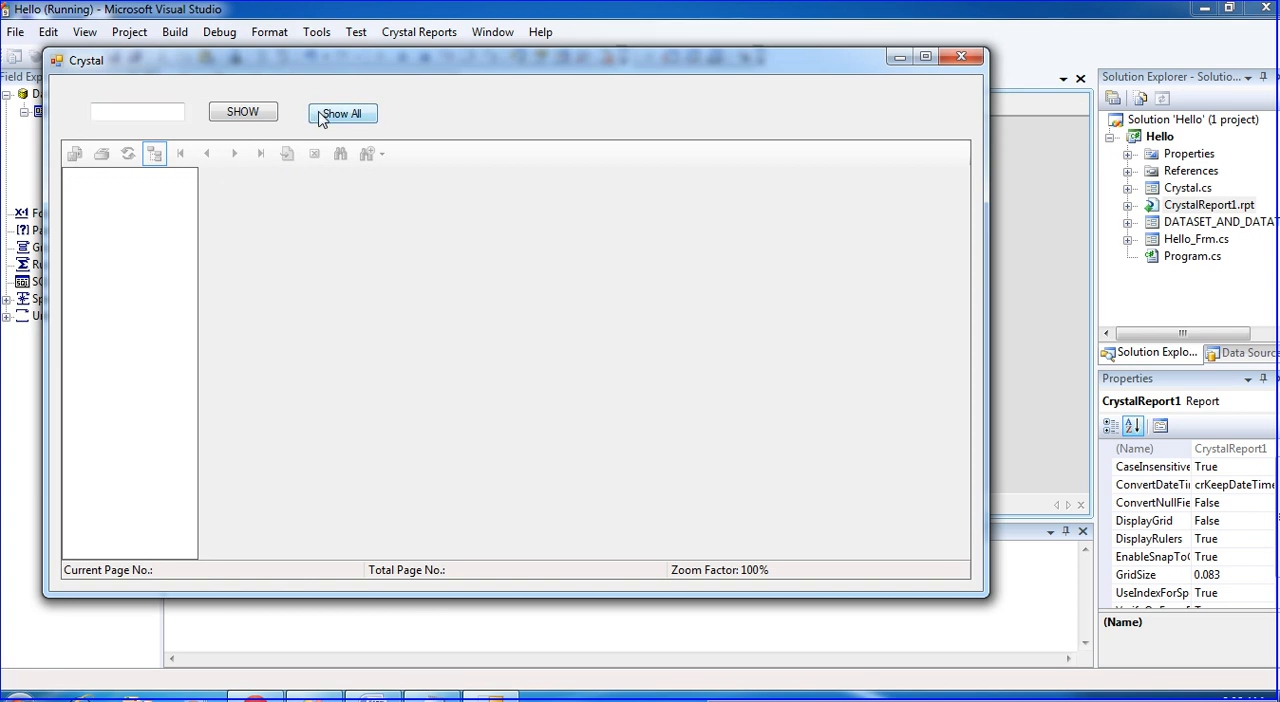
left_click(342, 113)
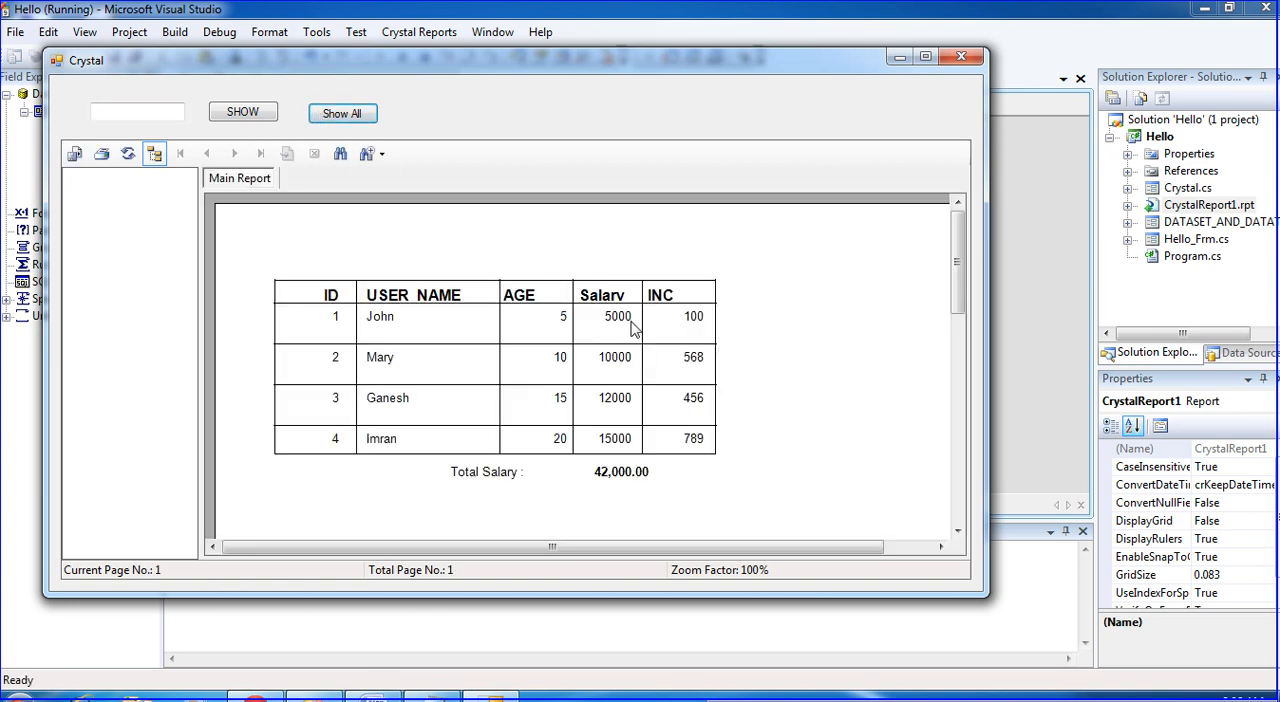
mouse_move(645, 483)
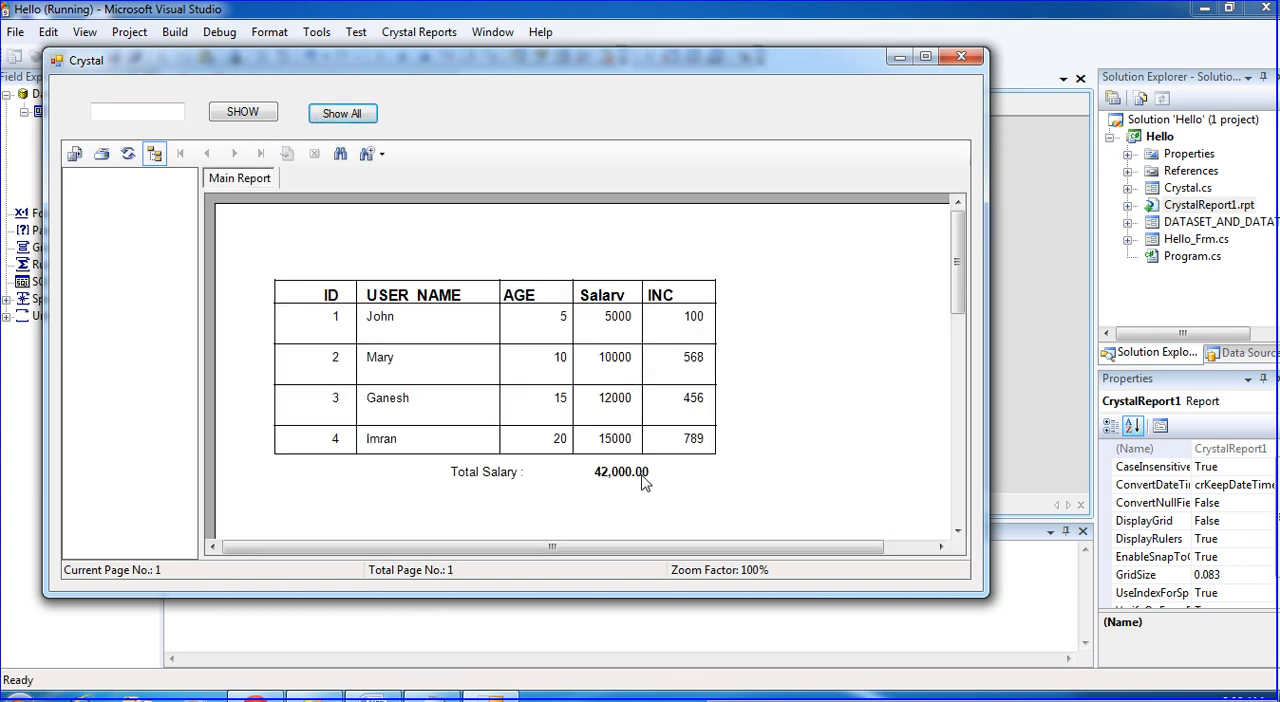
left_click(137, 111)
type("1")
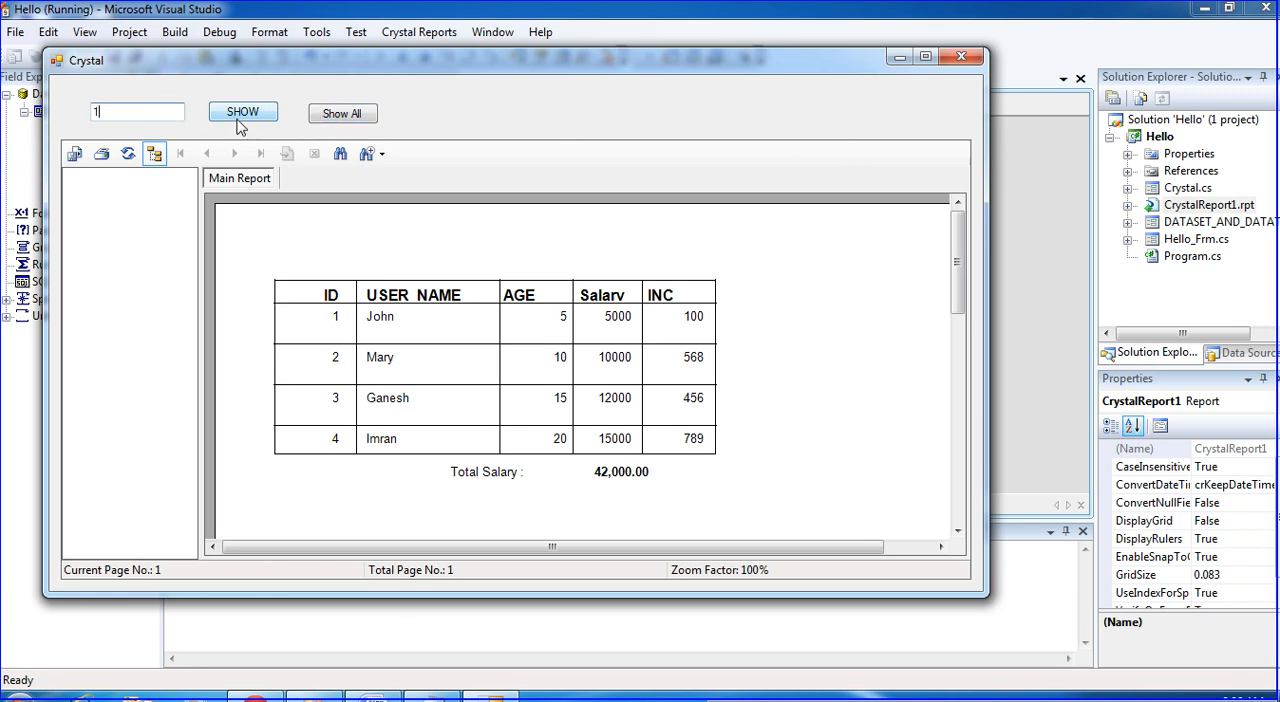
left_click(242, 111)
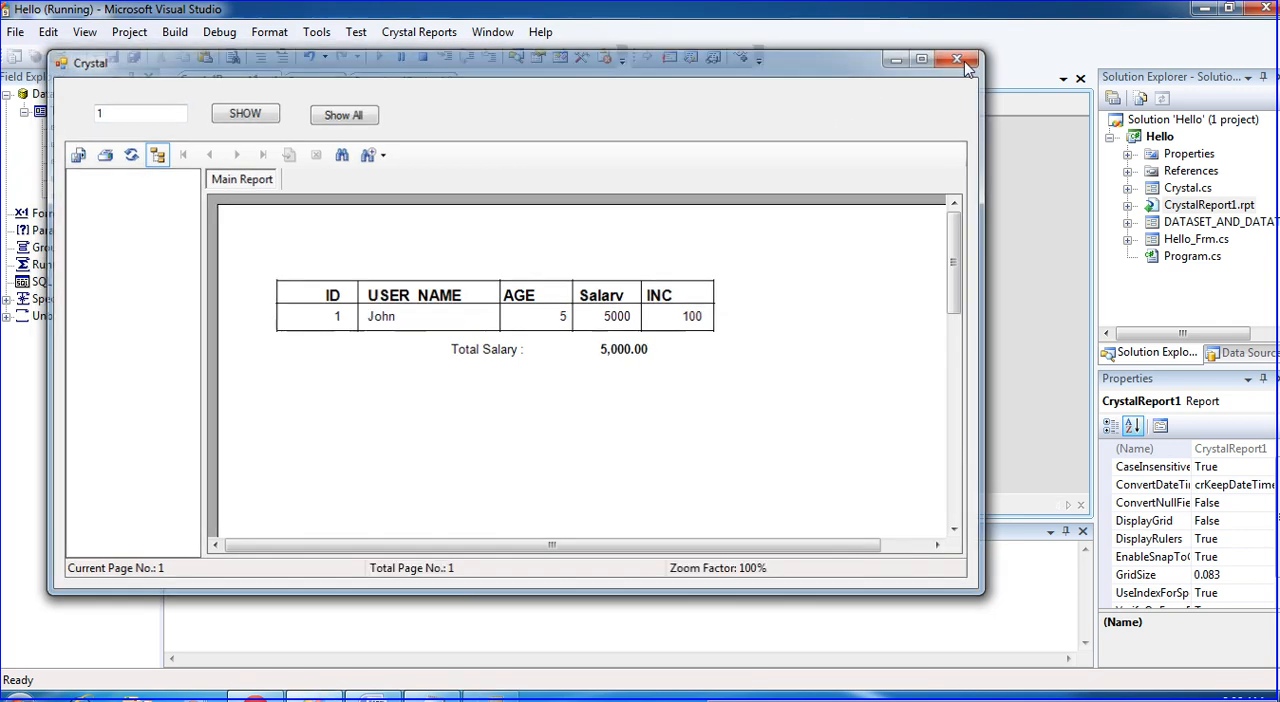
left_click(957, 59)
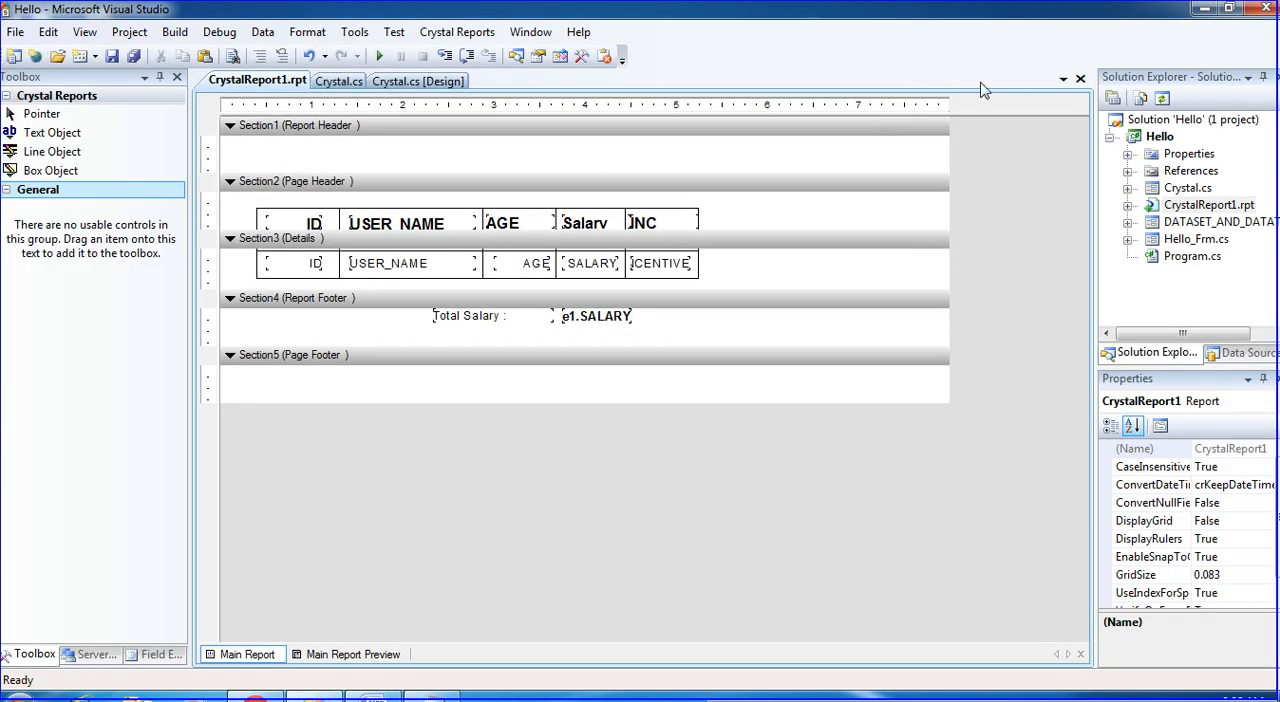